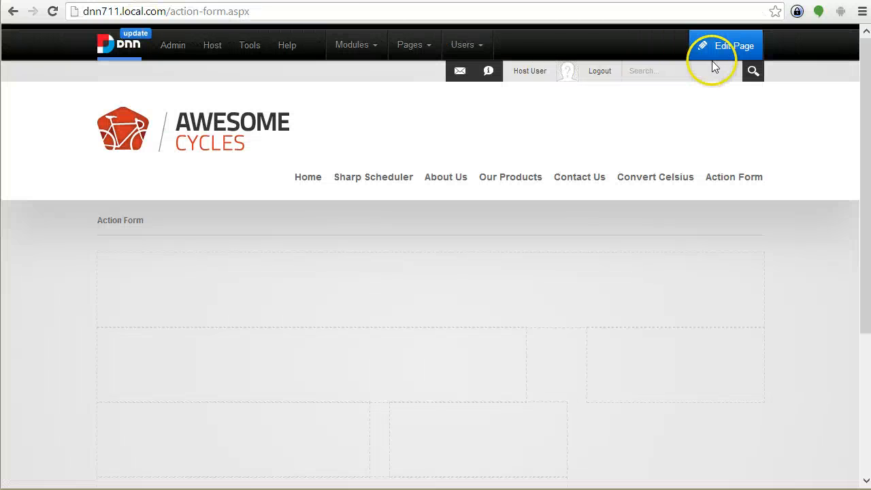
Enter page edit mode to show the modules available for adding
{"action": "left_click", "coordinate": [354, 44]}
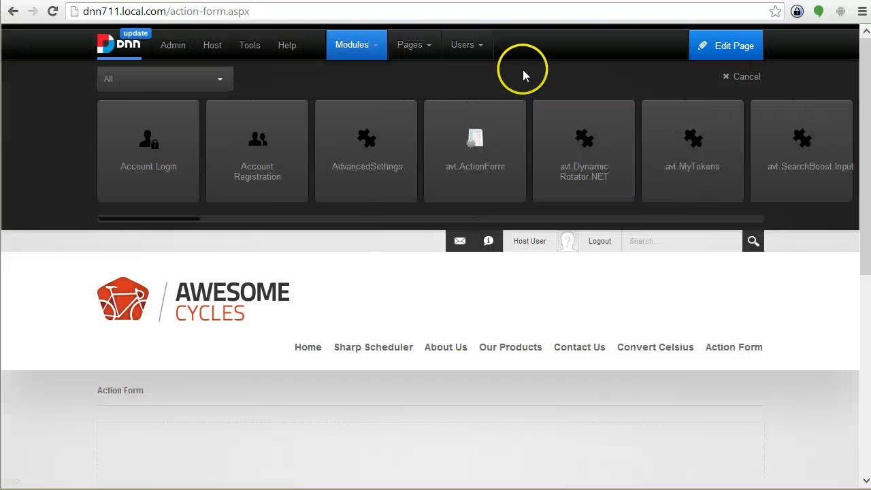
{"action": "mouse_move", "coordinate": [650, 166]}
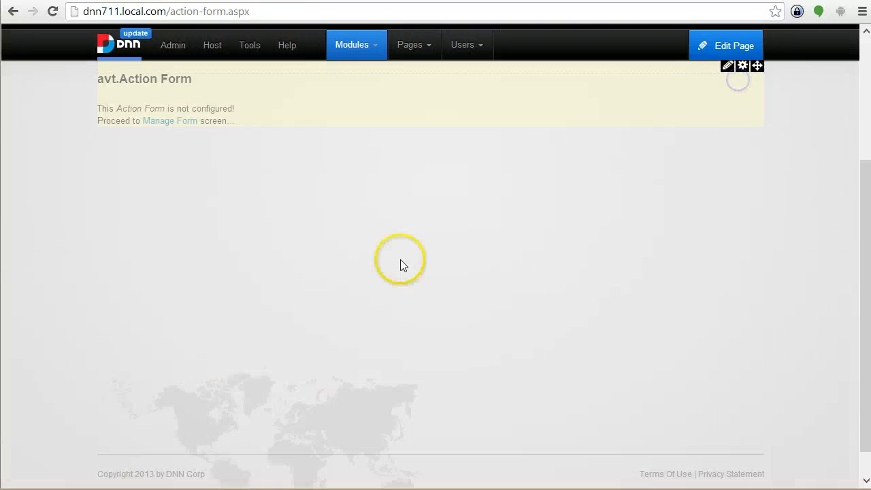
Reach the Manage Form screen listing the starting form templates
{"action": "left_click", "coordinate": [169, 119]}
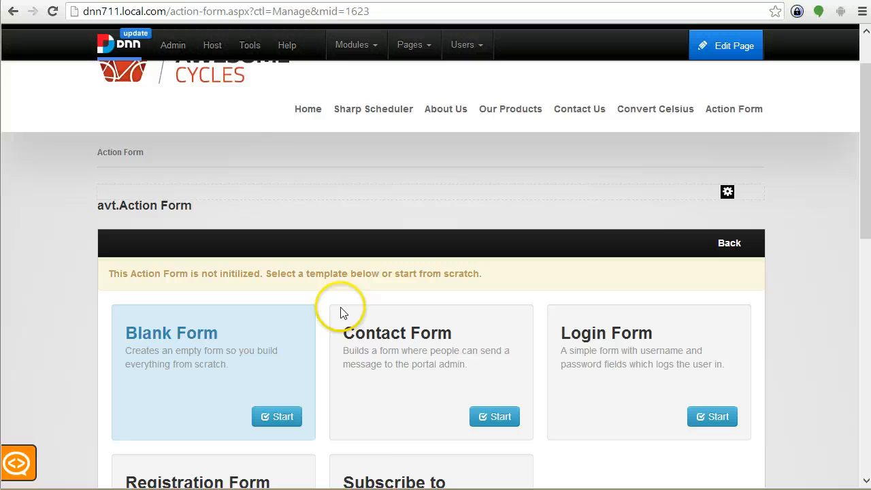
{"action": "scroll", "scroll_direction": "down", "scroll_amount": 3}
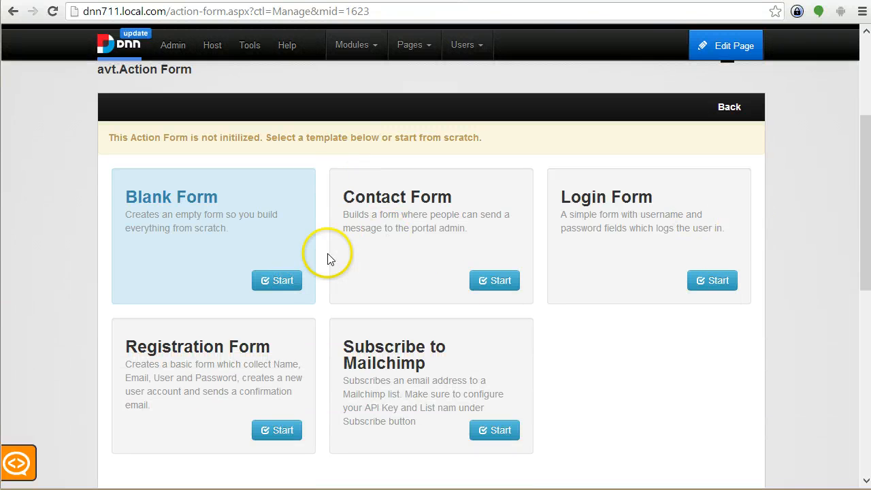
{"action": "mouse_move", "coordinate": [456, 256]}
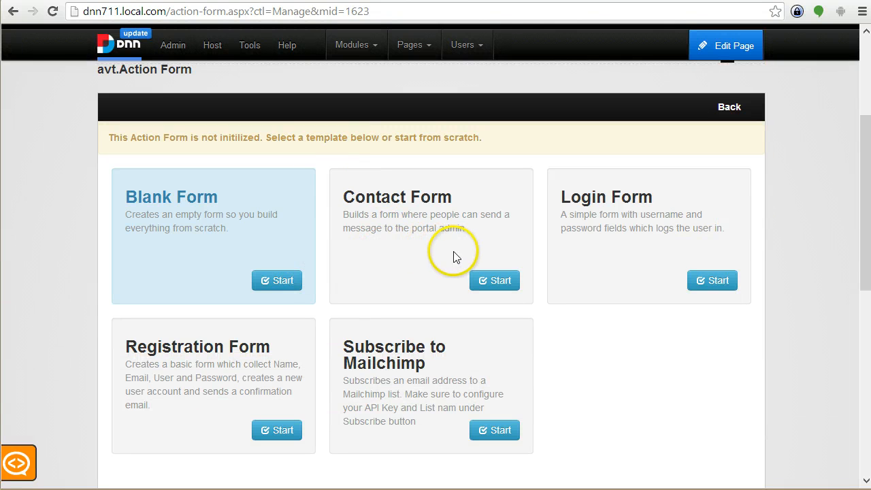
{"action": "mouse_move", "coordinate": [436, 179]}
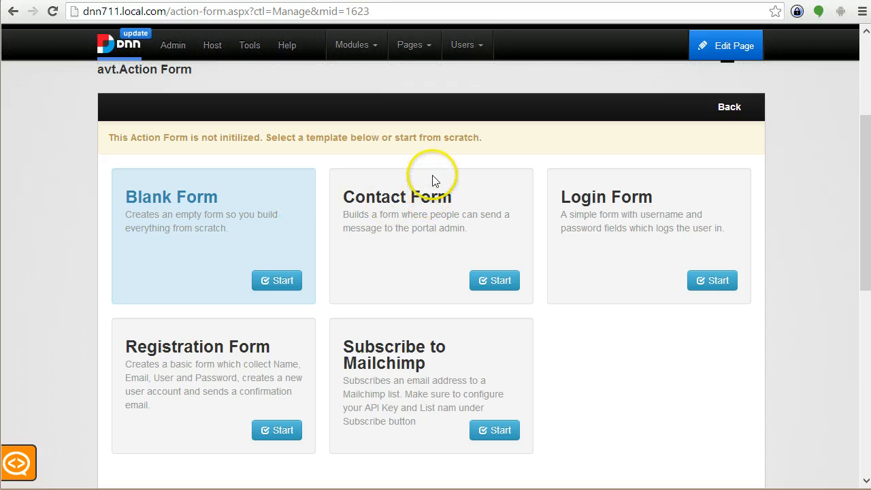
{"action": "mouse_move", "coordinate": [387, 196]}
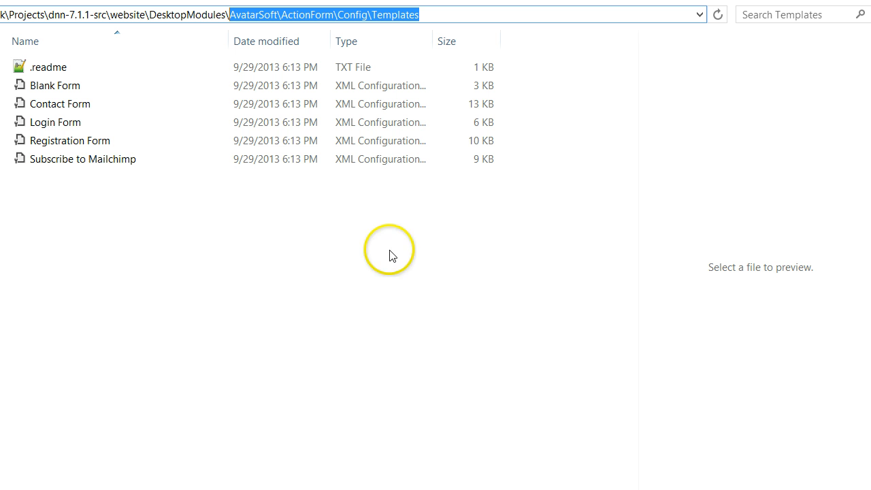
{"action": "mouse_move", "coordinate": [102, 225]}
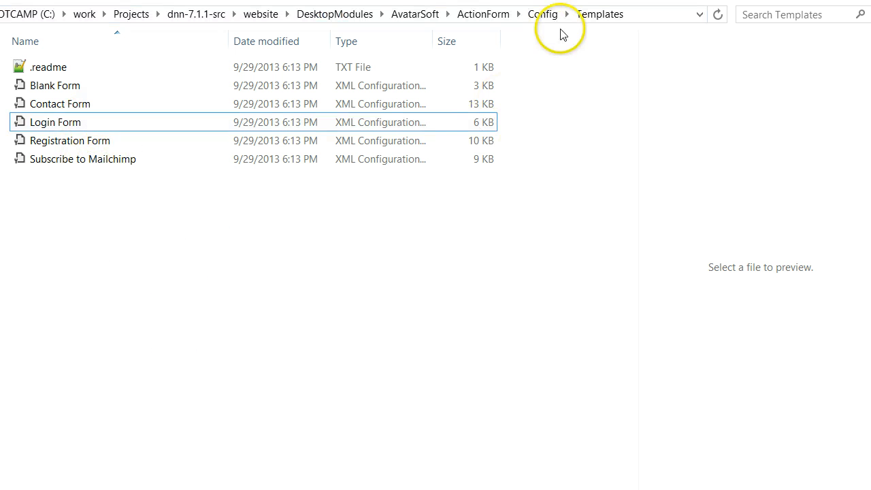
{"action": "mouse_move", "coordinate": [297, 315]}
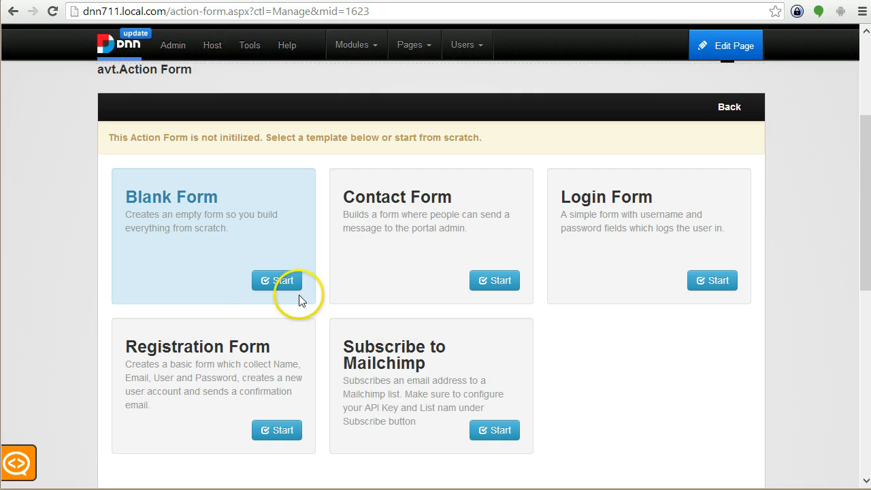
Start the Blank Form template and move down to its Form Fields section
{"action": "left_click", "coordinate": [276, 280]}
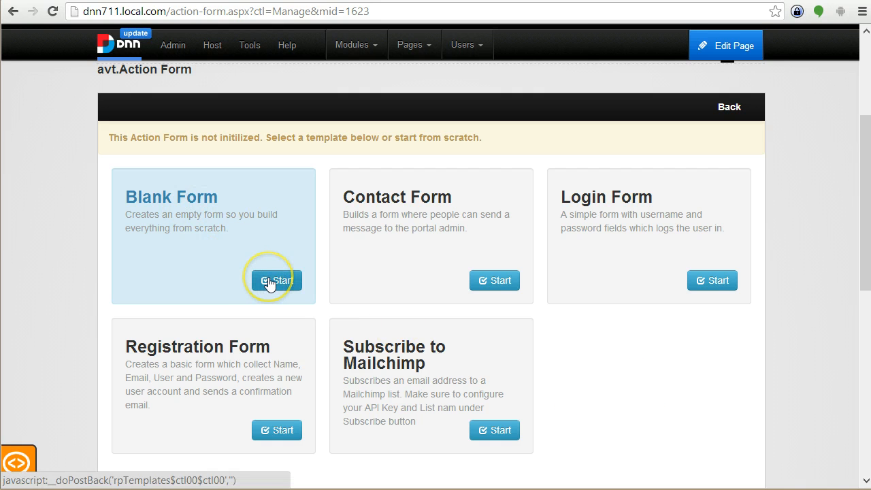
{"action": "left_click", "coordinate": [276, 280]}
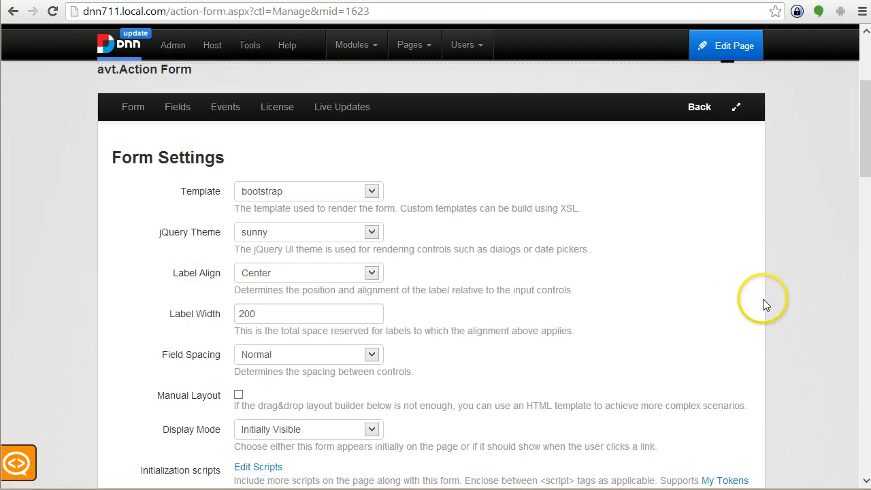
{"action": "scroll", "scroll_direction": "down", "scroll_amount": 3}
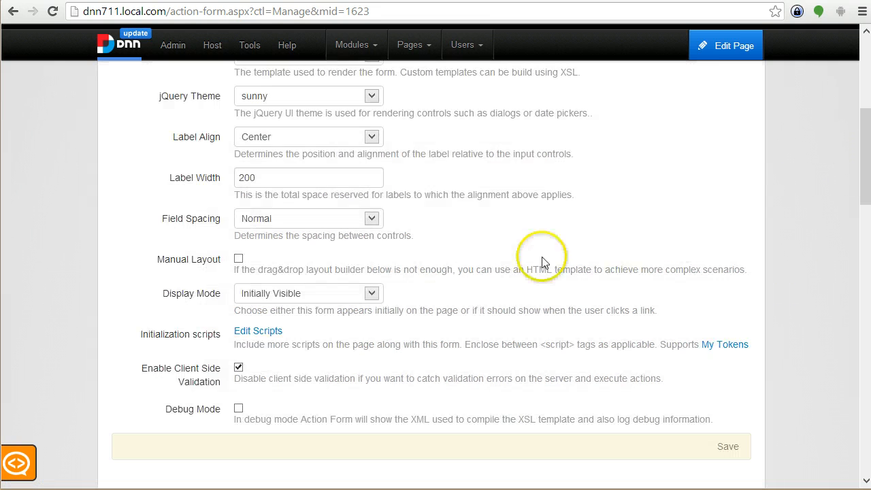
{"action": "scroll", "scroll_direction": "down", "scroll_amount": 3}
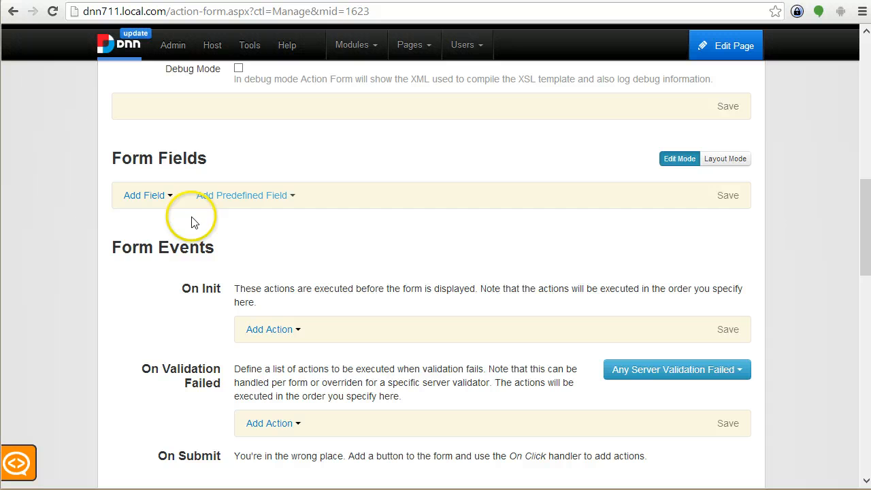
Add a Small Text field titled 'First Name', its ID auto-filling as FirstName
{"action": "left_click", "coordinate": [144, 196]}
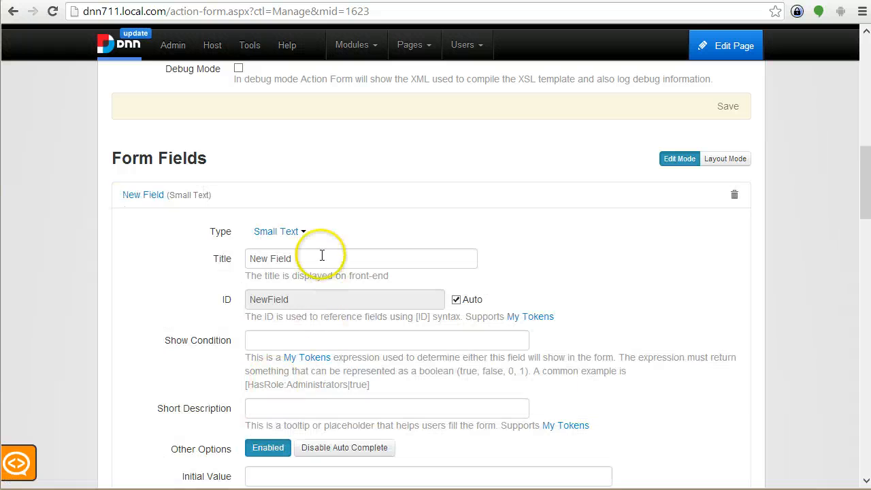
{"action": "type", "text": "Firstn"}
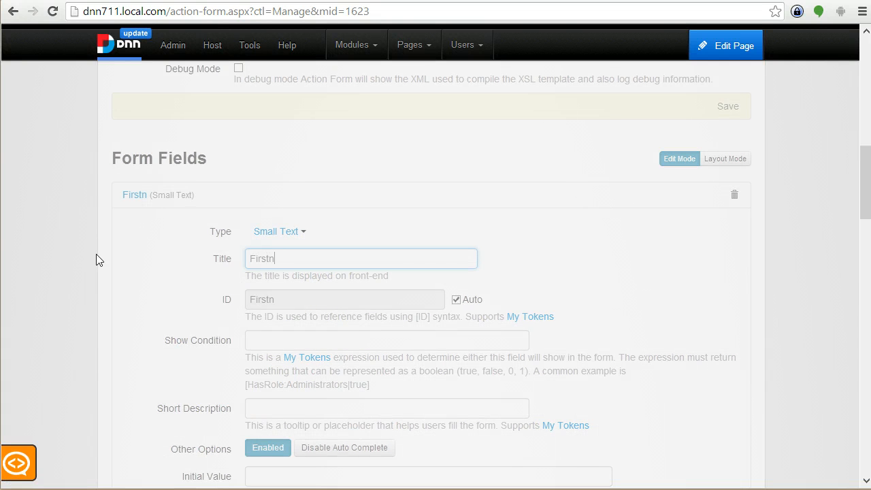
{"action": "type", "text": "First Name"}
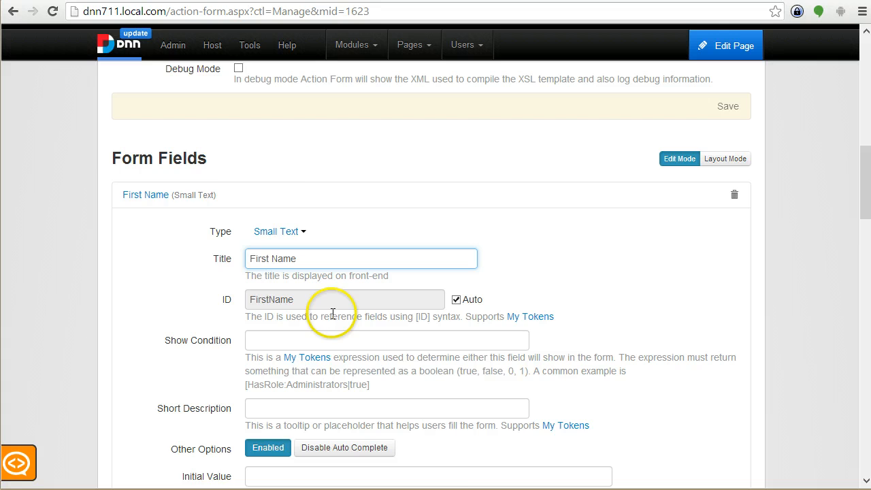
{"action": "scroll", "scroll_direction": "down", "scroll_amount": 3}
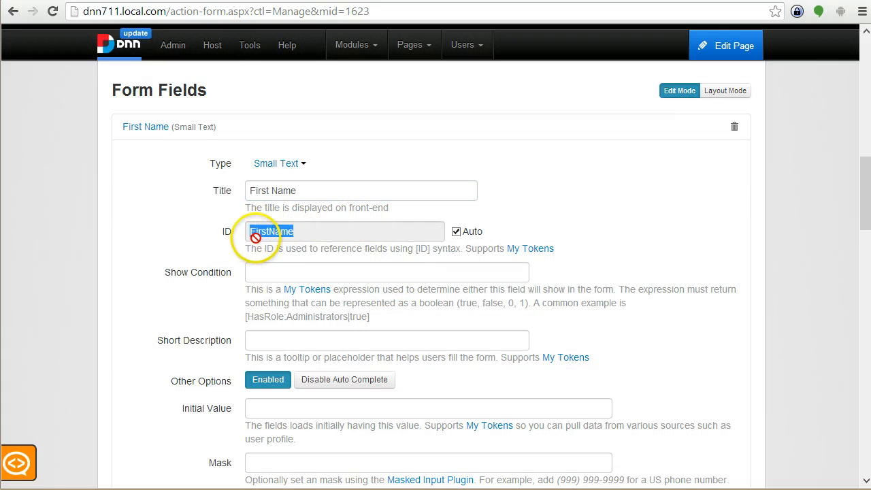
{"action": "mouse_move", "coordinate": [281, 232]}
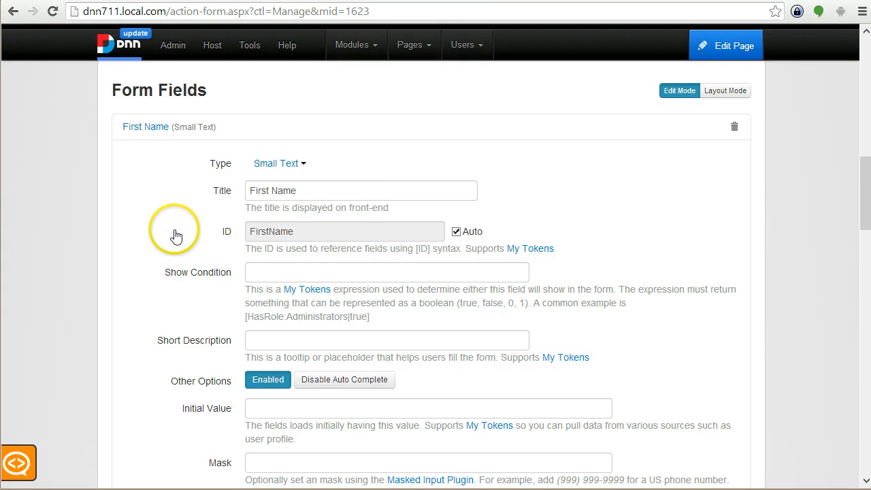
{"action": "mouse_move", "coordinate": [302, 245]}
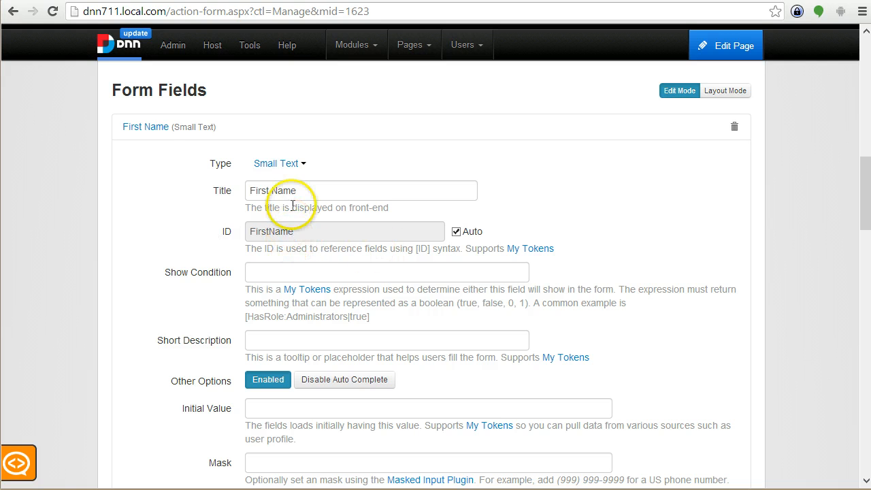
{"action": "mouse_move", "coordinate": [196, 204]}
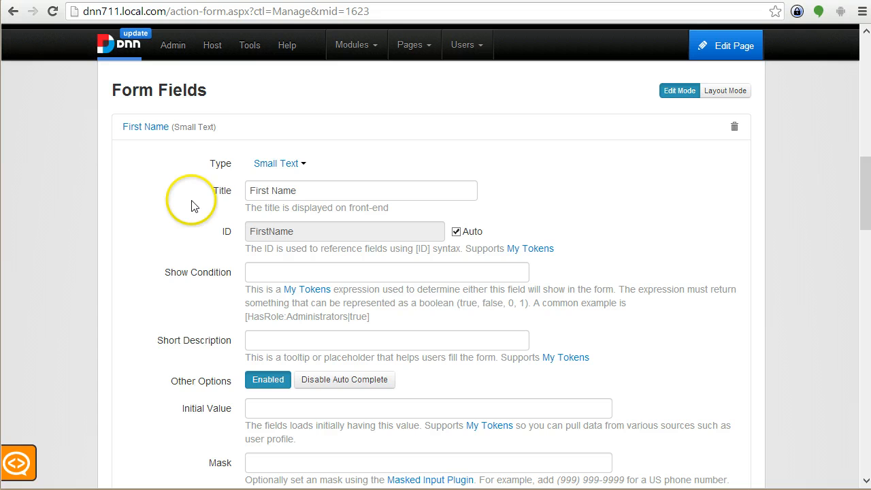
Add a Button field with a Display Message action on its click handler
{"action": "scroll", "scroll_direction": "down", "scroll_amount": 3}
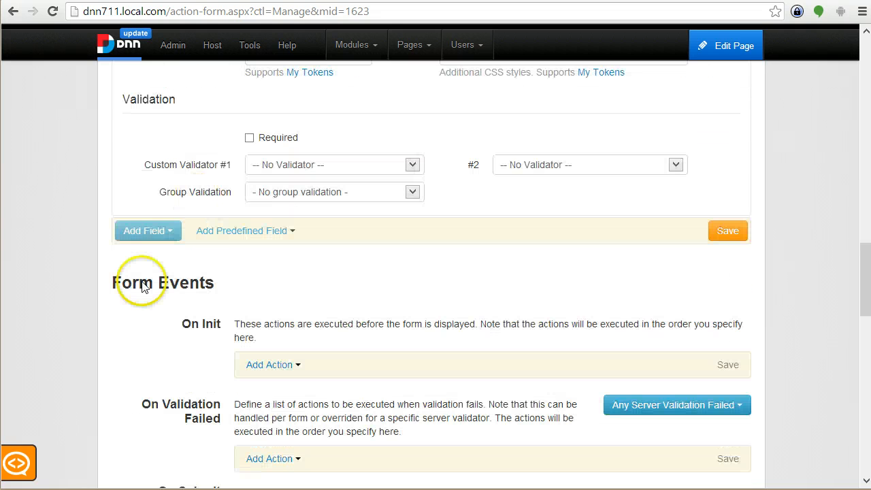
{"action": "left_click", "coordinate": [147, 230]}
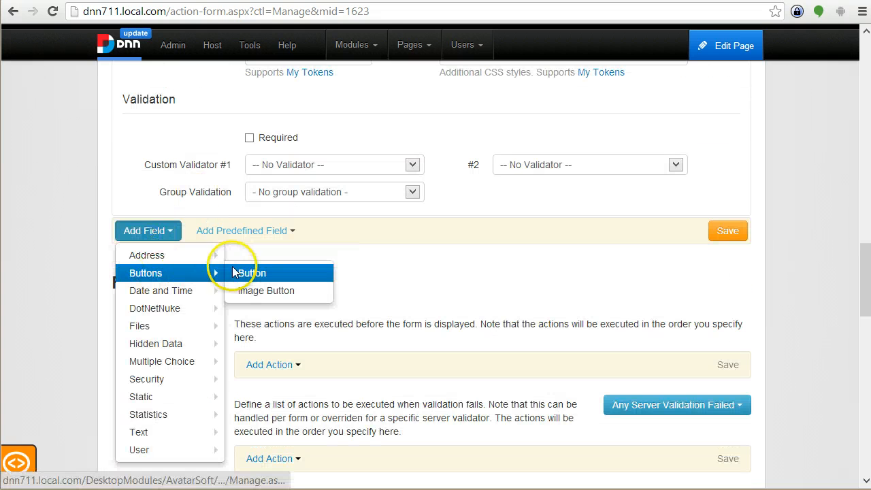
{"action": "left_click", "coordinate": [256, 272]}
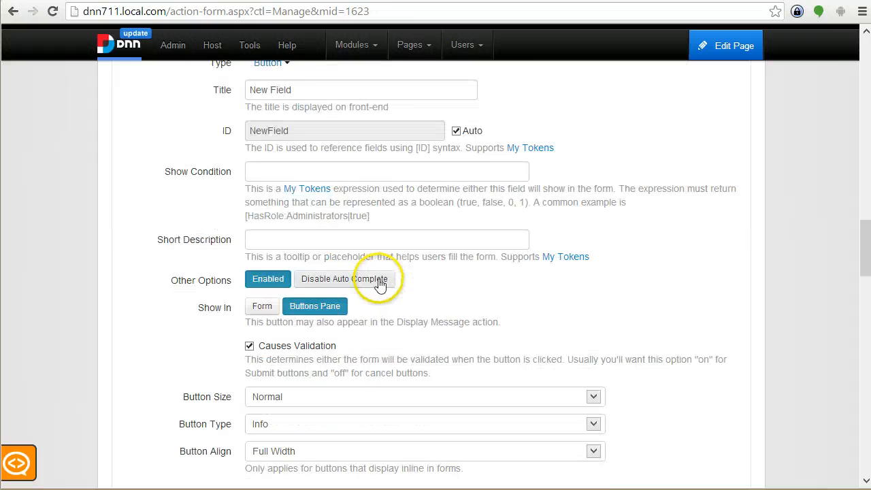
{"action": "left_click", "coordinate": [283, 343]}
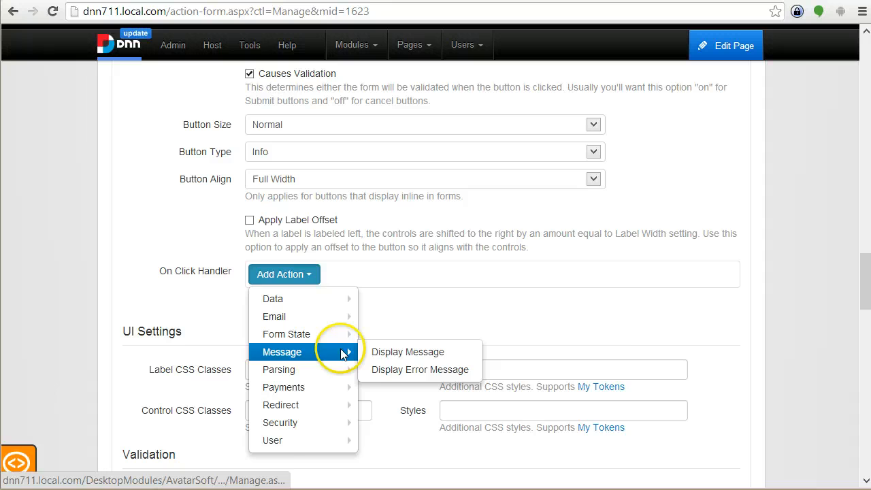
{"action": "left_click", "coordinate": [407, 351]}
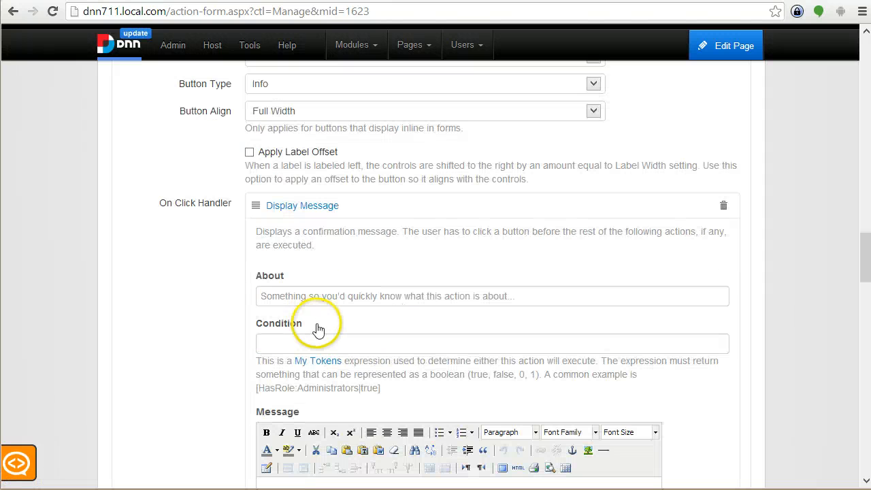
Set the message to 'Hello [User:FirstName],' and 'You've typed [FirstName]'
{"action": "scroll", "scroll_direction": "down", "scroll_amount": 3}
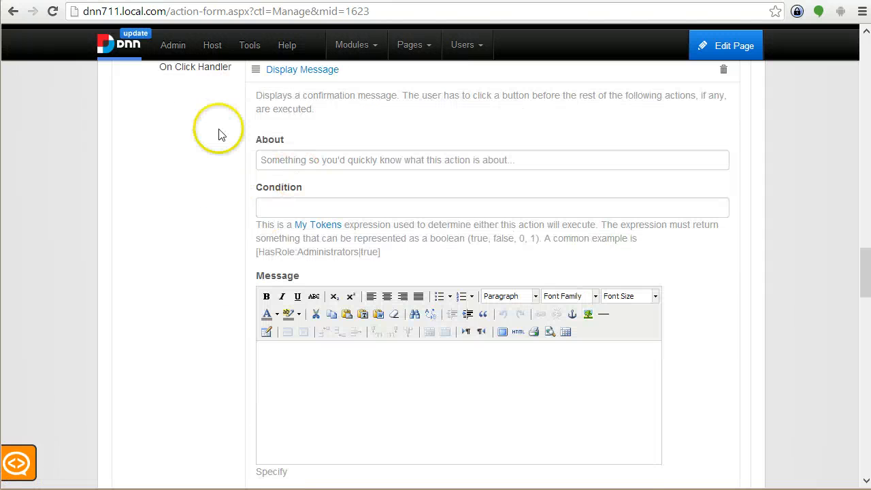
{"action": "type", "text": "[F"}
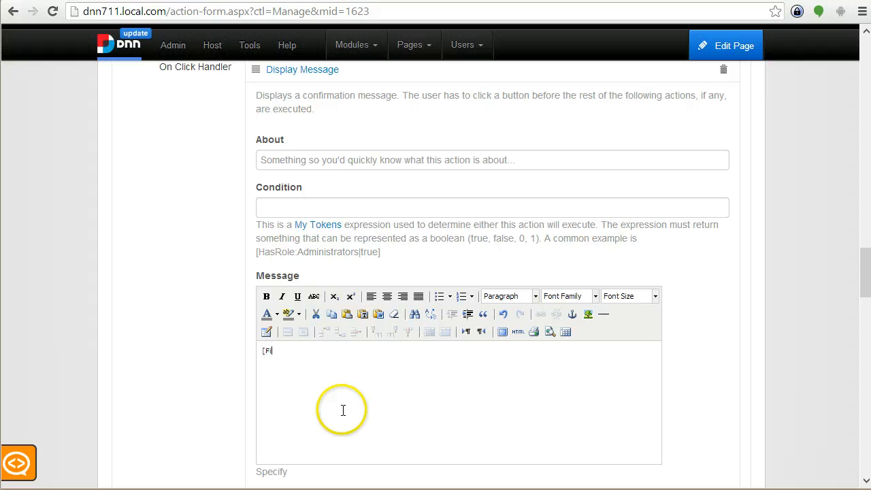
{"action": "type", "text": "ir"}
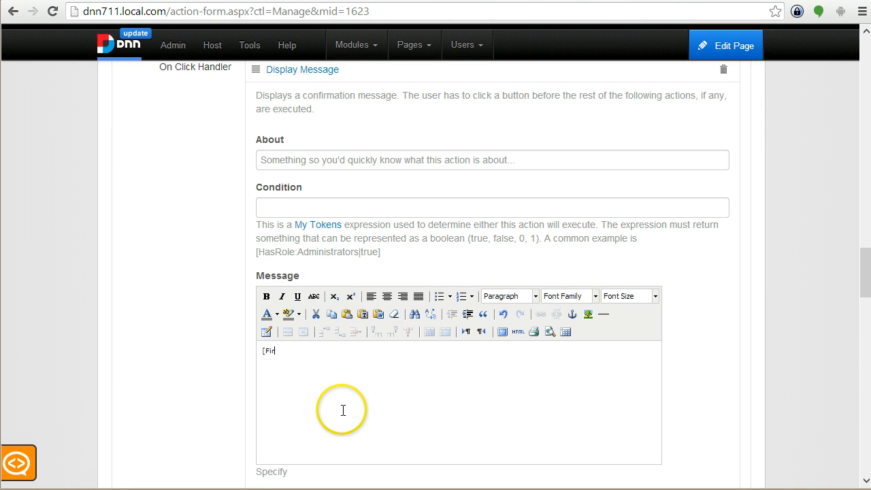
{"action": "type", "text": "stName"}
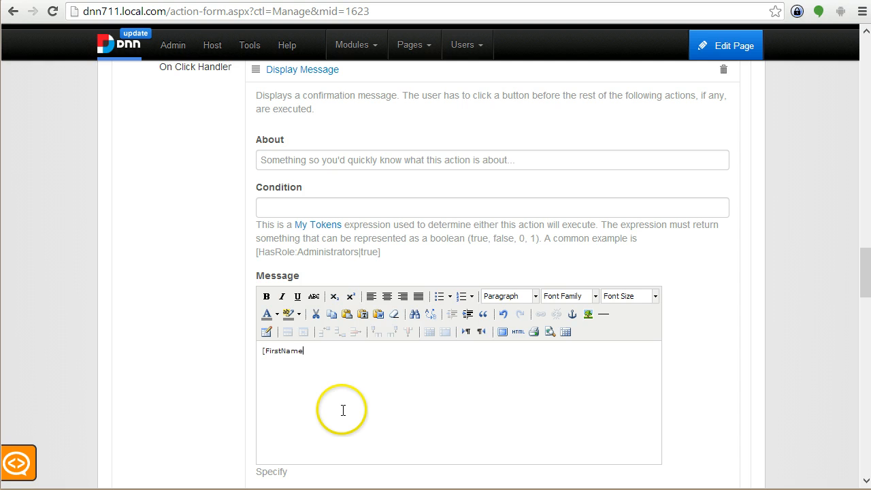
{"action": "double_click", "coordinate": [280, 351]}
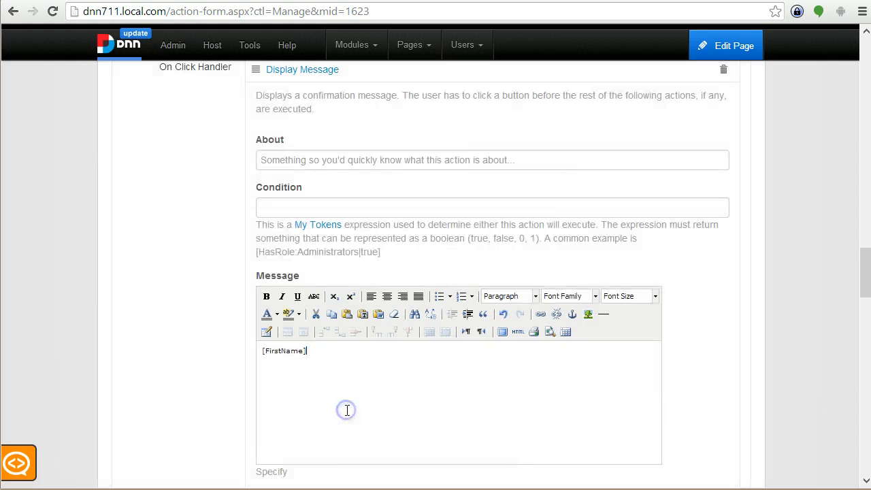
{"action": "double_click", "coordinate": [283, 351]}
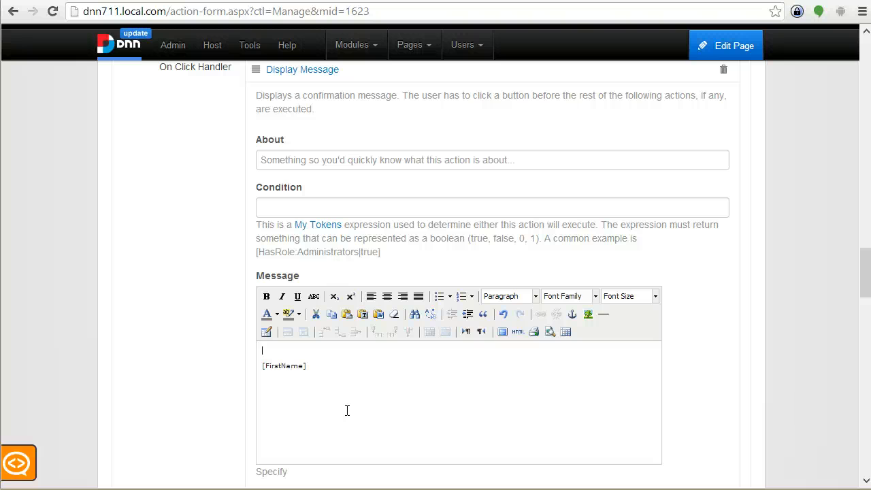
{"action": "type", "text": "Hello"}
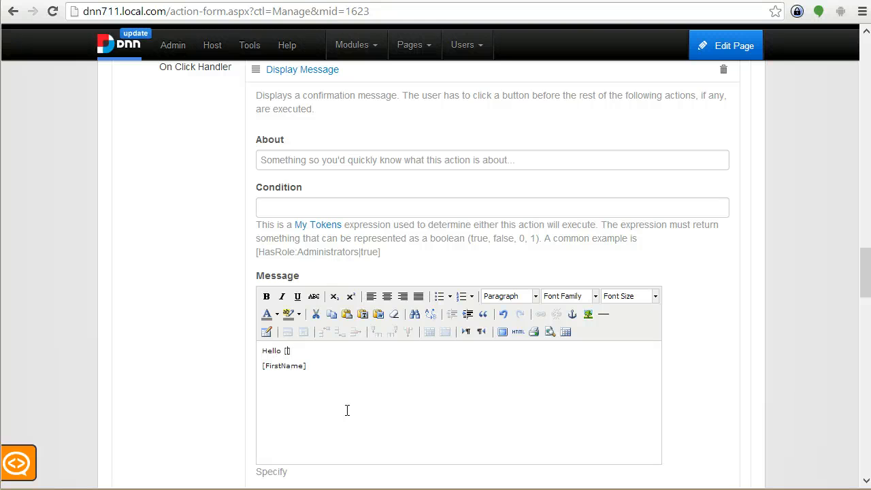
{"action": "type", "text": "[User:]"}
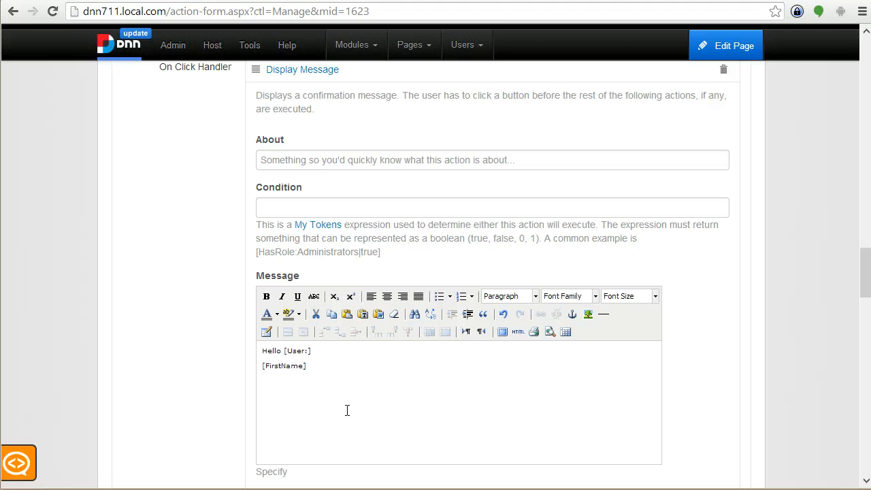
{"action": "type", "text": "FirstName"}
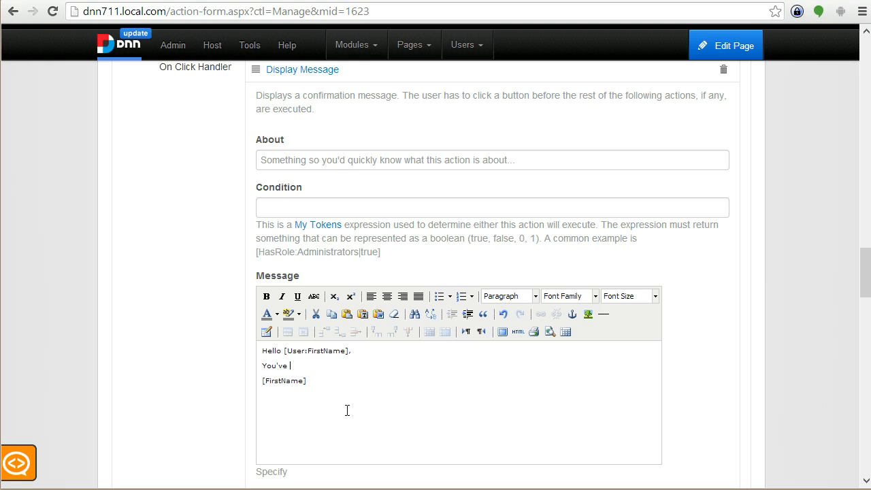
{"action": "type", "text": "typed [FirstName"}
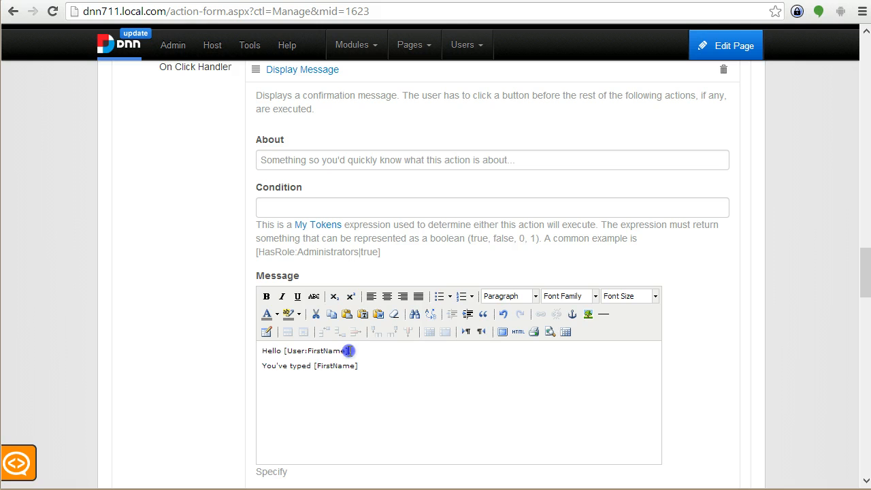
{"action": "double_click", "coordinate": [316, 351]}
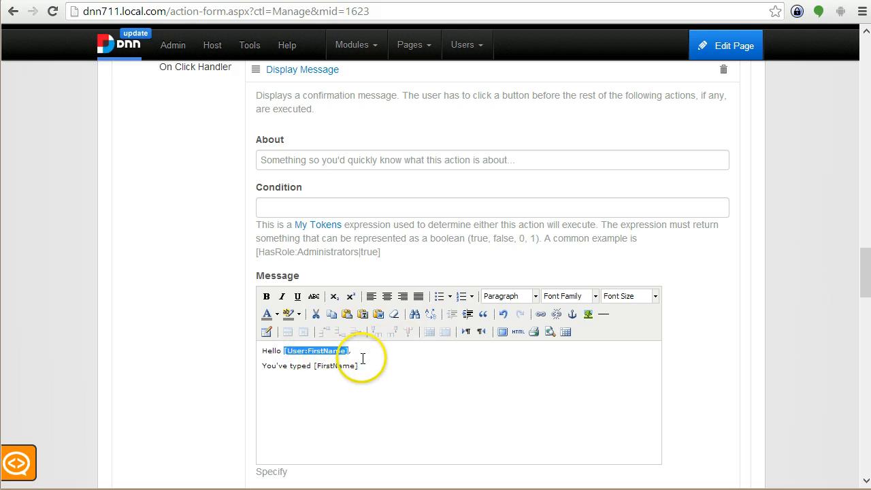
{"action": "double_click", "coordinate": [335, 365]}
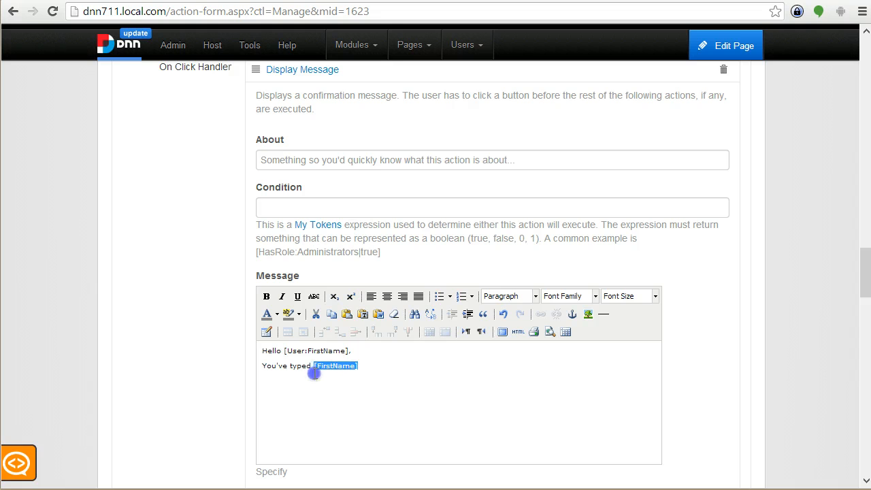
{"action": "scroll", "scroll_direction": "down", "scroll_amount": 3}
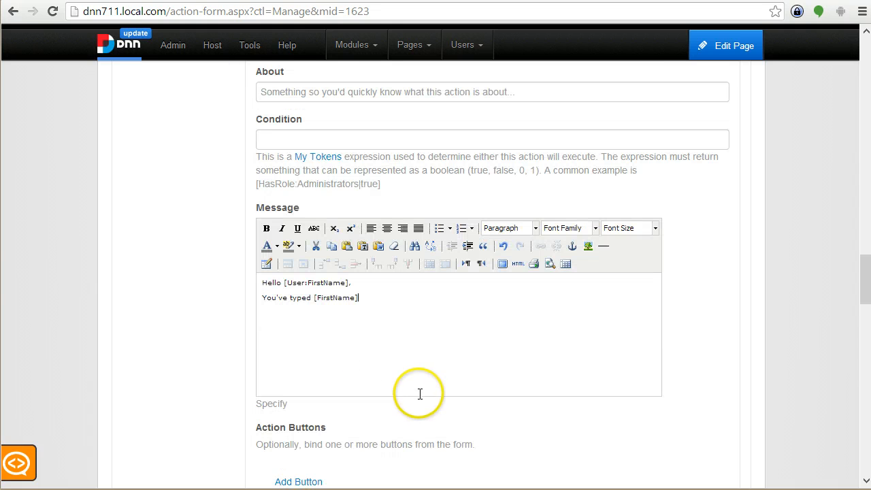
{"action": "scroll", "scroll_direction": "down", "scroll_amount": 3}
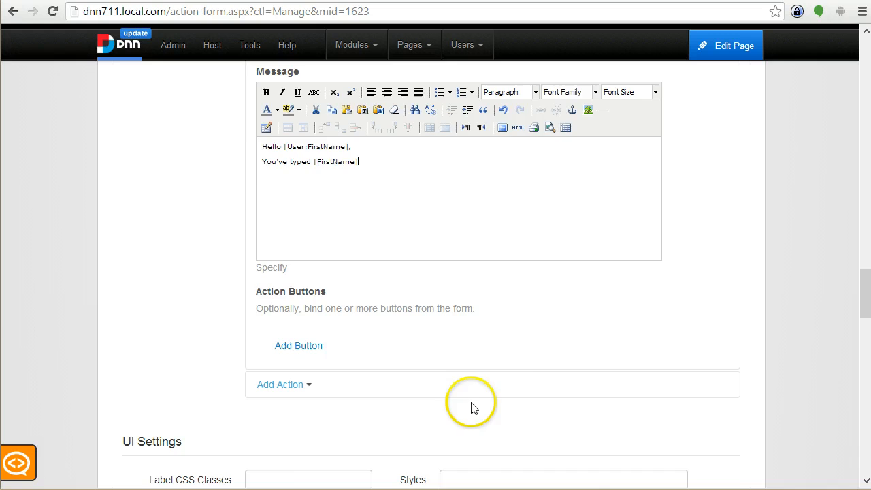
{"action": "scroll", "scroll_direction": "down", "scroll_amount": 3}
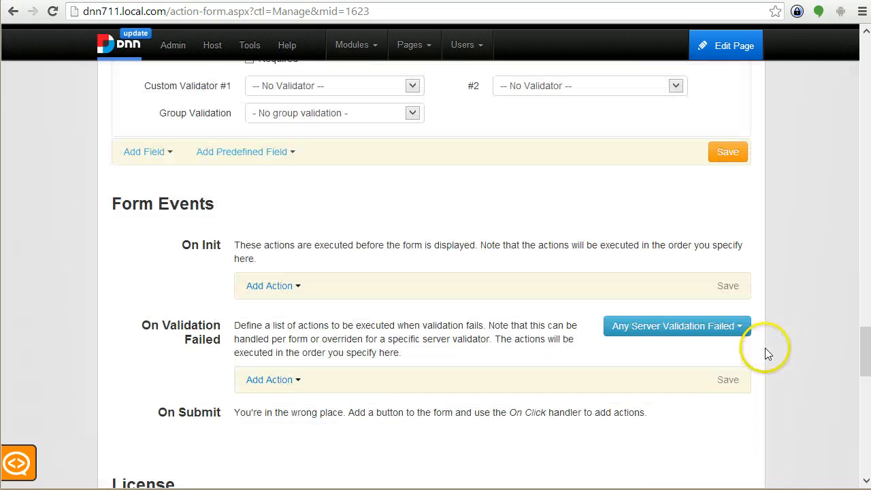
{"action": "scroll", "scroll_direction": "down", "scroll_amount": 3}
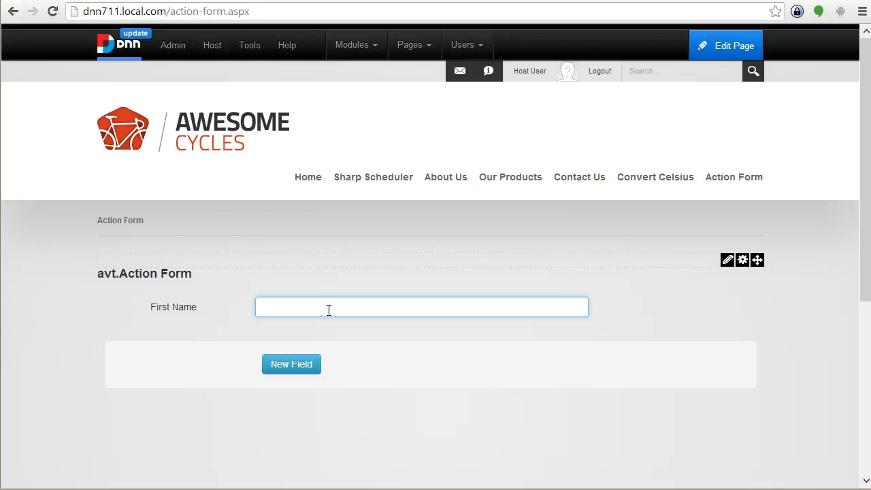
Submit the live form with 'test' to see the greeting, then reach the module's gear menu
{"action": "type", "text": "test"}
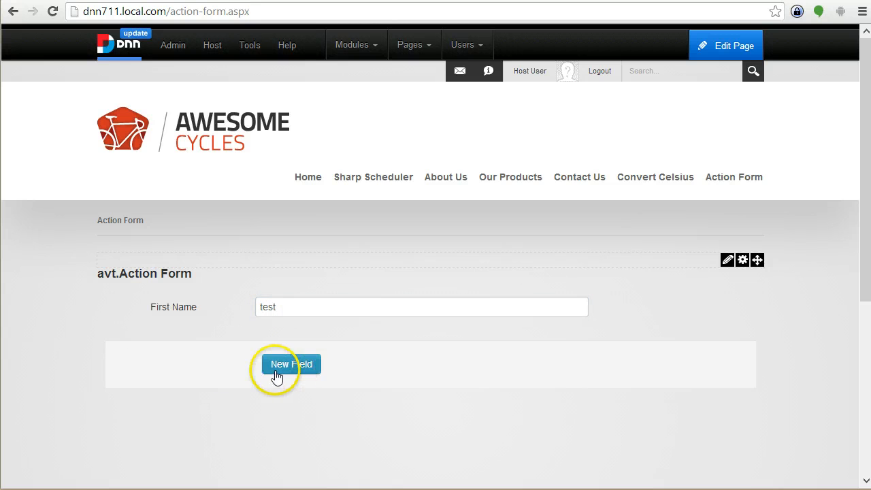
{"action": "left_click", "coordinate": [292, 365]}
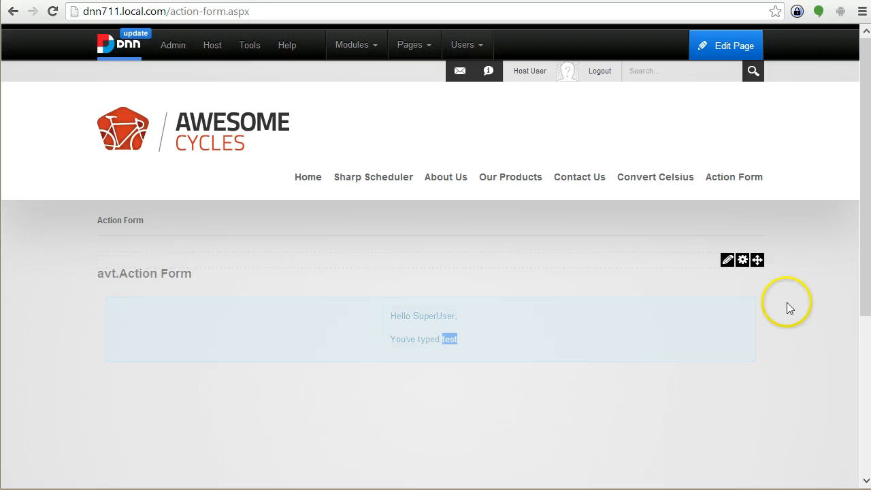
{"action": "left_click", "coordinate": [727, 260]}
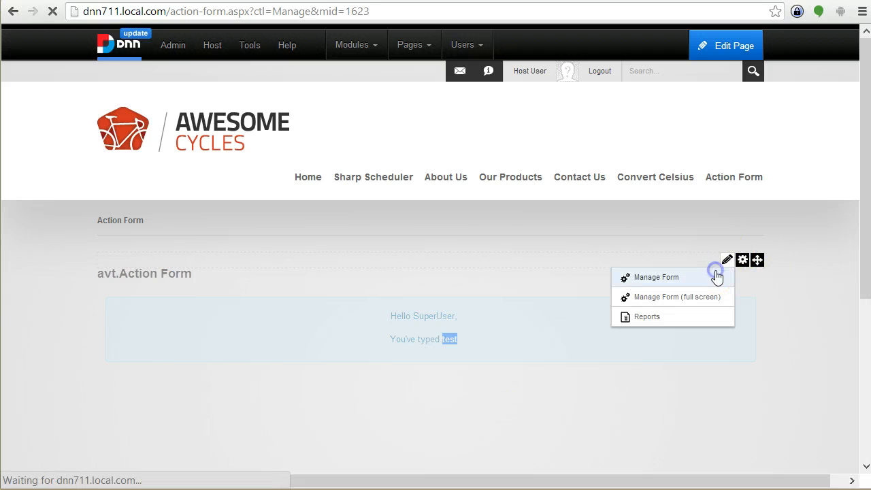
Back in Manage Form, add a Multiple Choice radio-boxes field to the field list
{"action": "left_click", "coordinate": [656, 278]}
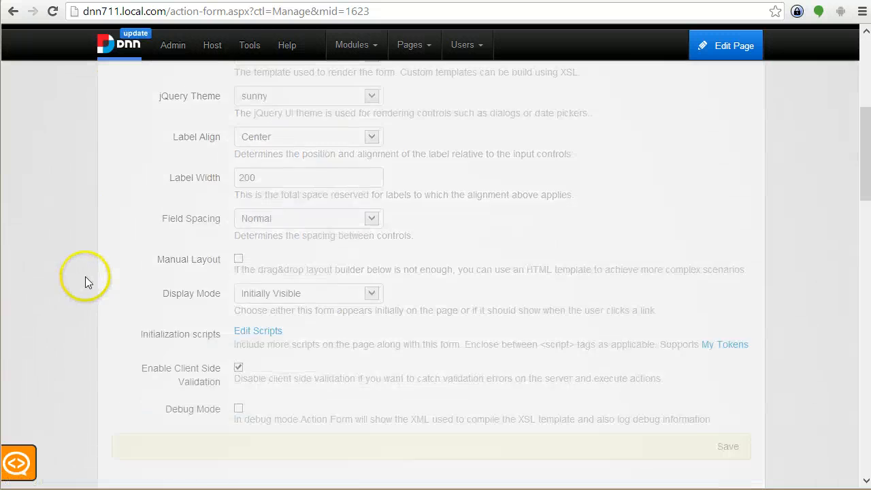
{"action": "scroll", "scroll_direction": "down", "scroll_amount": 3}
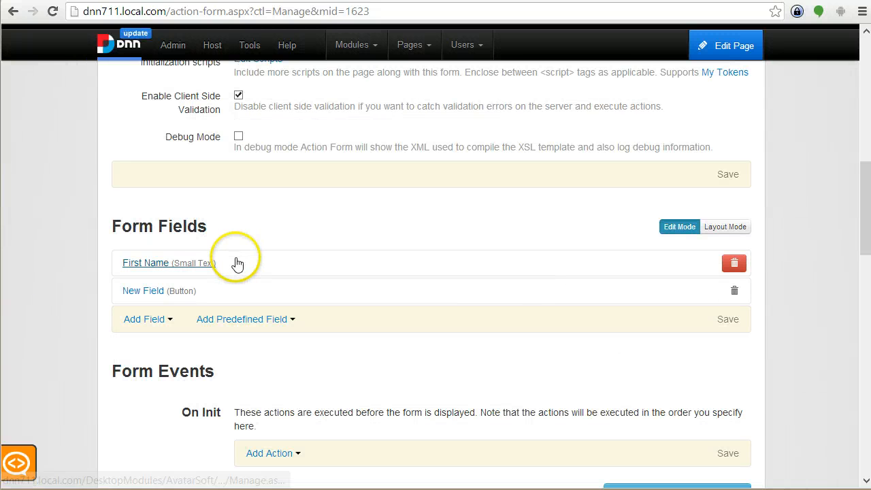
{"action": "left_click", "coordinate": [146, 262]}
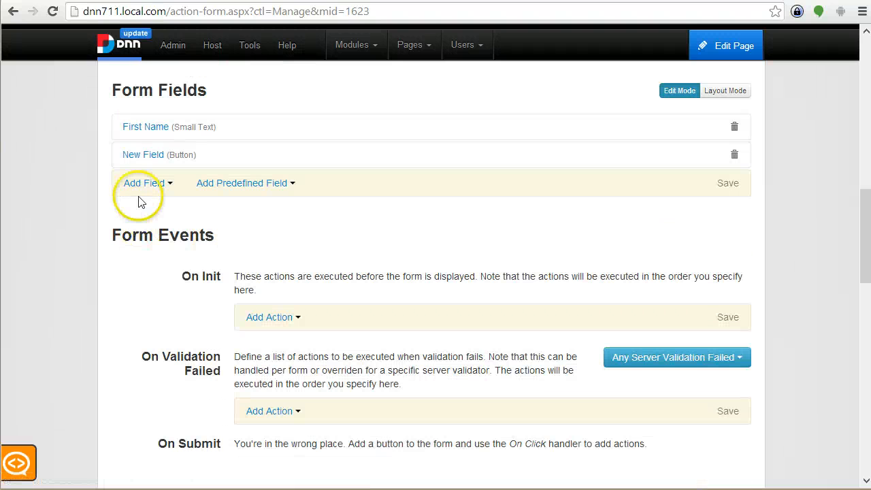
{"action": "left_click", "coordinate": [144, 182]}
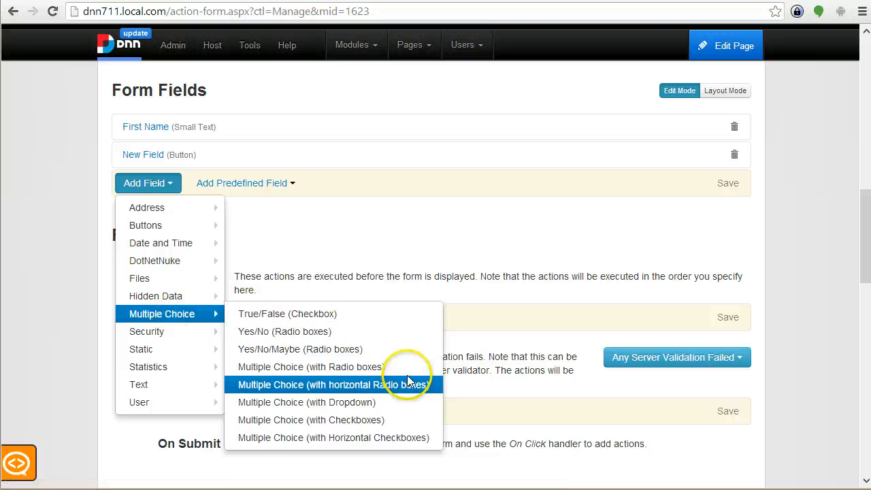
{"action": "left_click", "coordinate": [311, 367]}
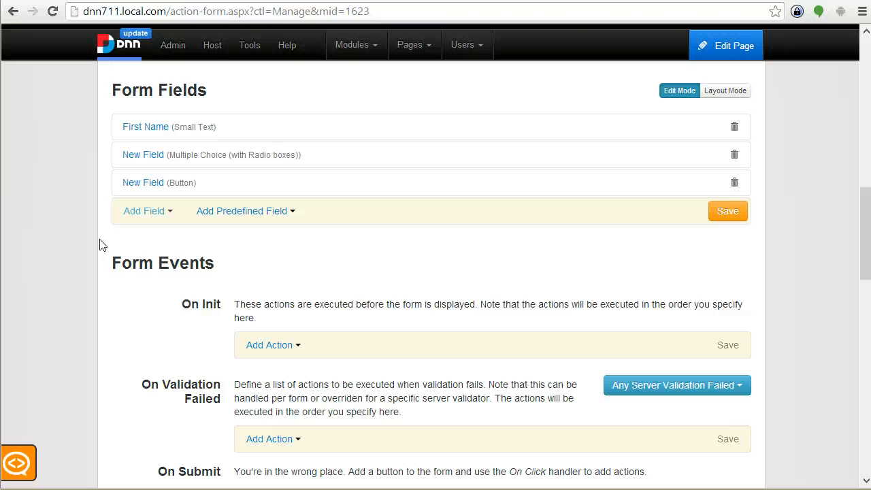
Collapse the Button field panel and move down to the Form Events section at On Init
{"action": "scroll", "scroll_direction": "down", "scroll_amount": 3}
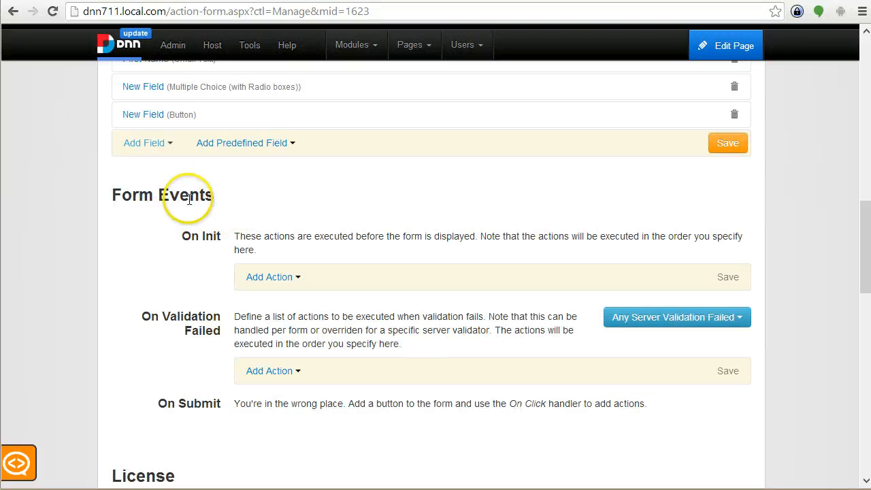
{"action": "double_click", "coordinate": [185, 194]}
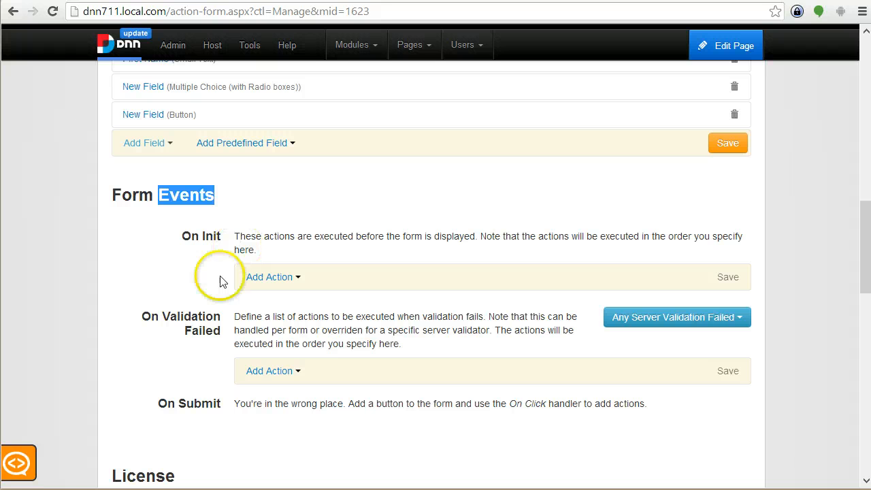
{"action": "mouse_move", "coordinate": [206, 315]}
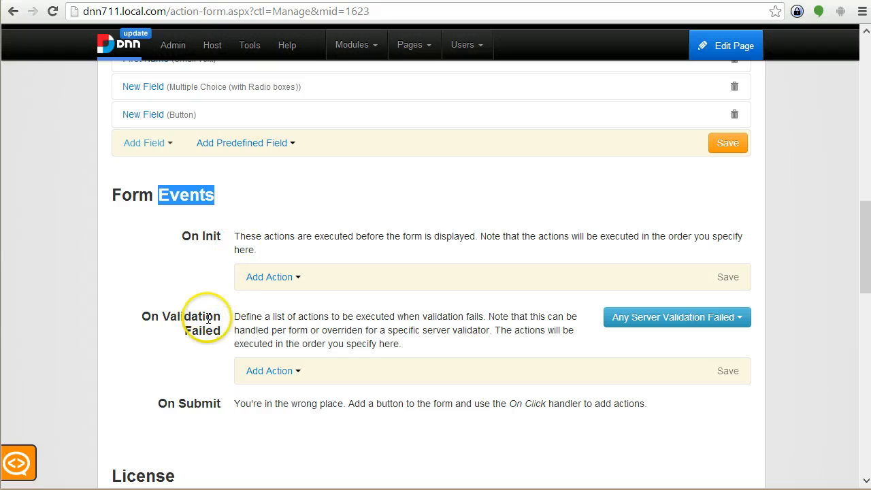
{"action": "mouse_move", "coordinate": [215, 234]}
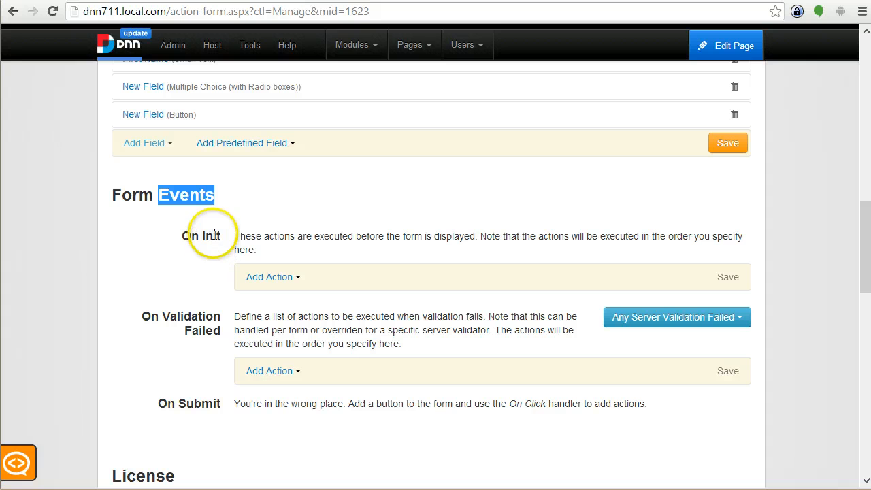
{"action": "mouse_move", "coordinate": [207, 259]}
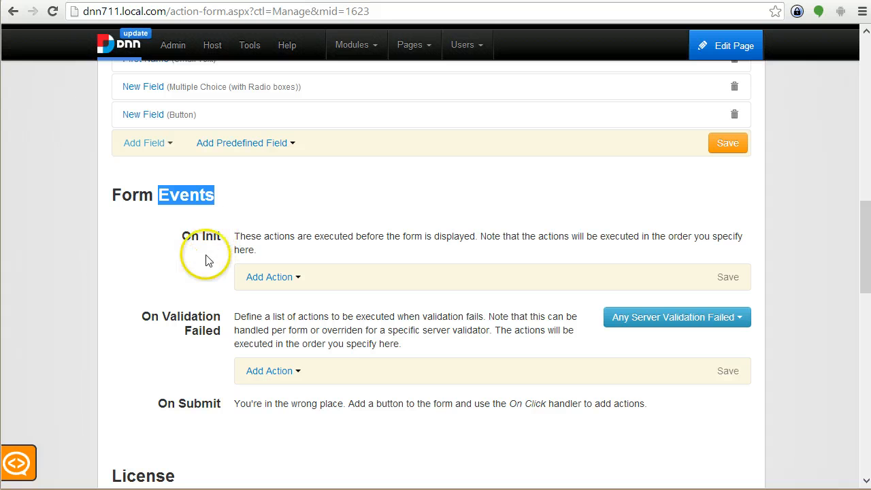
{"action": "mouse_move", "coordinate": [204, 323]}
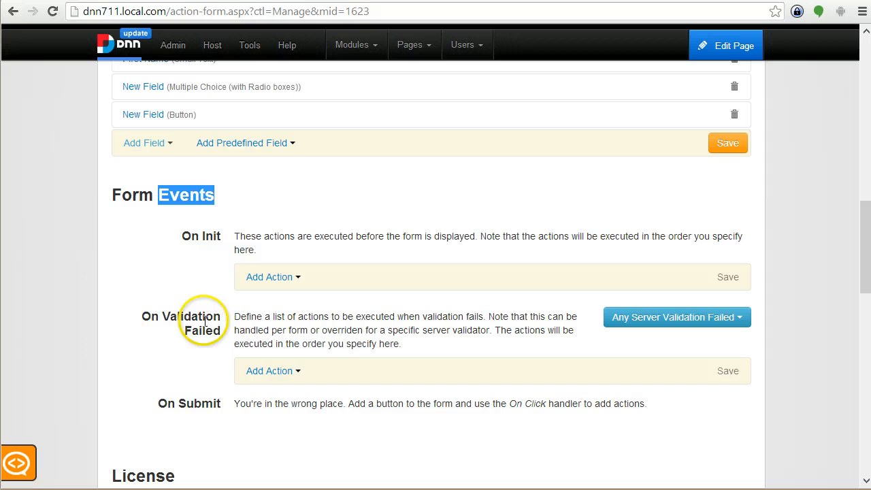
{"action": "left_click", "coordinate": [309, 430]}
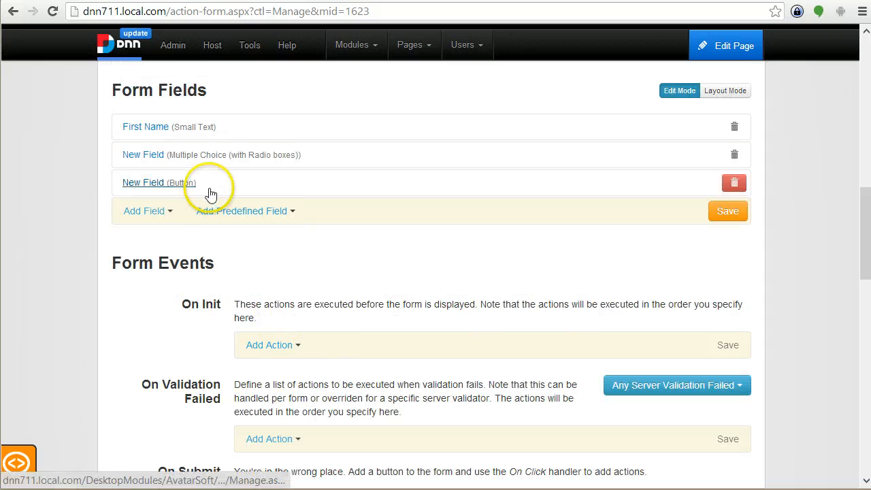
{"action": "left_click", "coordinate": [143, 183]}
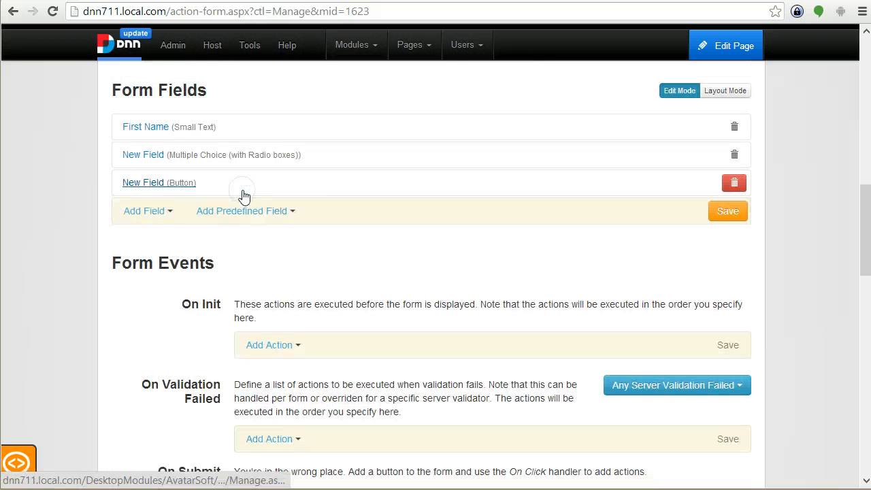
{"action": "scroll", "scroll_direction": "down", "scroll_amount": 3}
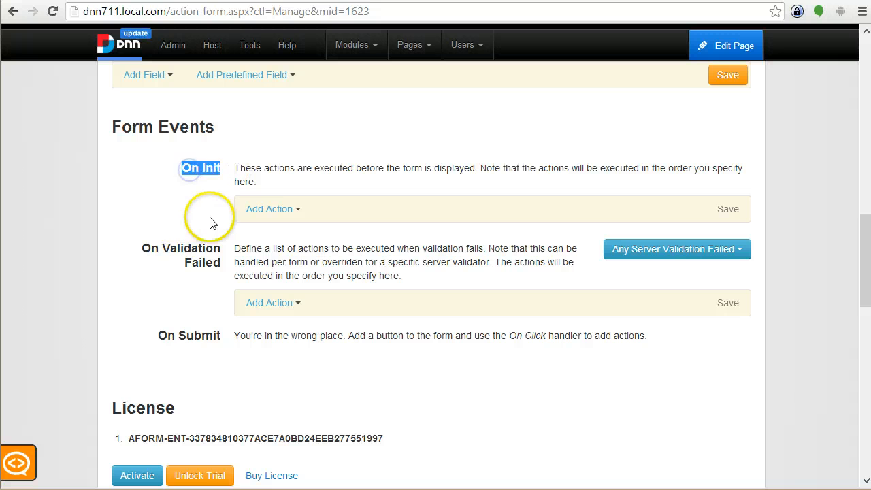
Add an On Init Inject Form Data action setting MyName to 'bogdan'
{"action": "left_click", "coordinate": [272, 209]}
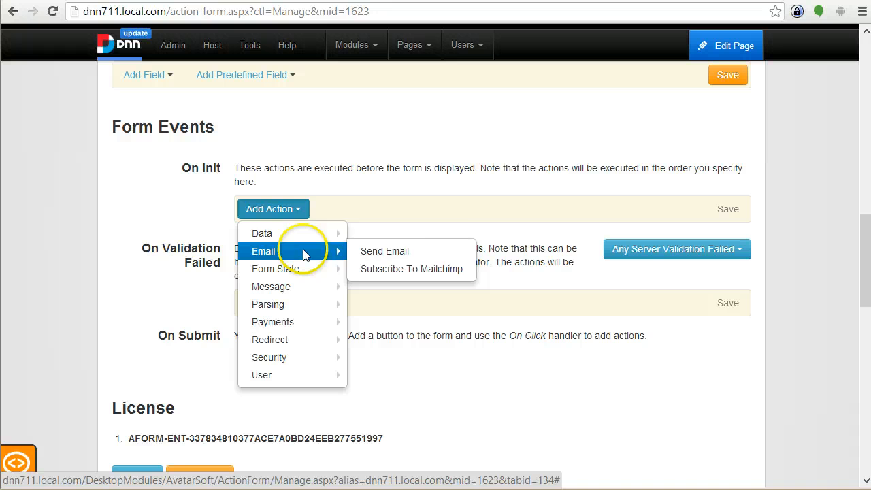
{"action": "mouse_move", "coordinate": [261, 234]}
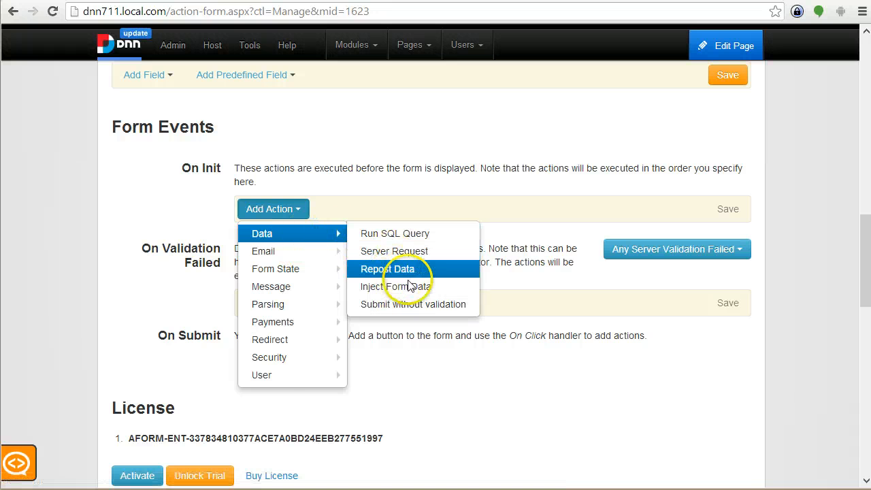
{"action": "left_click", "coordinate": [387, 286]}
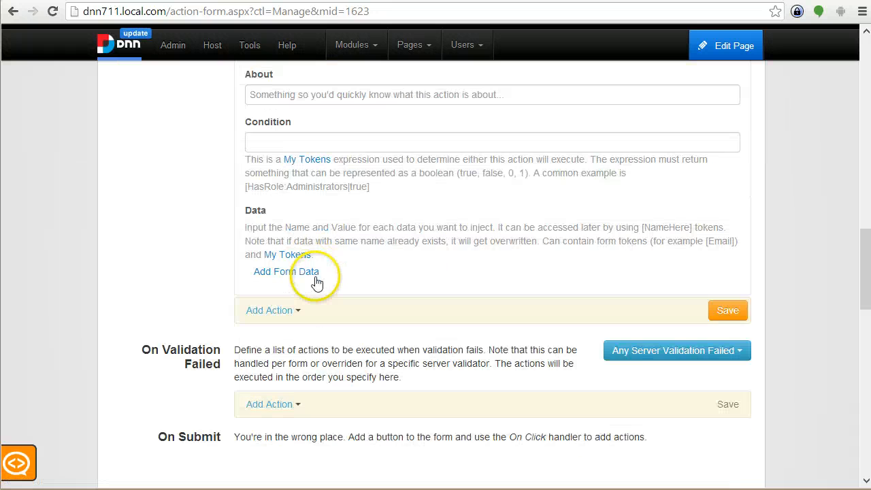
{"action": "left_click", "coordinate": [278, 272]}
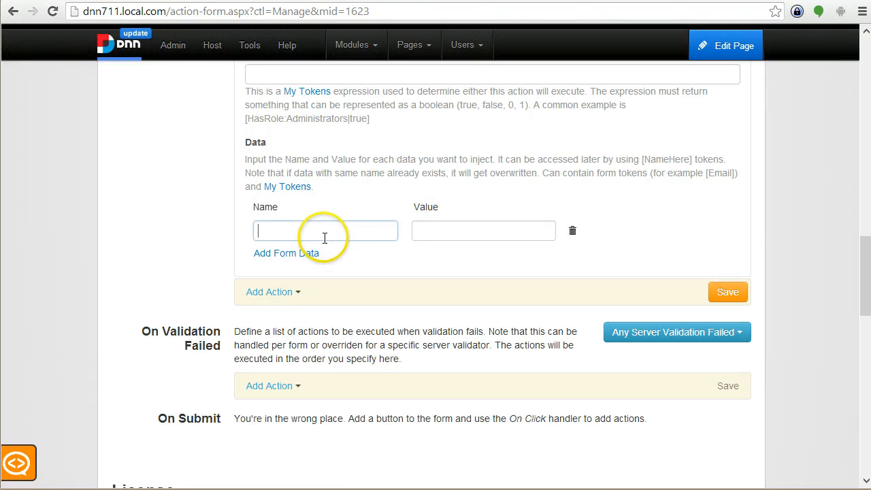
{"action": "type", "text": "M"}
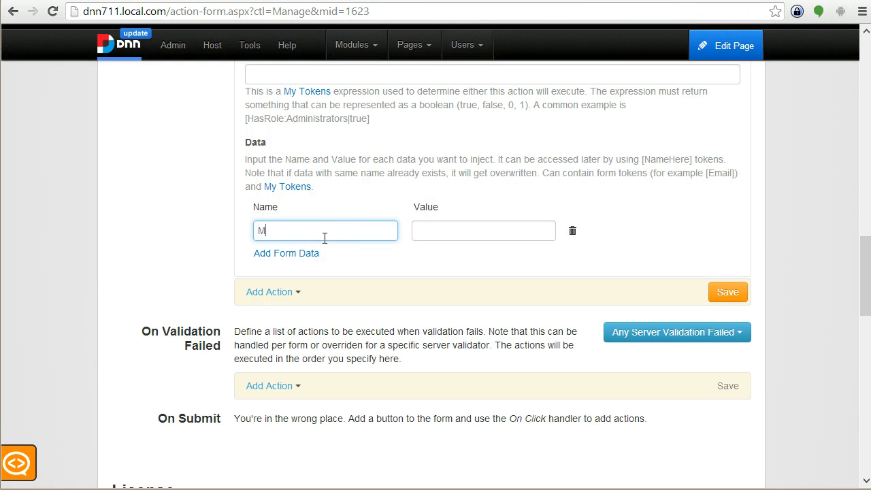
{"action": "type", "text": "yName"}
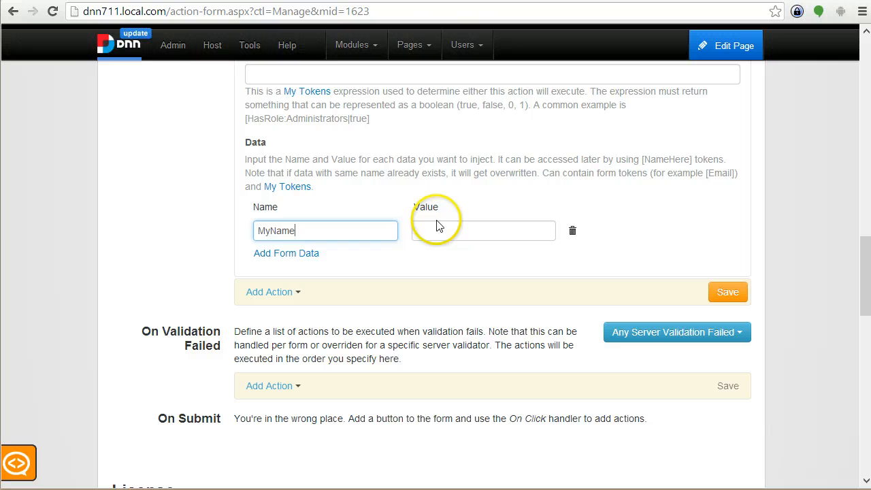
{"action": "left_click", "coordinate": [483, 230]}
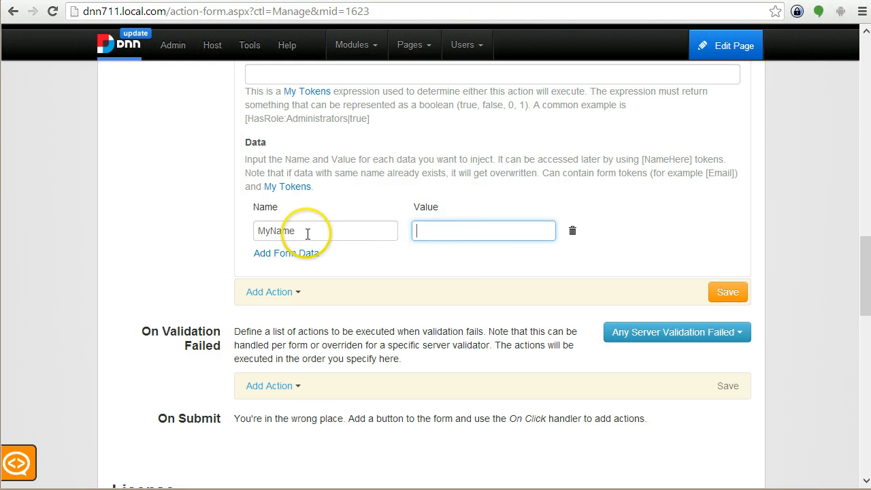
{"action": "mouse_move", "coordinate": [248, 111]}
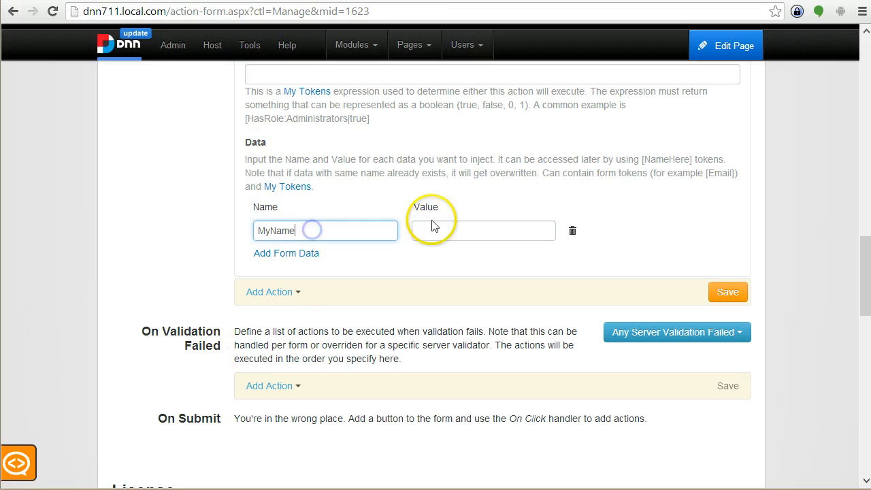
{"action": "type", "text": "bogdan"}
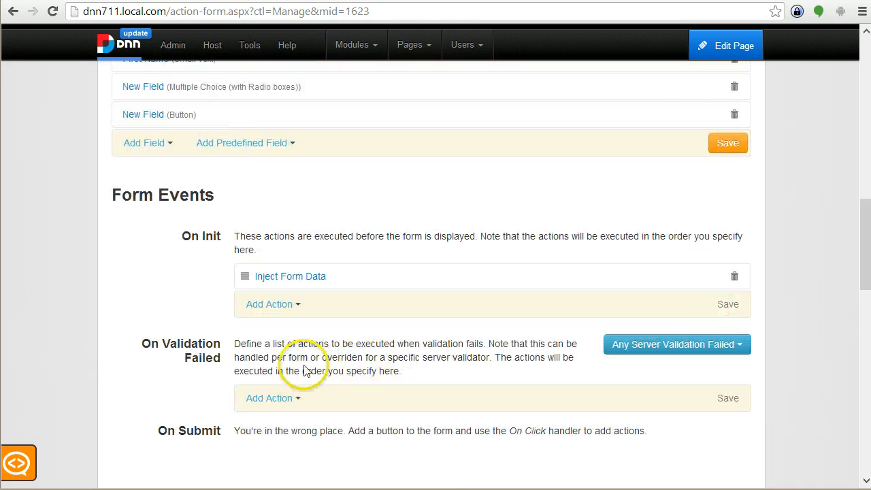
{"action": "left_click", "coordinate": [290, 276]}
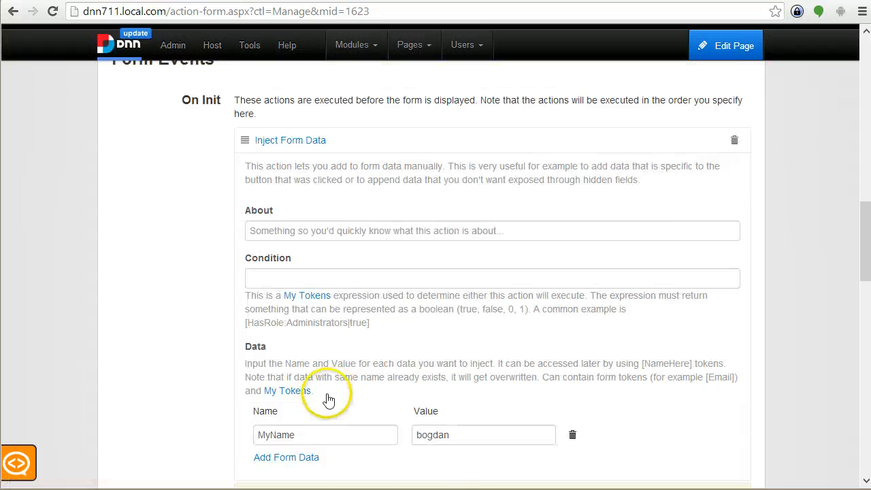
{"action": "scroll", "scroll_direction": "down", "scroll_amount": 3}
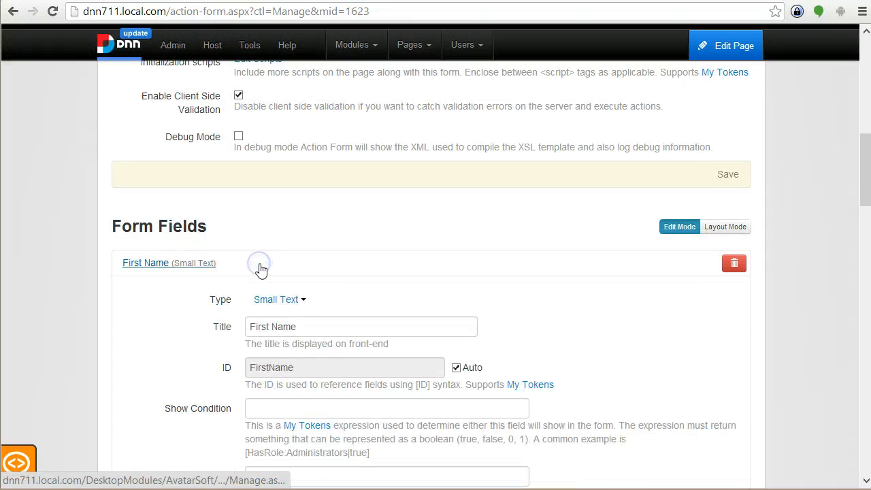
Enter the [MyName] token as the First Name field's Initial Value
{"action": "scroll", "scroll_direction": "down", "scroll_amount": 3}
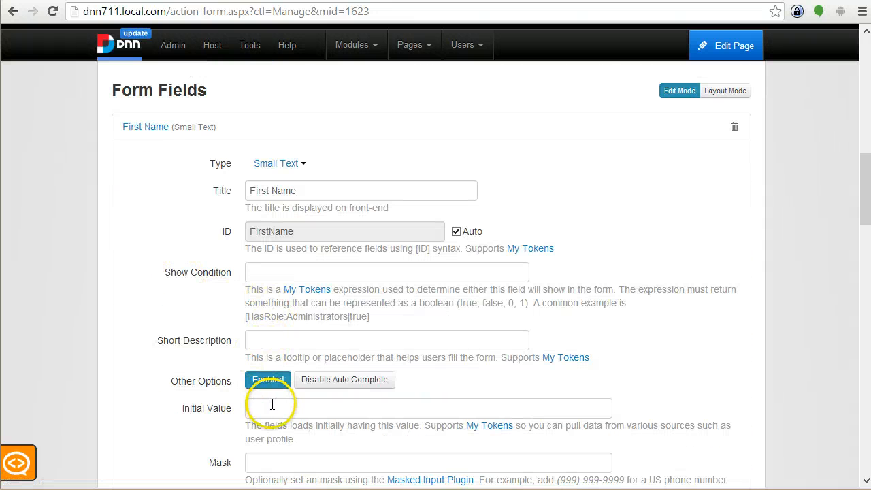
{"action": "type", "text": "MyName"}
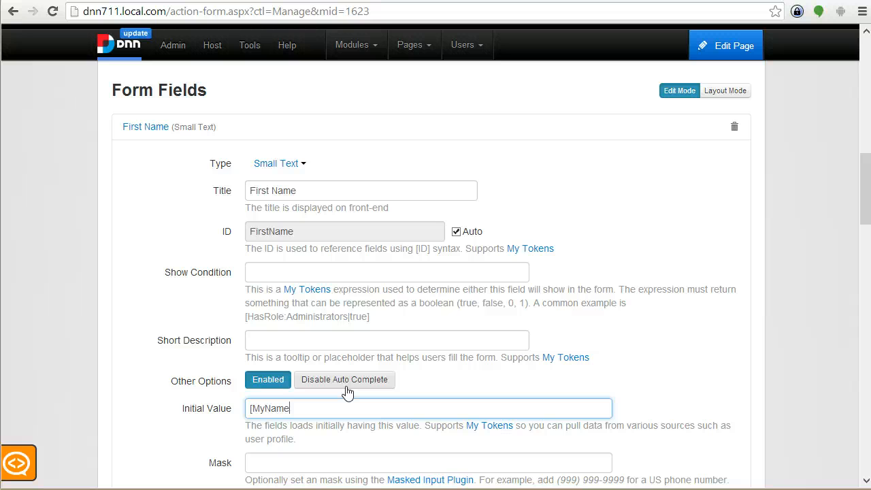
{"action": "type", "text": "]"}
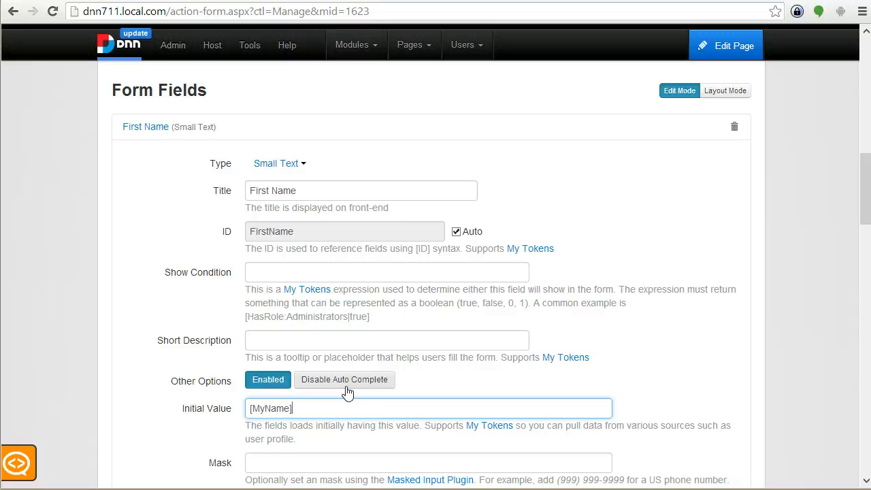
{"action": "key", "text": "Backspace"}
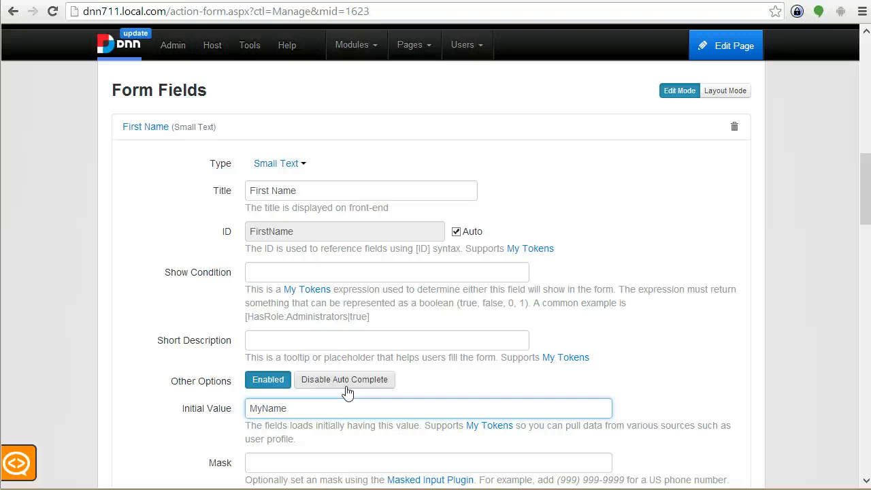
{"action": "type", "text": "[MyName]"}
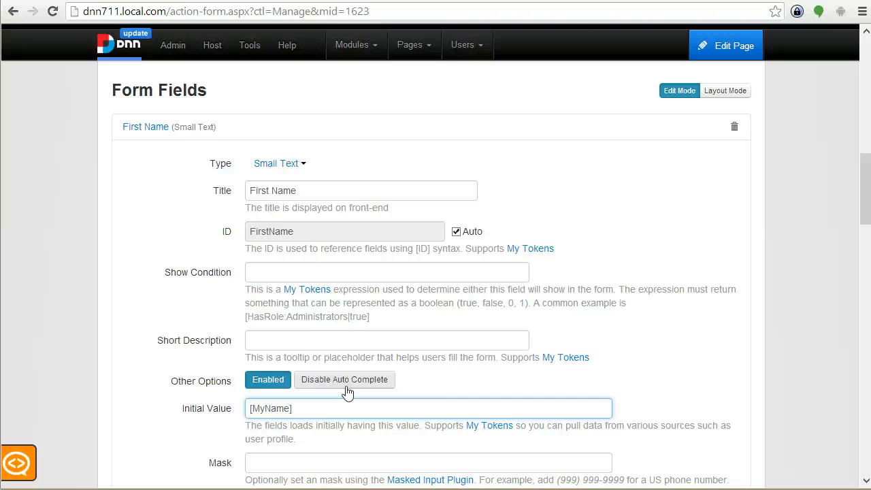
{"action": "mouse_move", "coordinate": [599, 264]}
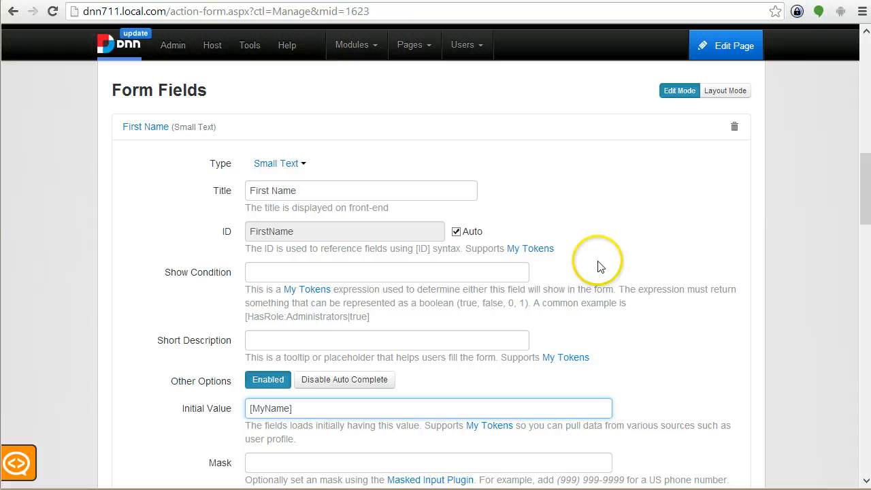
{"action": "scroll", "scroll_direction": "down", "scroll_amount": 3}
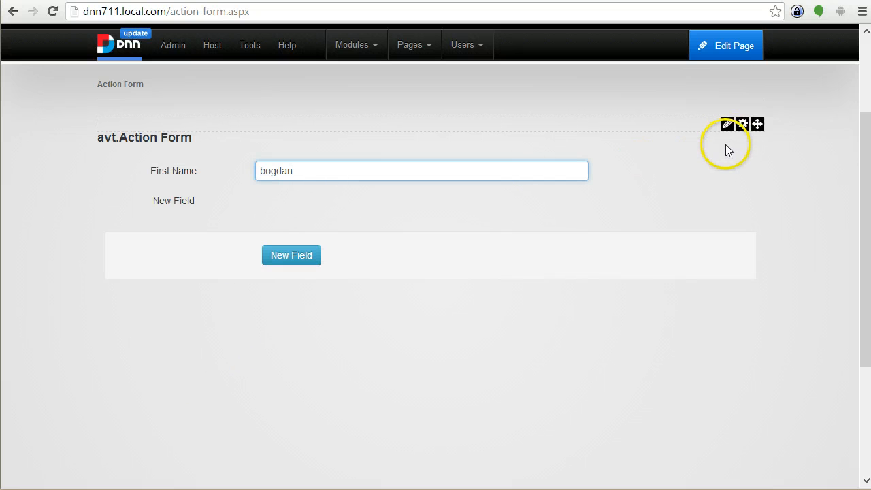
Submit the prefilled form to get 'You've typed bogdan', then reach the module's management options
{"action": "left_click", "coordinate": [291, 255]}
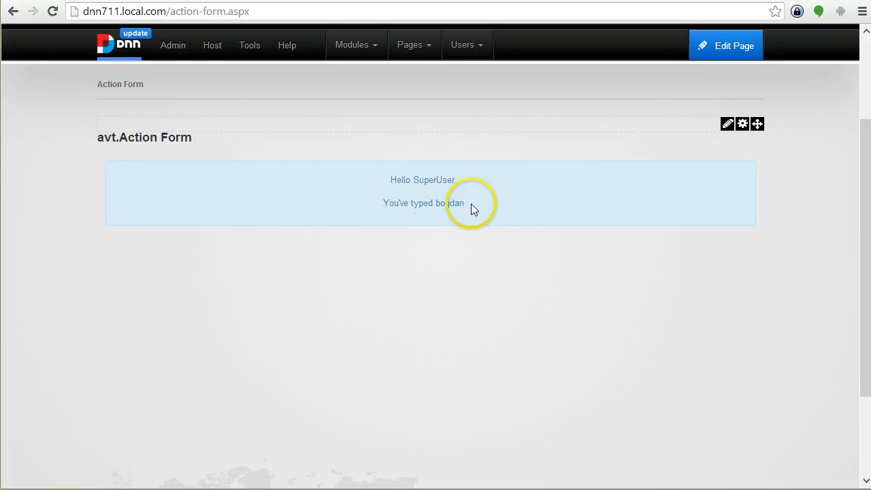
{"action": "left_click", "coordinate": [727, 124]}
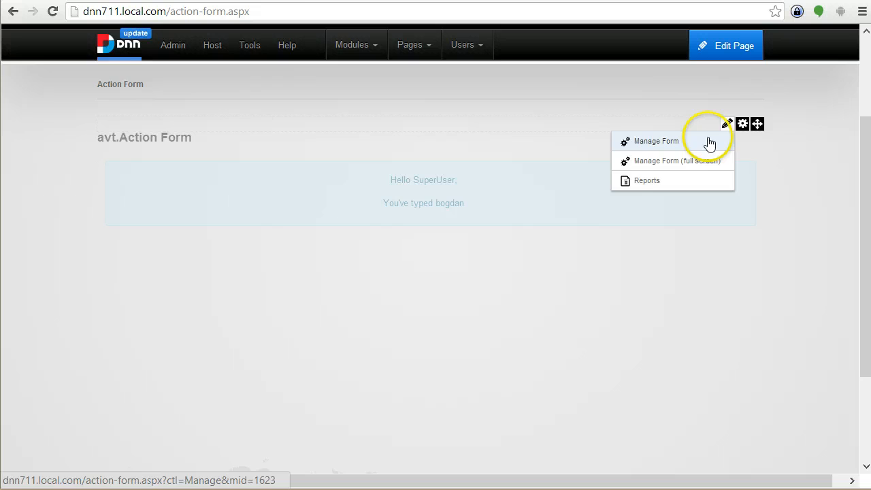
Return to Manage Form and expand the button field's settings down to its actions
{"action": "left_click", "coordinate": [656, 140]}
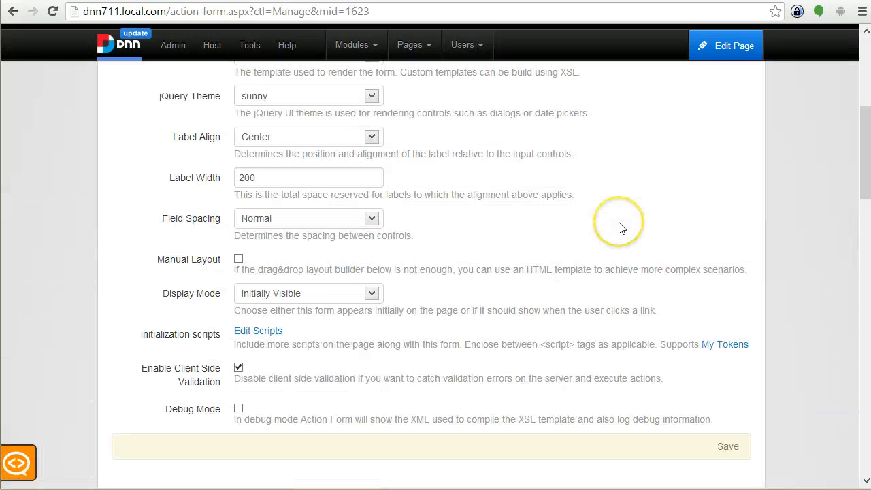
{"action": "scroll", "scroll_direction": "down", "scroll_amount": 3}
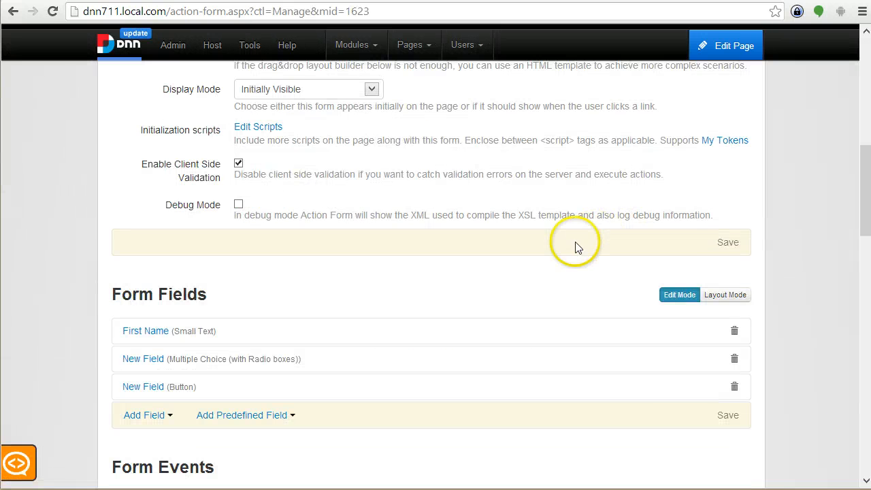
{"action": "scroll", "scroll_direction": "down", "scroll_amount": 3}
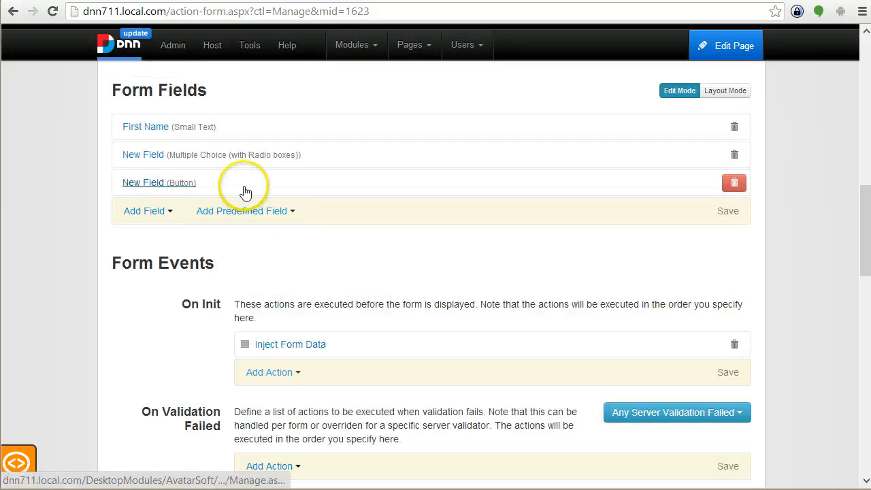
{"action": "left_click", "coordinate": [143, 182]}
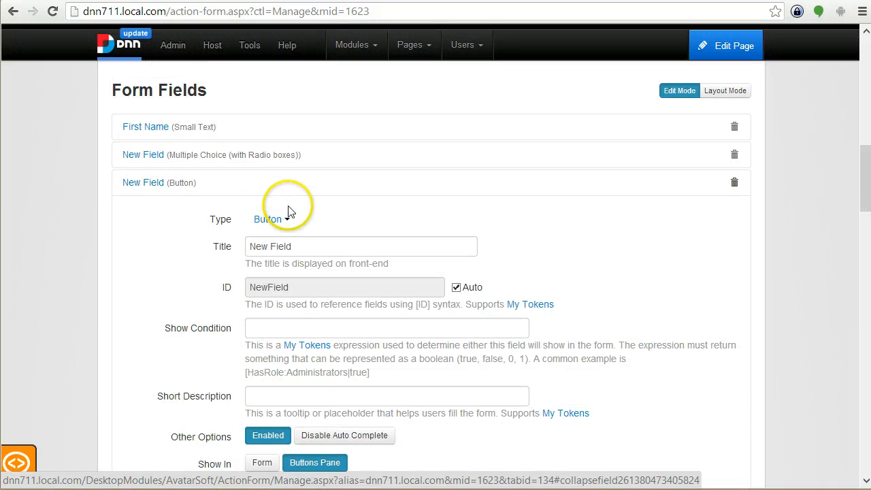
{"action": "scroll", "scroll_direction": "down", "scroll_amount": 3}
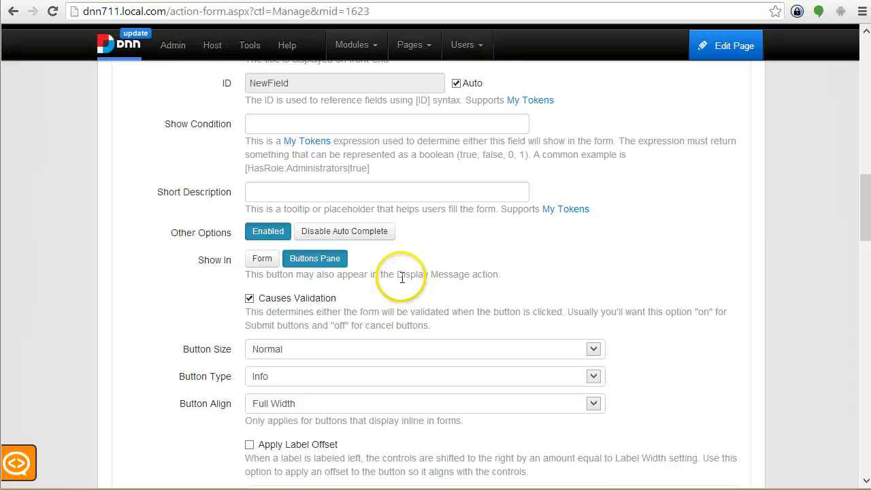
{"action": "scroll", "scroll_direction": "down", "scroll_amount": 3}
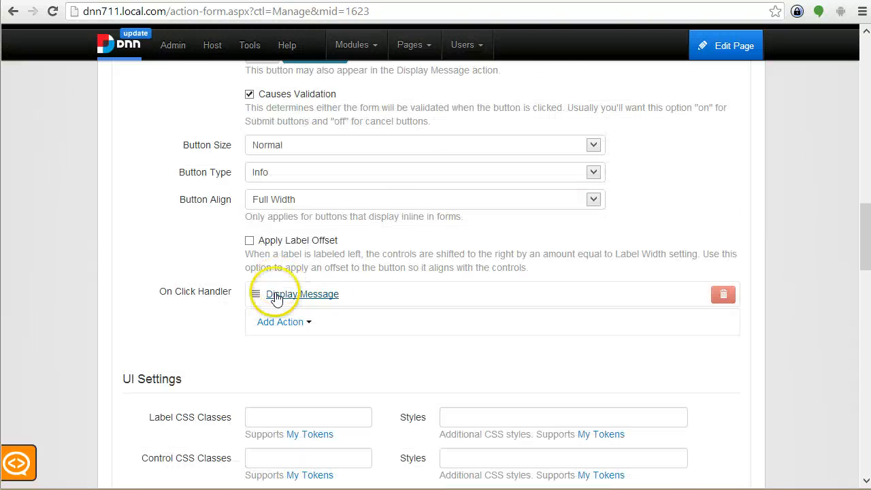
In the Display Message action, append ', [MyInjecte' after [FirstName] in the message
{"action": "left_click", "coordinate": [283, 255]}
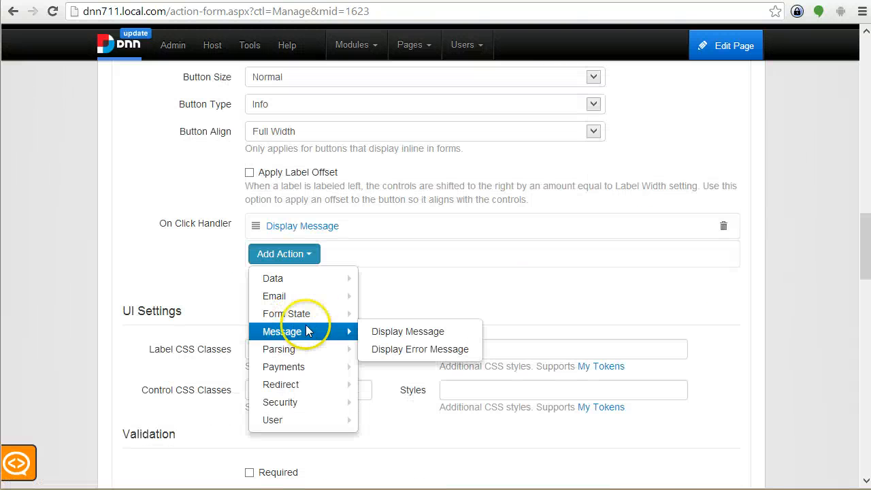
{"action": "left_click", "coordinate": [407, 330]}
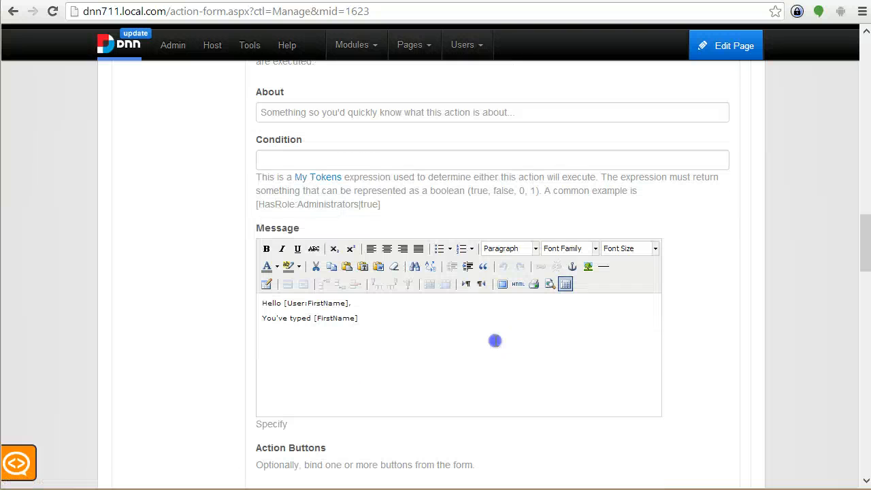
{"action": "type", "text": ","}
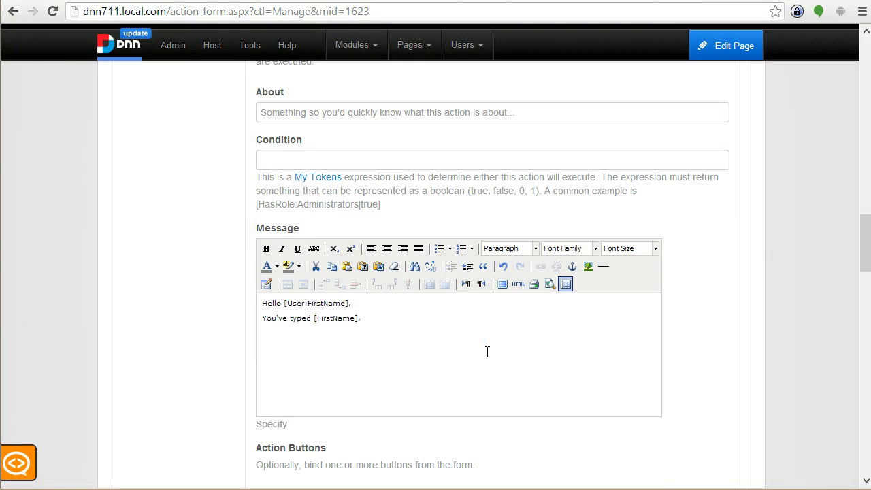
{"action": "scroll", "scroll_direction": "up", "scroll_amount": 3}
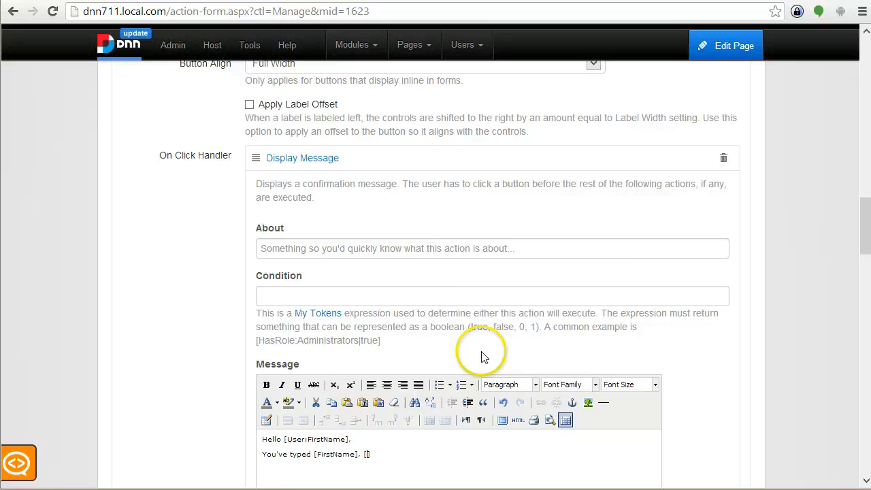
{"action": "scroll", "scroll_direction": "down", "scroll_amount": 3}
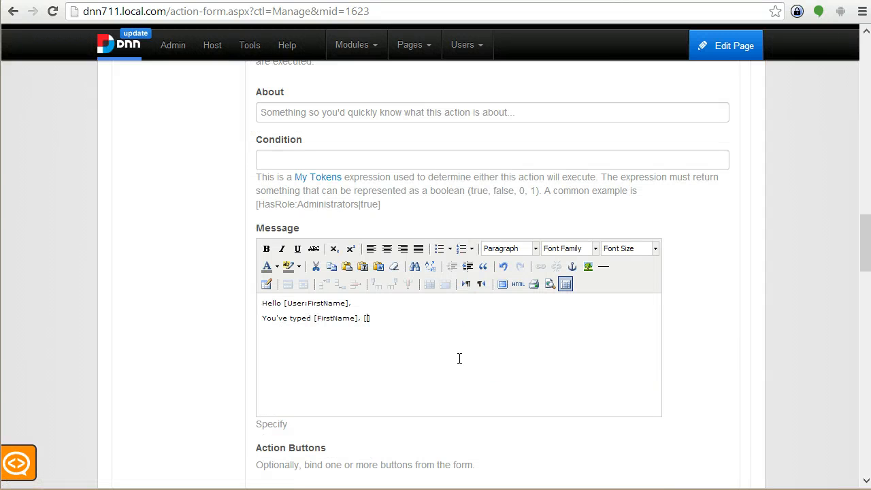
{"action": "type", "text": "My"}
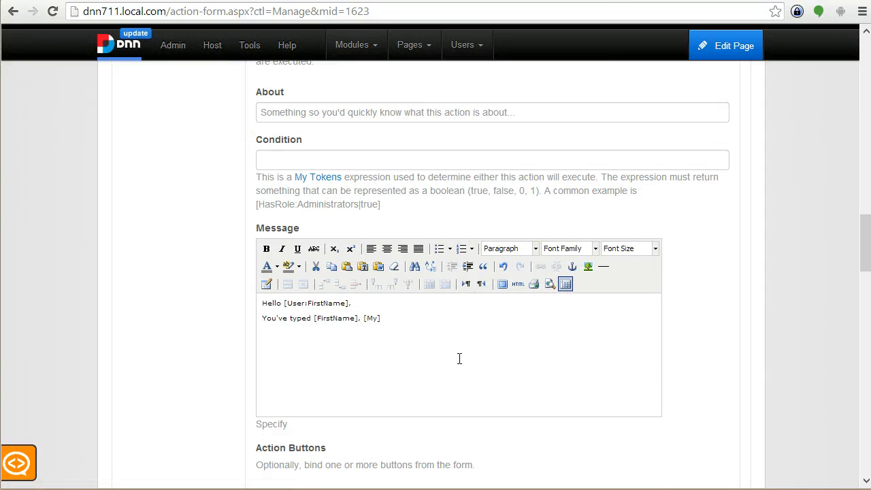
{"action": "type", "text": "Injecte"}
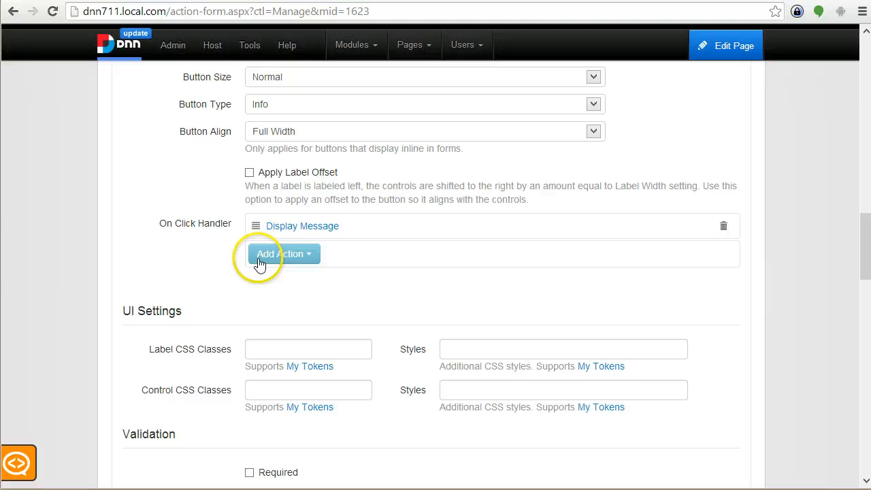
Add an Inject Form Data action with a MyInjected pair valued 'this is the one'
{"action": "left_click", "coordinate": [283, 255]}
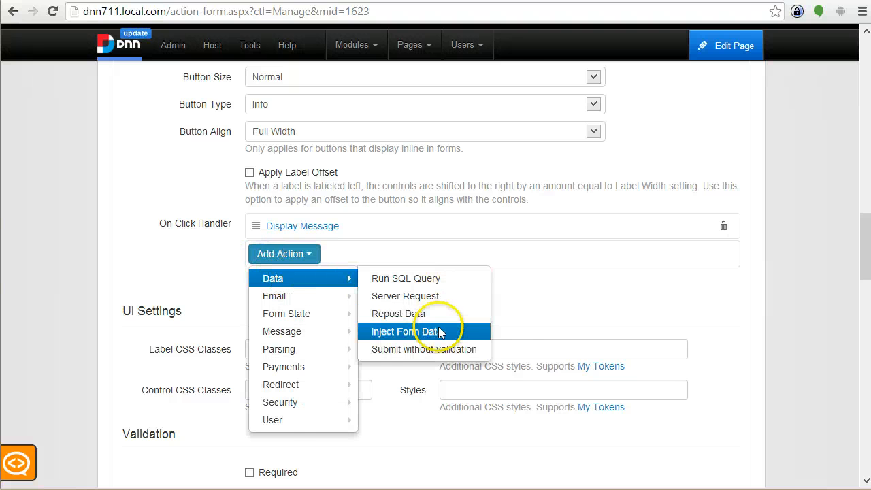
{"action": "left_click", "coordinate": [414, 332]}
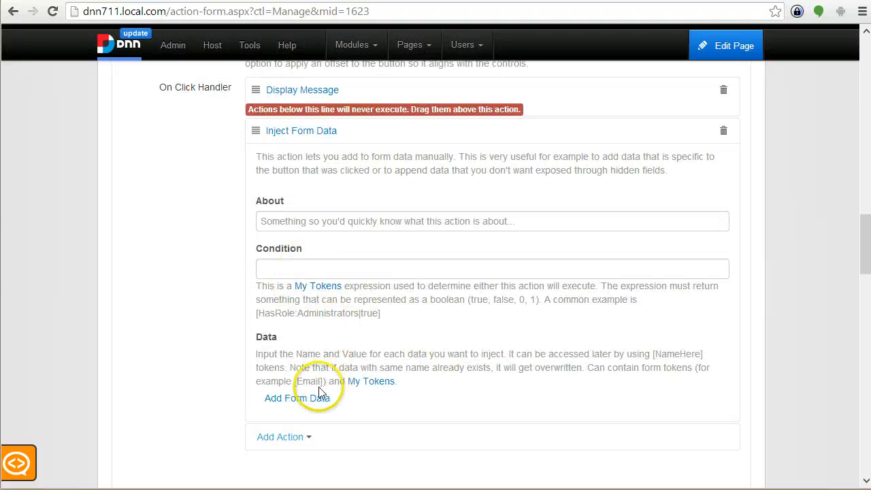
{"action": "left_click", "coordinate": [286, 397]}
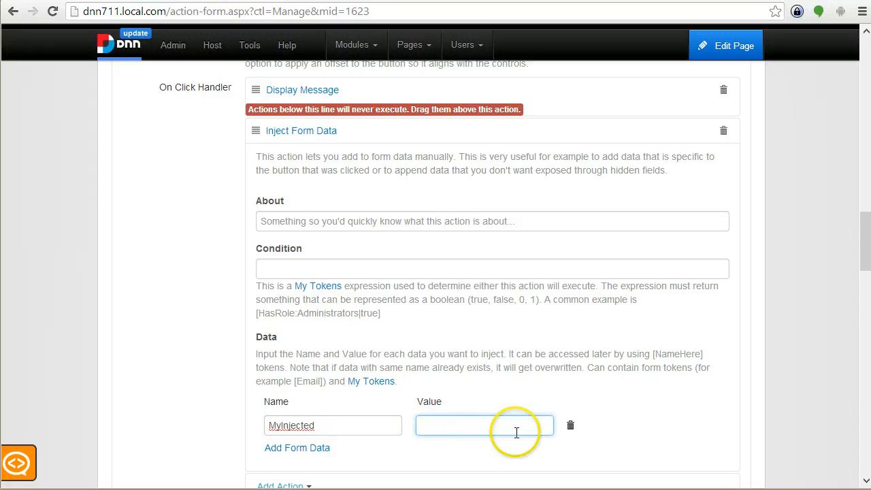
{"action": "type", "text": "this is the one"}
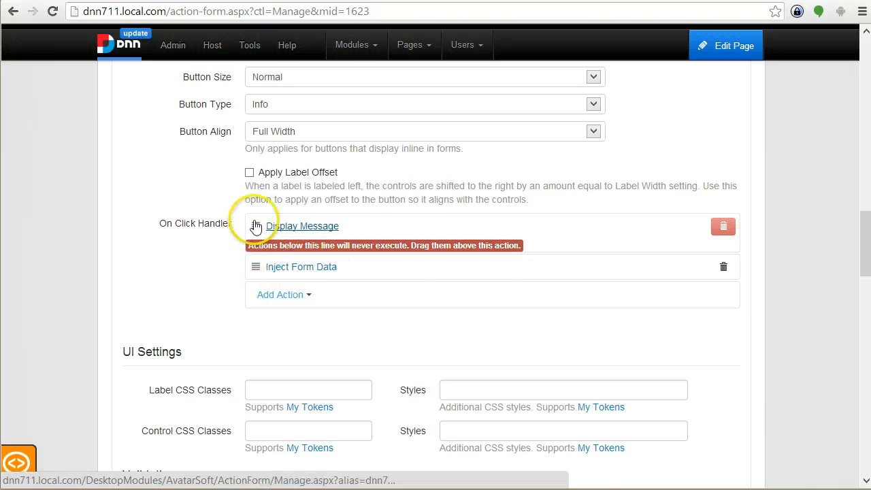
Review the Display Message text 'Hello [User:FirstName], You've typed [FirstName], [MyInjected]' in the click handler list
{"action": "left_click", "coordinate": [302, 226]}
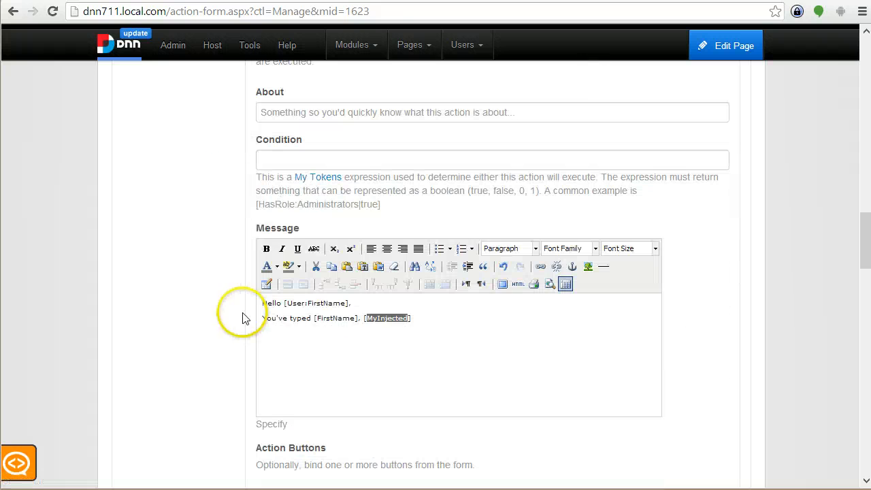
{"action": "double_click", "coordinate": [386, 318]}
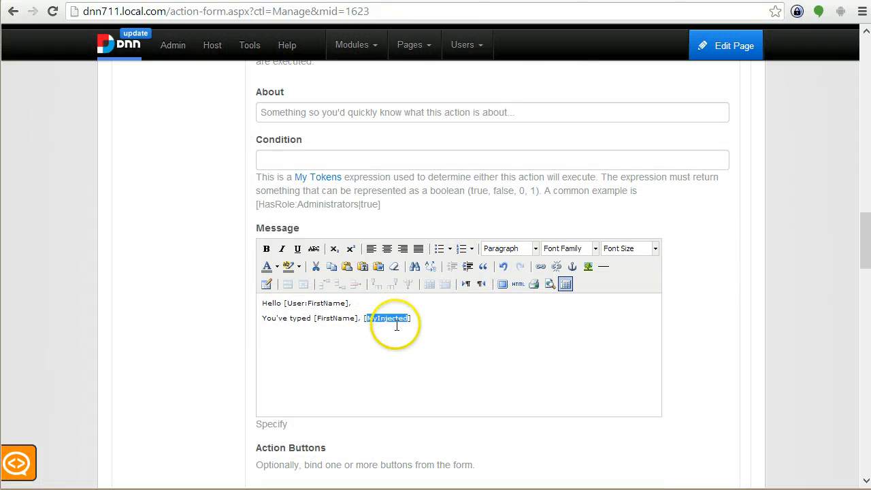
{"action": "scroll", "scroll_direction": "down", "scroll_amount": 3}
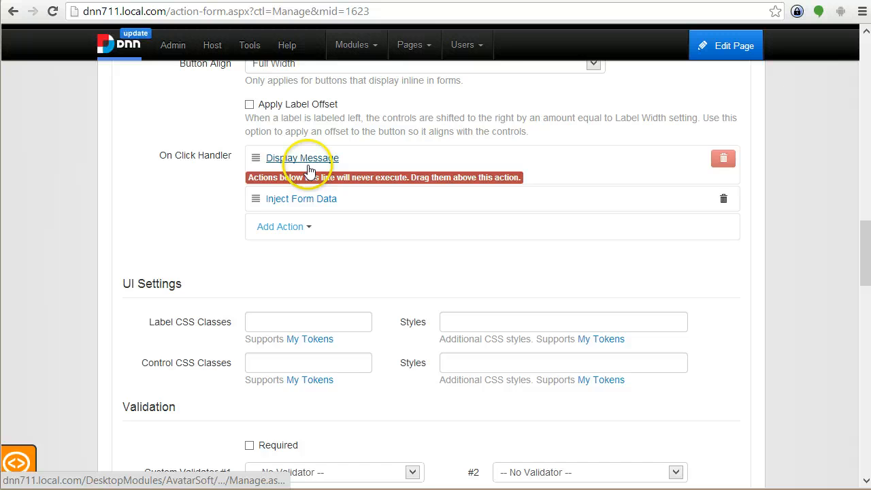
{"action": "left_click", "coordinate": [300, 158]}
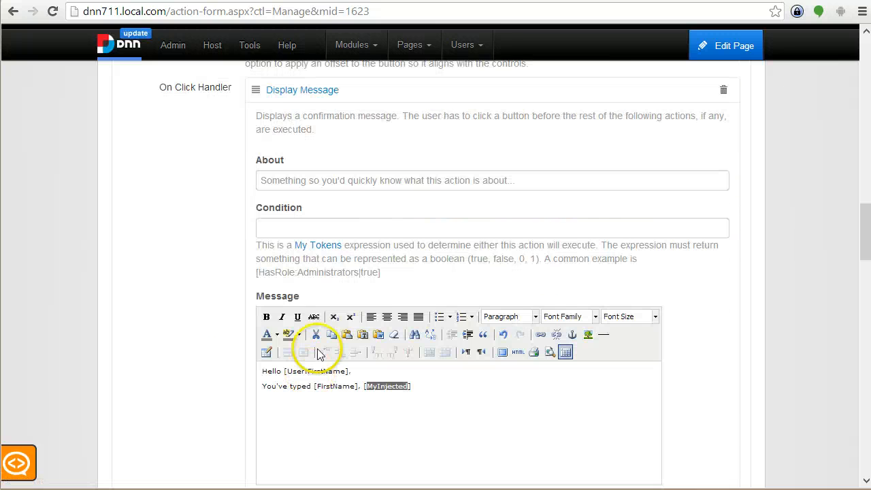
{"action": "scroll", "scroll_direction": "down", "scroll_amount": 3}
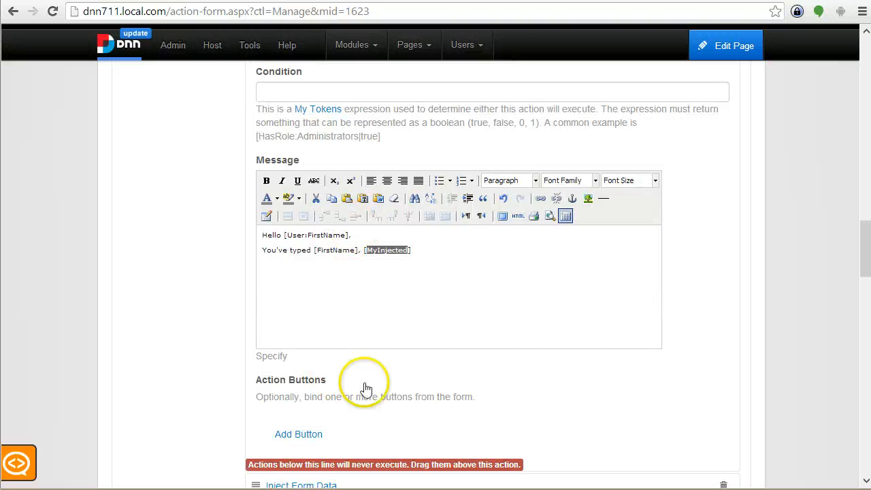
{"action": "scroll", "scroll_direction": "down", "scroll_amount": 3}
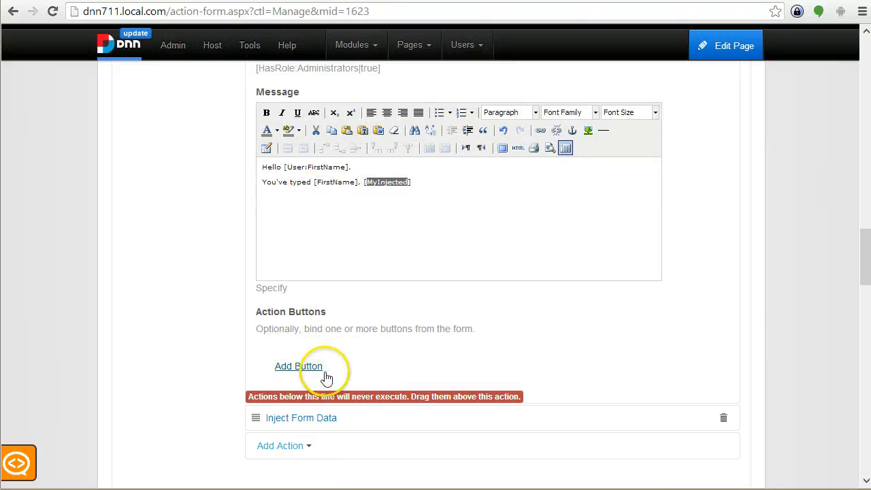
{"action": "mouse_move", "coordinate": [349, 358]}
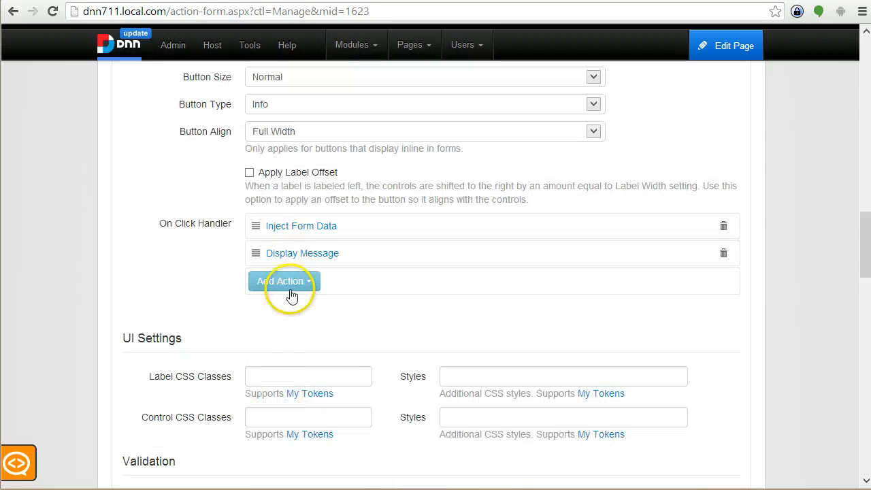
Review the Add Action > Data options without adding one and collapse the button field's settings
{"action": "left_click", "coordinate": [283, 281]}
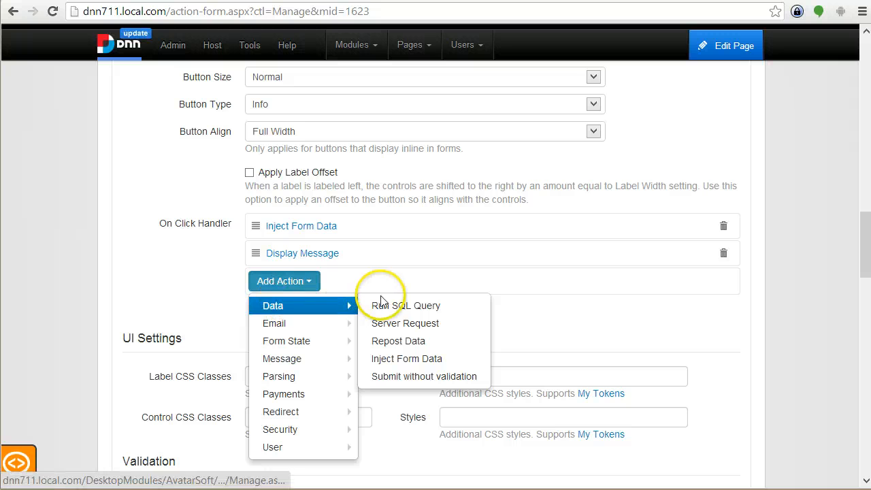
{"action": "mouse_move", "coordinate": [411, 316]}
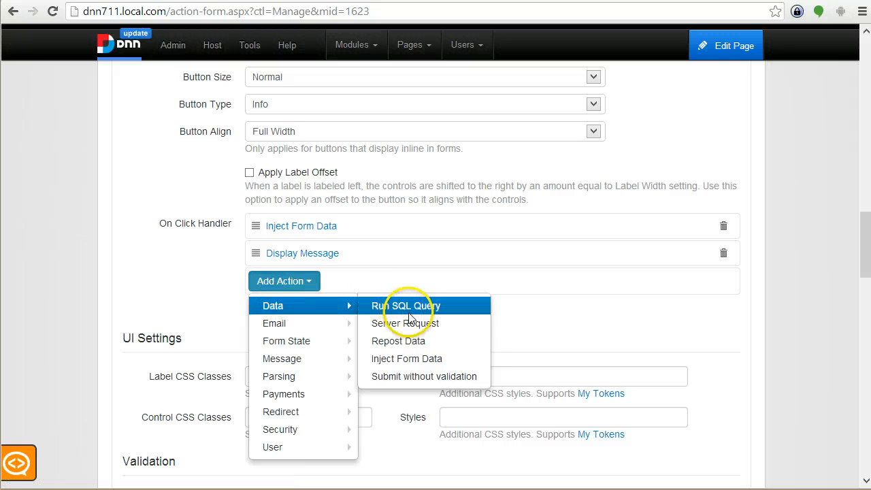
{"action": "mouse_move", "coordinate": [420, 340]}
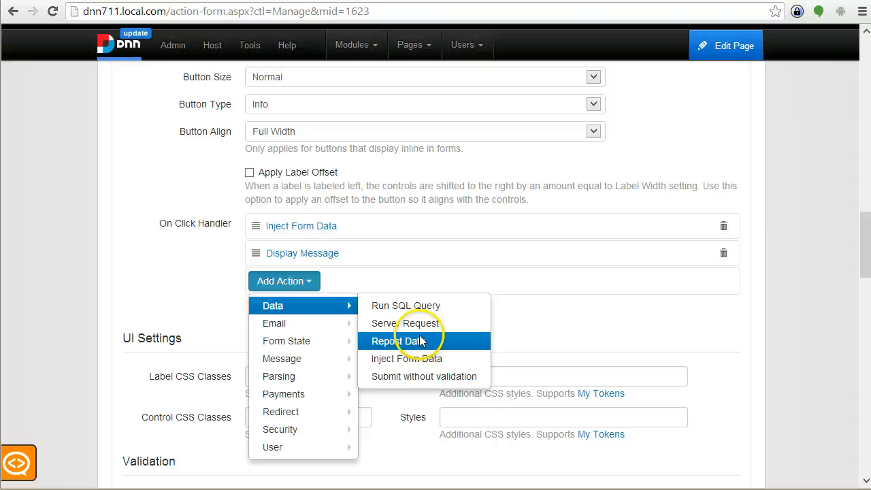
{"action": "left_click", "coordinate": [406, 340]}
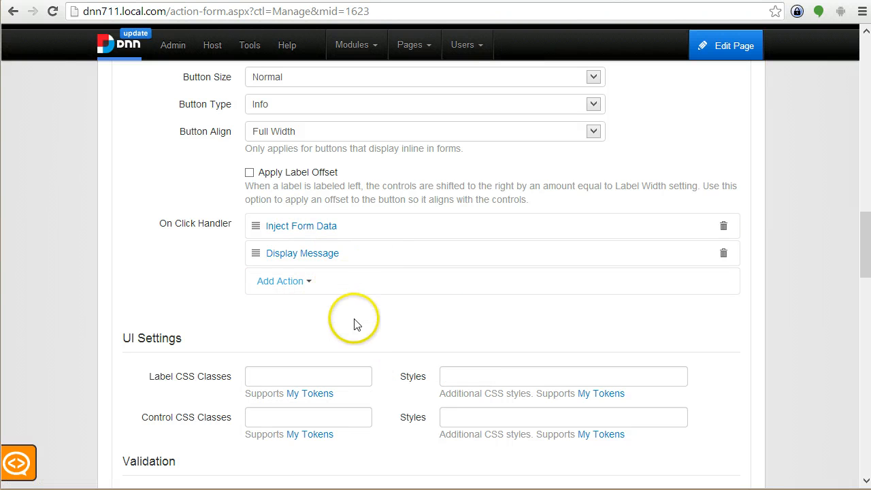
{"action": "mouse_move", "coordinate": [332, 326]}
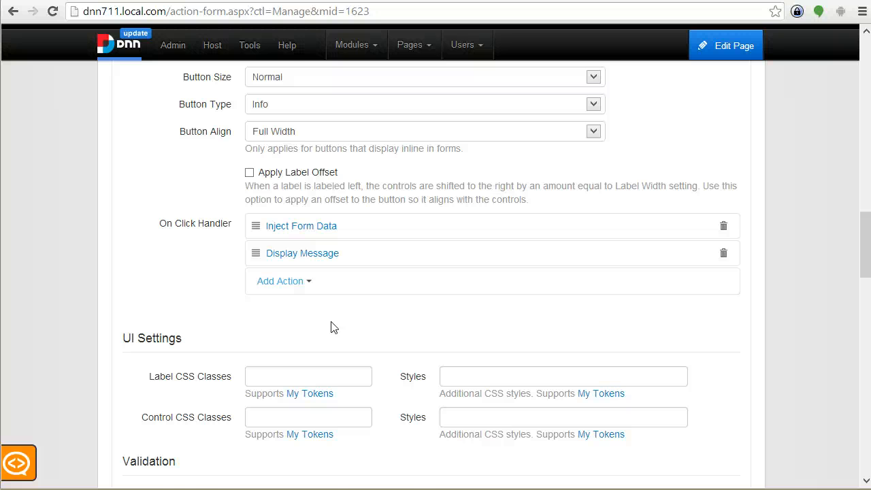
{"action": "scroll", "scroll_direction": "down", "scroll_amount": 3}
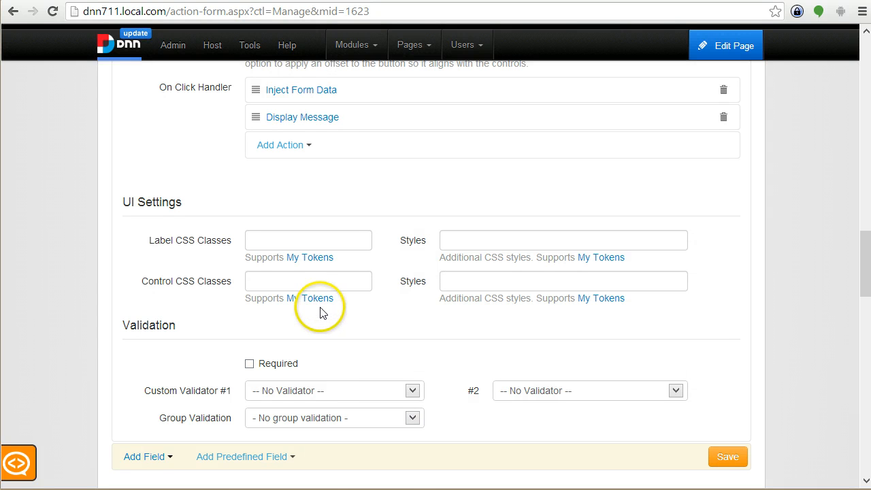
{"action": "scroll", "scroll_direction": "up", "scroll_amount": 3}
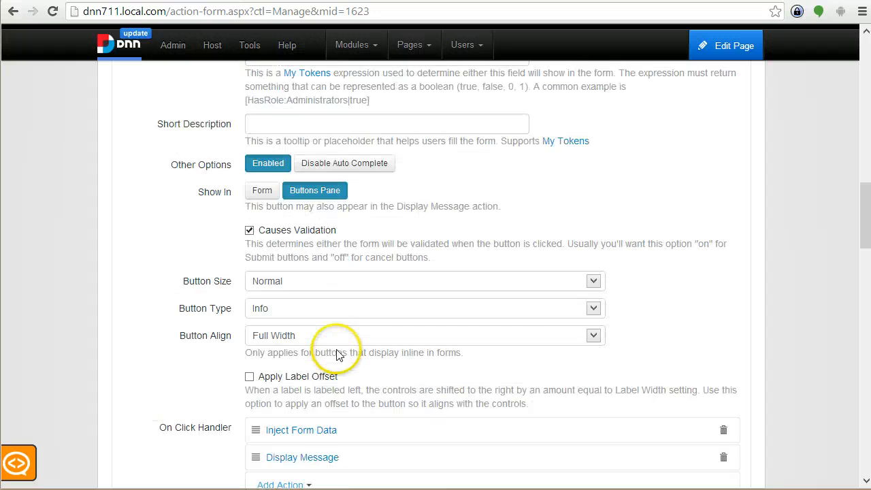
{"action": "scroll", "scroll_direction": "down", "scroll_amount": 3}
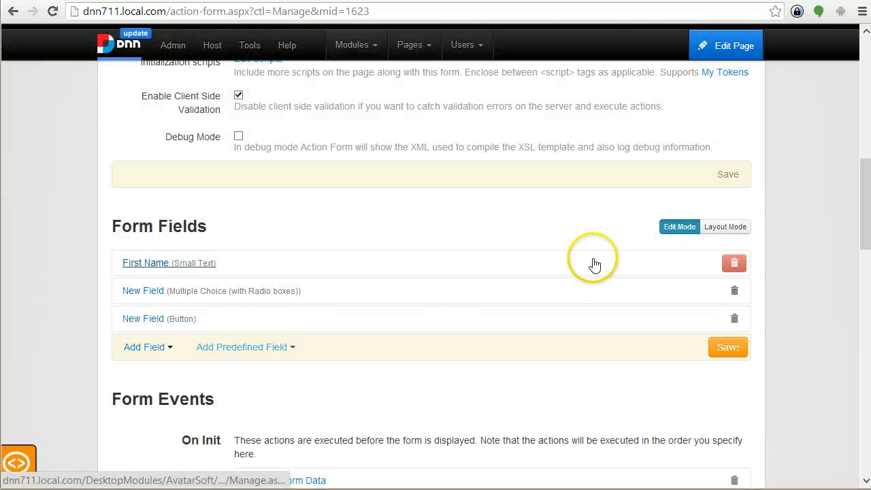
In Layout Mode, resize the First Name field in the grid and save the arrangement
{"action": "left_click", "coordinate": [726, 226]}
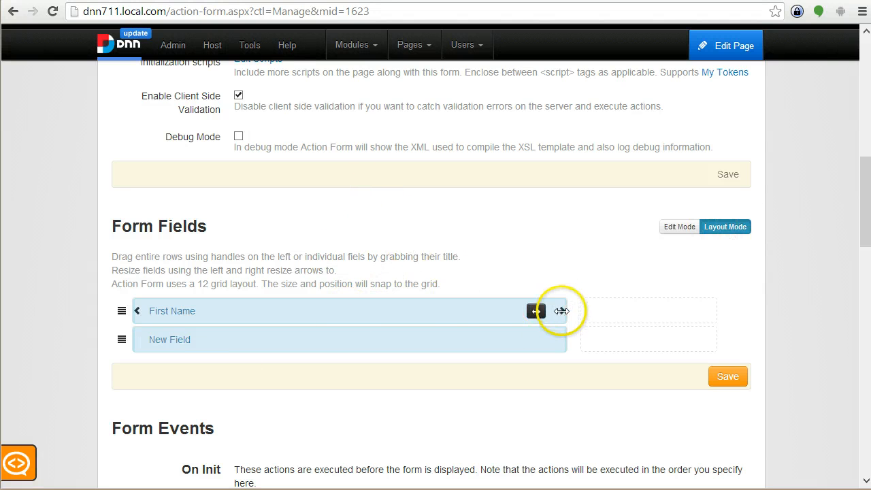
{"action": "left_click_drag", "start_coordinate": [544, 310], "coordinate": [361, 305]}
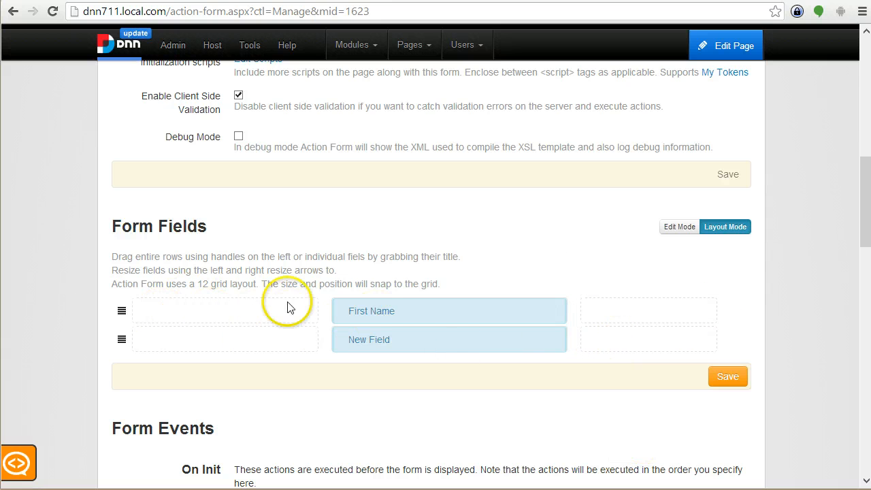
{"action": "mouse_move", "coordinate": [773, 384]}
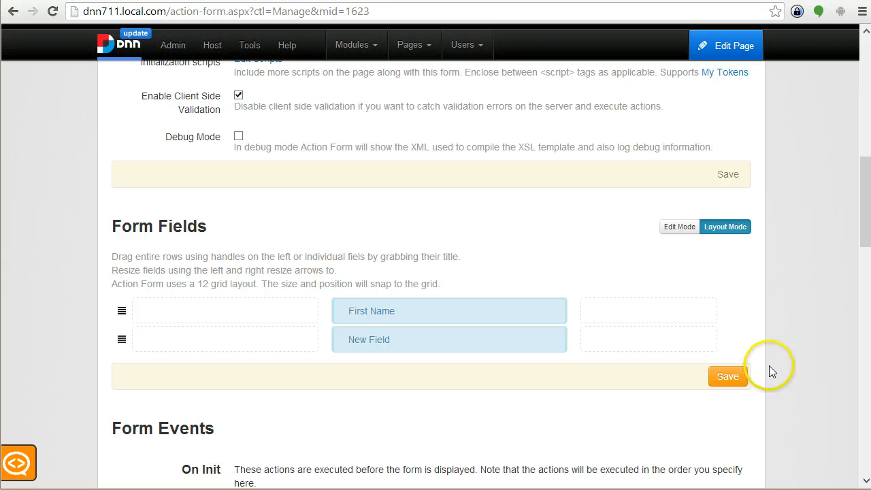
{"action": "left_click", "coordinate": [726, 375]}
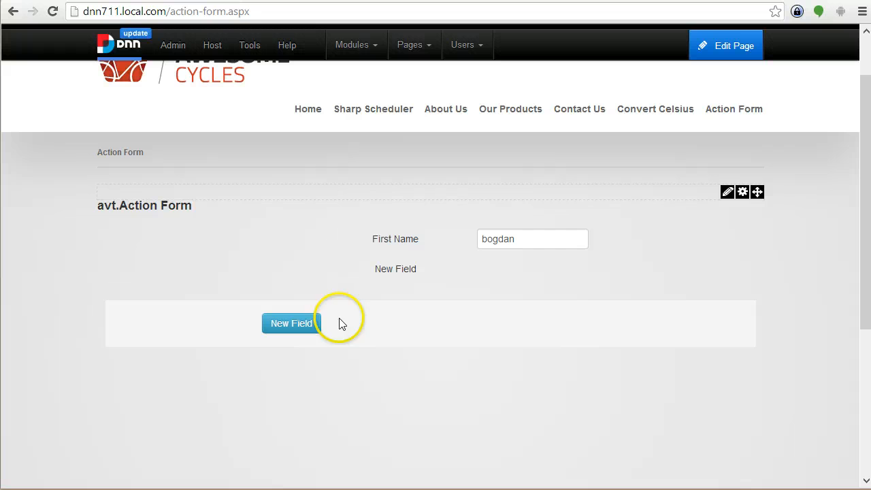
From Manage Form, enable Manual Layout and bring up the HTML template editor with field tokens
{"action": "left_click", "coordinate": [742, 191]}
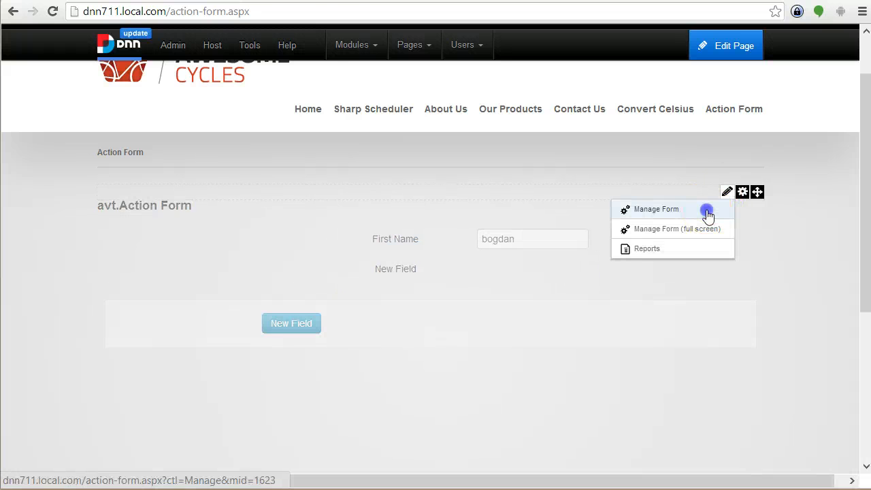
{"action": "left_click", "coordinate": [656, 210]}
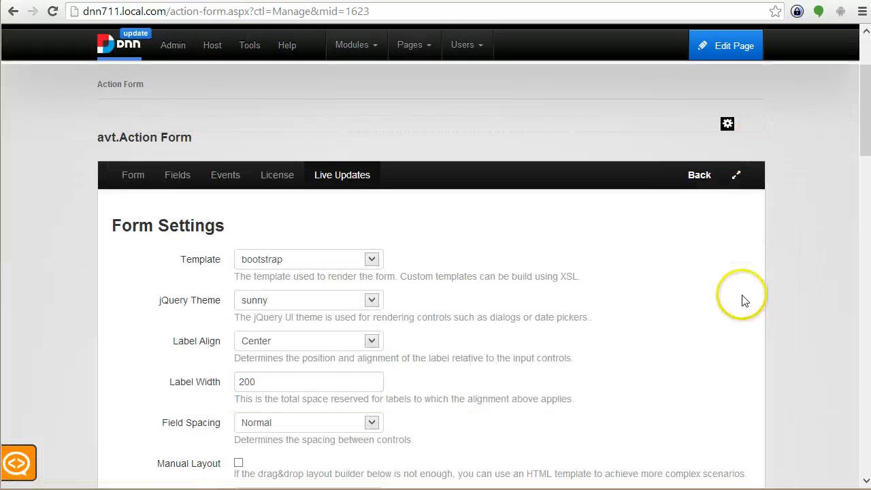
{"action": "scroll", "scroll_direction": "down", "scroll_amount": 3}
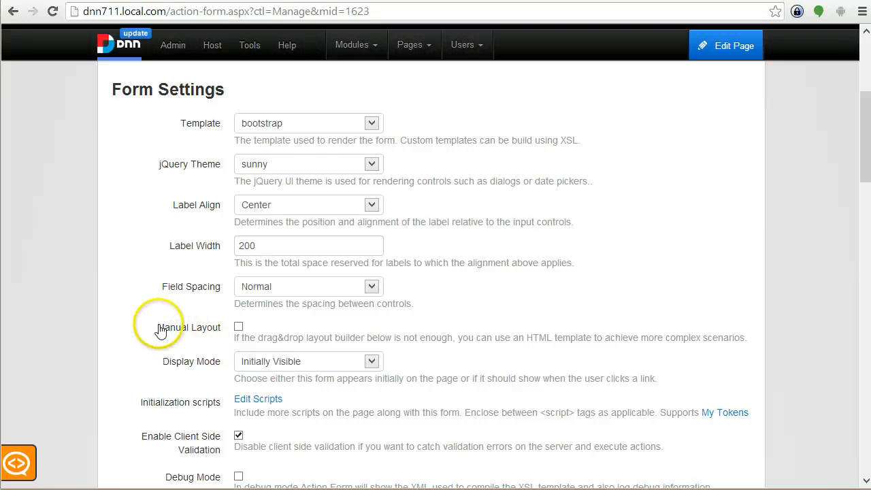
{"action": "left_click", "coordinate": [238, 327]}
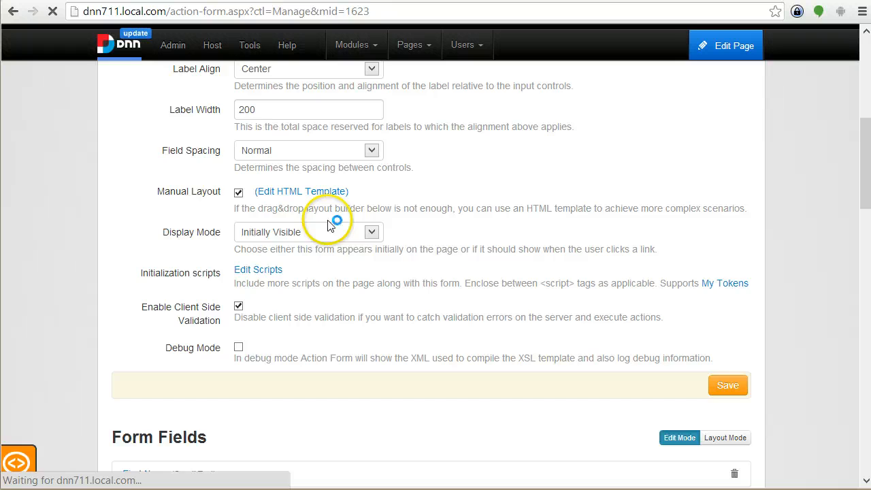
{"action": "left_click", "coordinate": [302, 190]}
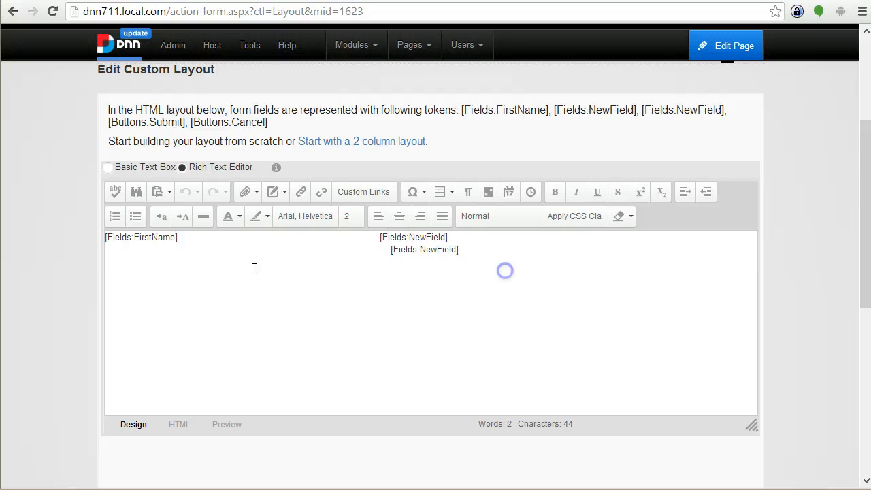
{"action": "left_click", "coordinate": [179, 424]}
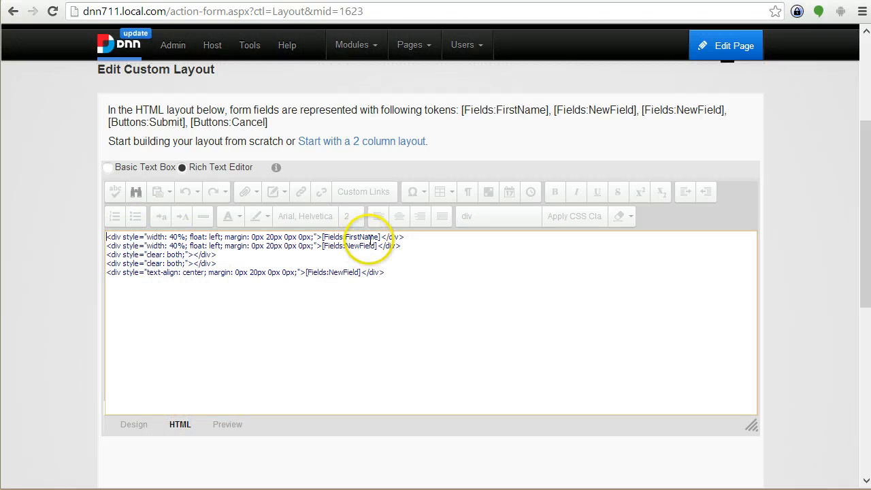
{"action": "double_click", "coordinate": [353, 245]}
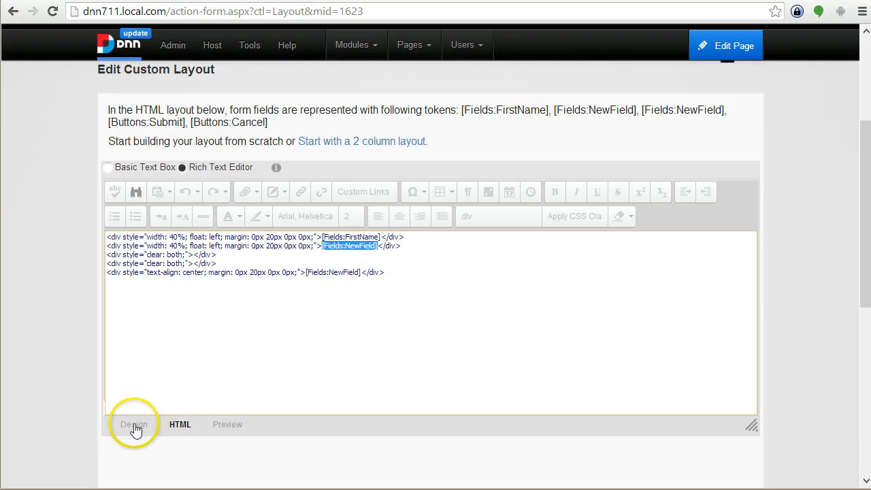
{"action": "left_click", "coordinate": [134, 432]}
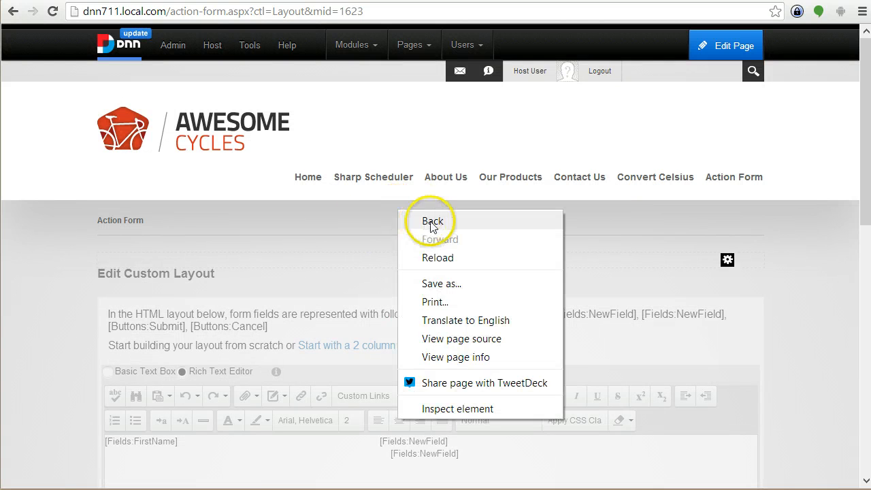
Back in the form settings, set Display Mode to In Text and reach its template editor
{"action": "left_click", "coordinate": [434, 221]}
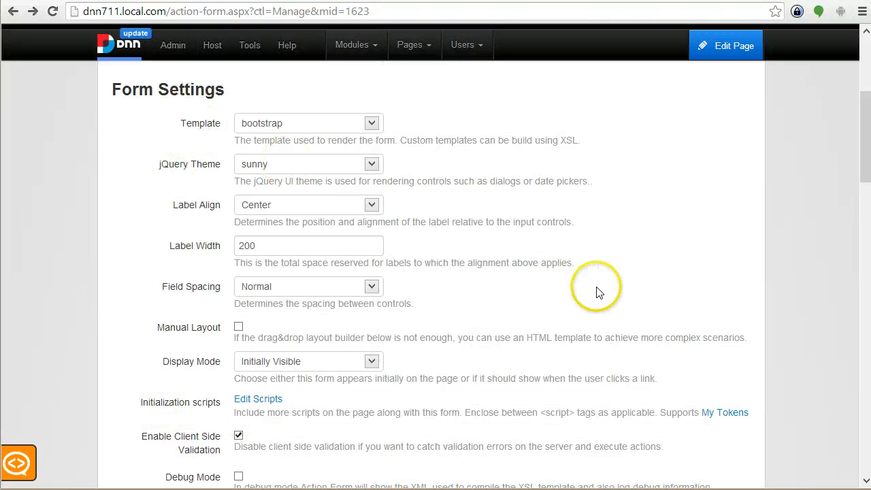
{"action": "scroll", "scroll_direction": "down", "scroll_amount": 3}
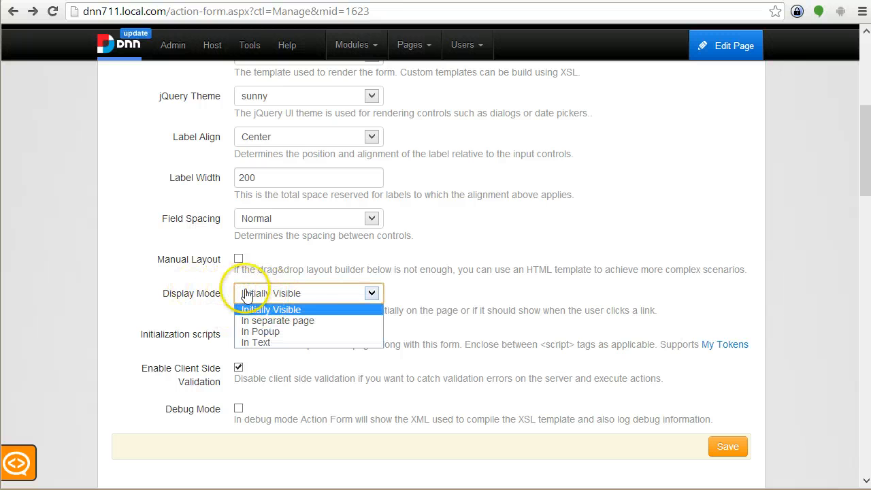
{"action": "mouse_move", "coordinate": [261, 332]}
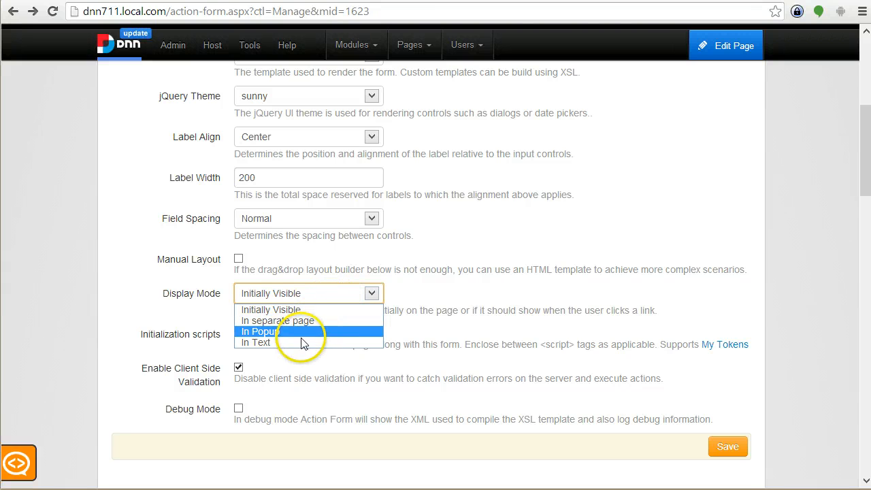
{"action": "left_click", "coordinate": [256, 343]}
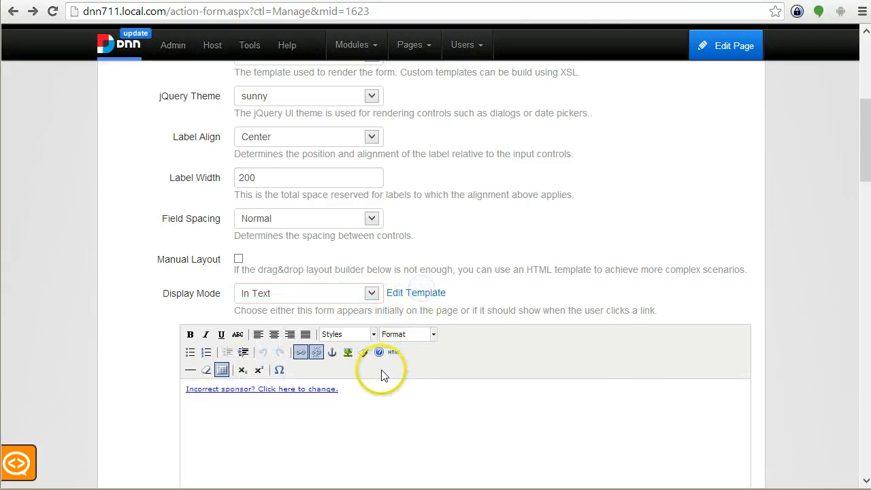
{"action": "scroll", "scroll_direction": "down", "scroll_amount": 3}
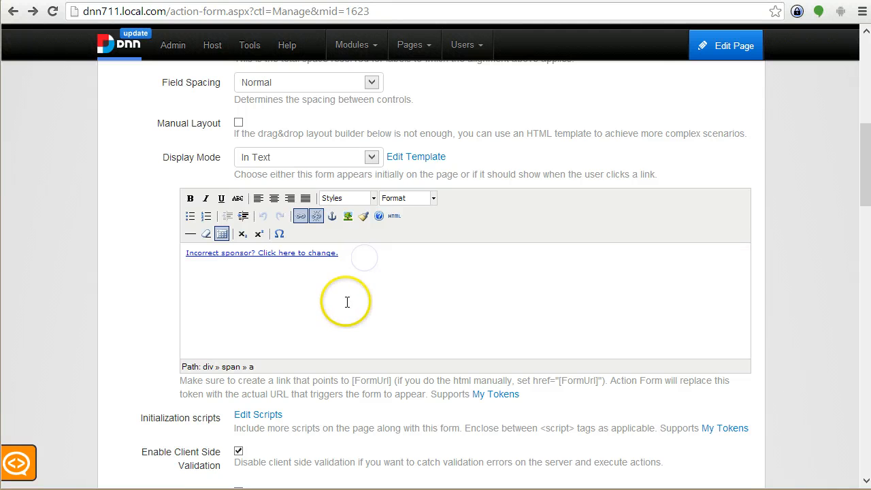
{"action": "scroll", "scroll_direction": "down", "scroll_amount": 3}
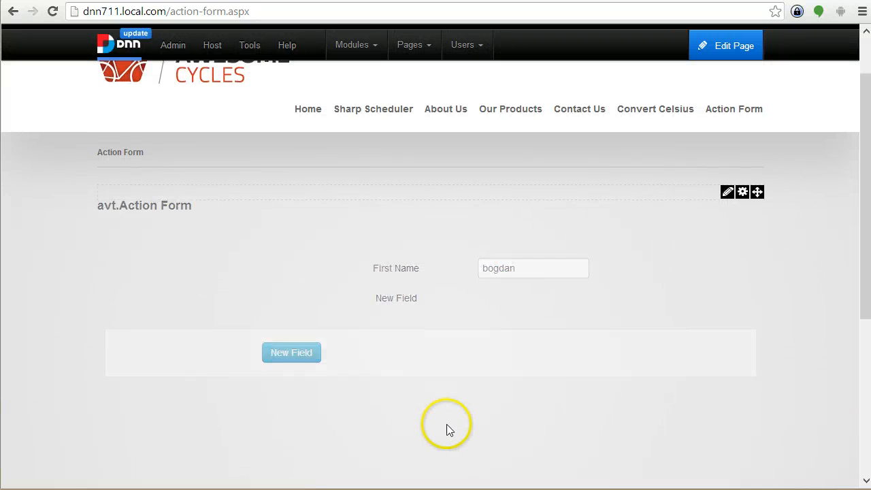
{"action": "mouse_move", "coordinate": [242, 180]}
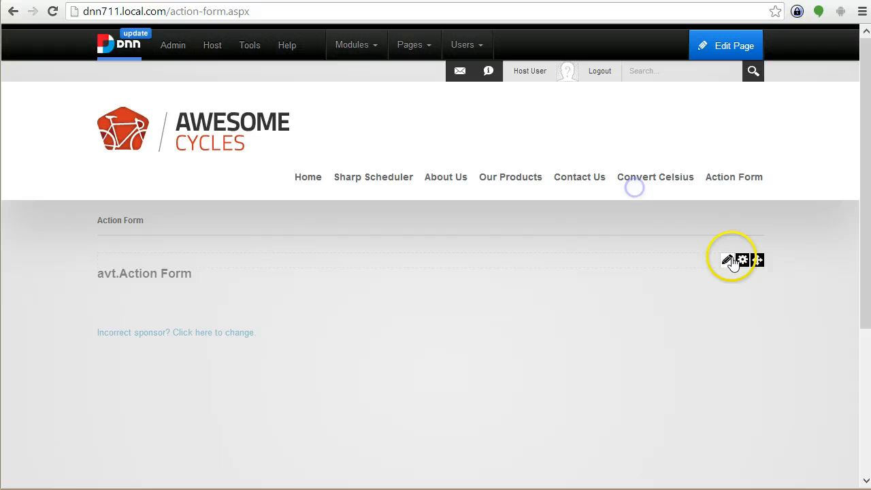
Reopen Manage Form and scroll to the Form Fields list with its three fields and On Init events
{"action": "left_click", "coordinate": [730, 260]}
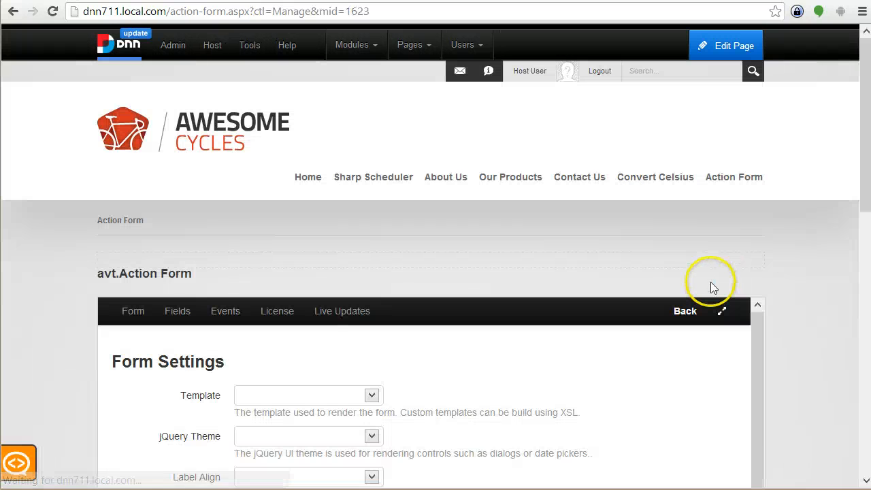
{"action": "scroll", "scroll_direction": "down", "scroll_amount": 3}
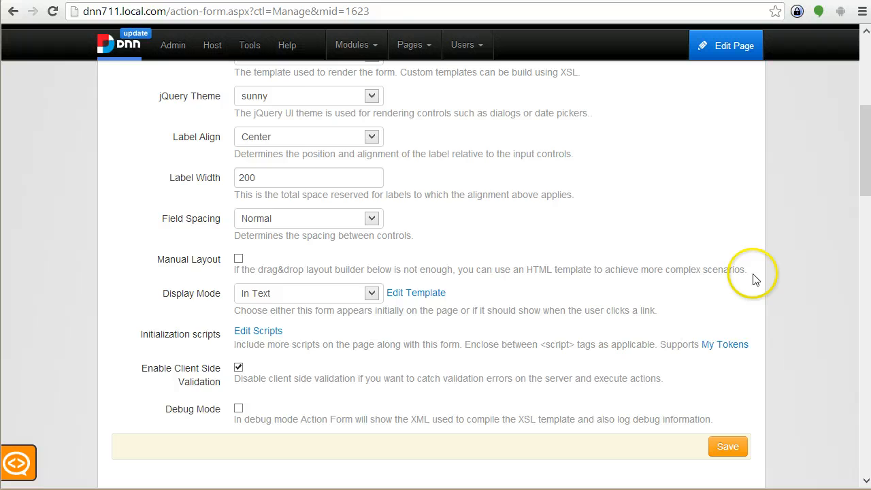
{"action": "scroll", "scroll_direction": "down", "scroll_amount": 3}
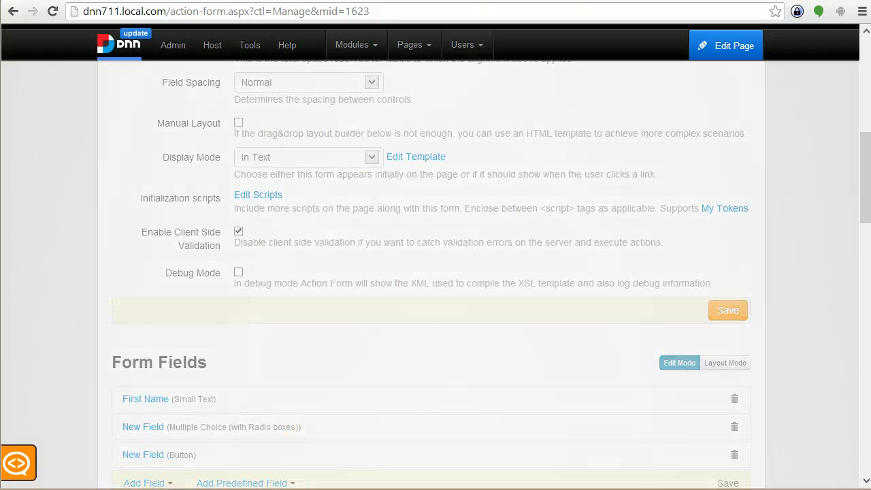
{"action": "scroll", "scroll_direction": "up", "scroll_amount": 3}
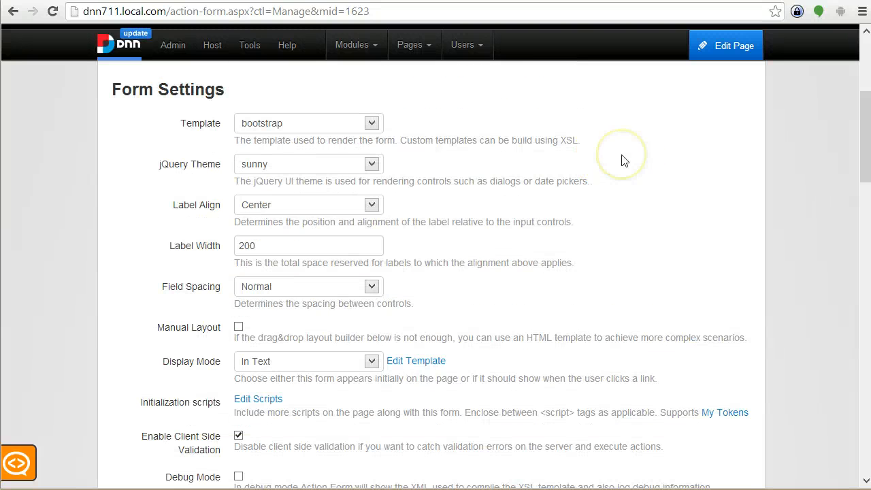
{"action": "mouse_move", "coordinate": [593, 247]}
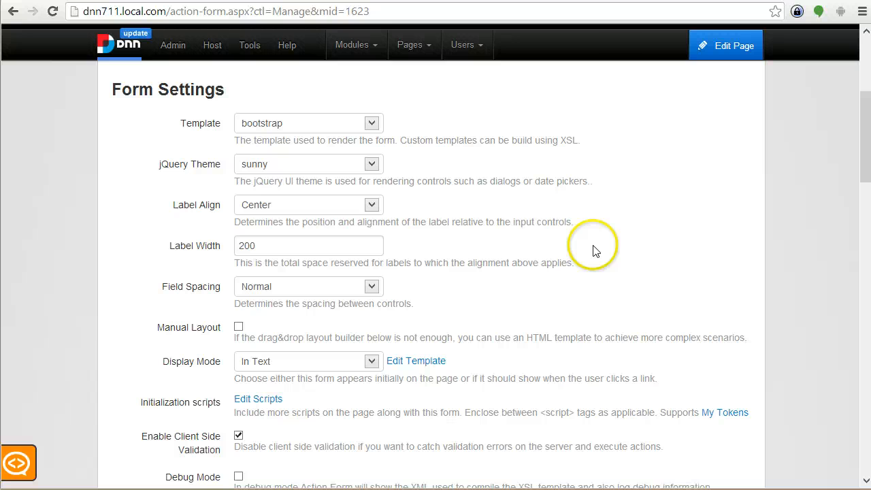
{"action": "mouse_move", "coordinate": [610, 256]}
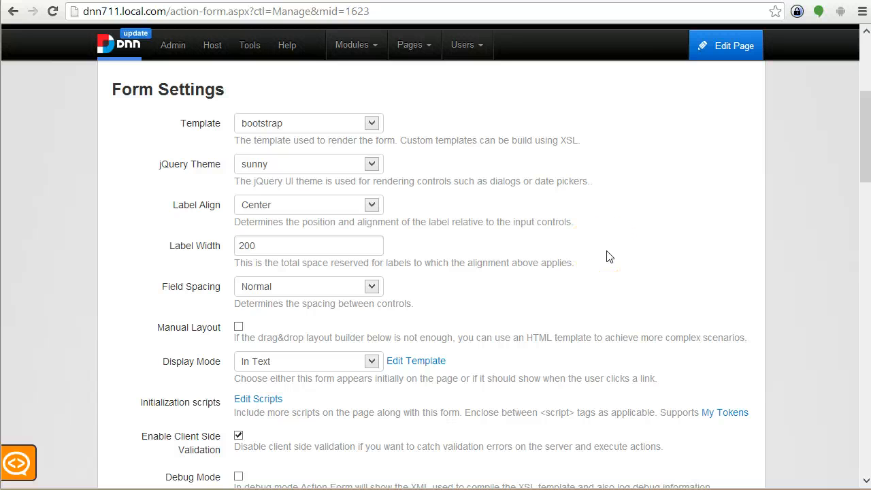
{"action": "mouse_move", "coordinate": [615, 254]}
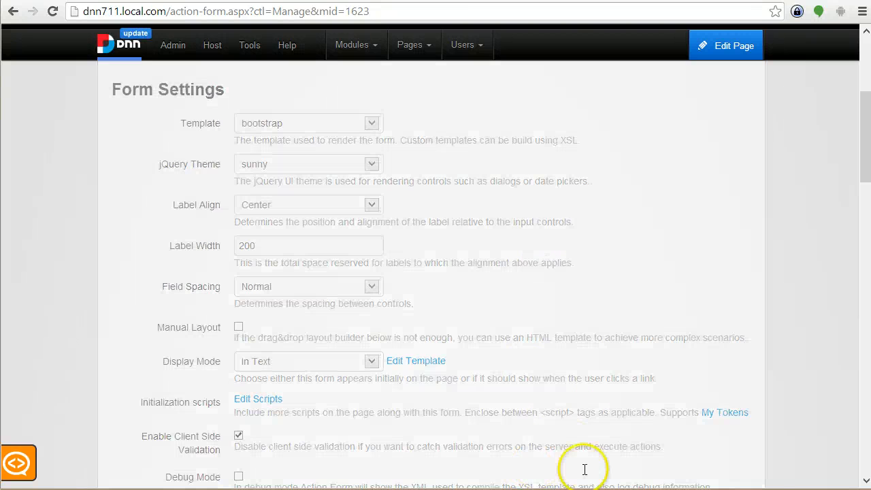
{"action": "scroll", "scroll_direction": "down", "scroll_amount": 3}
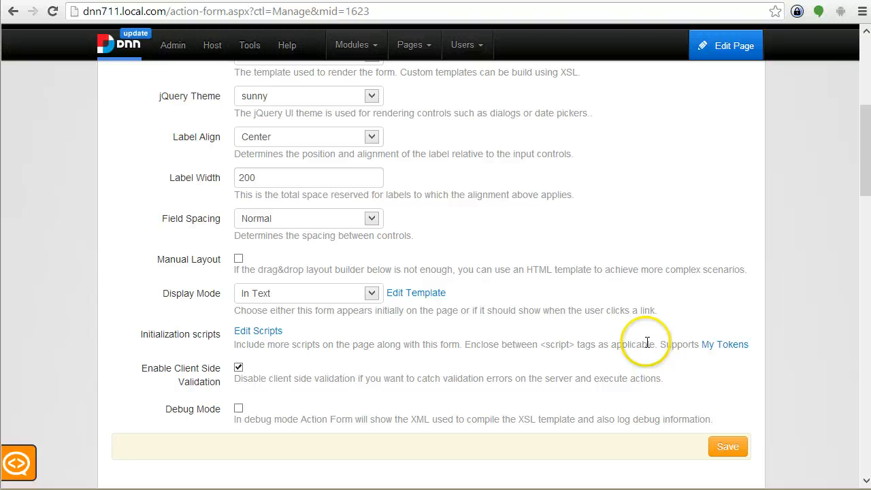
{"action": "scroll", "scroll_direction": "up", "scroll_amount": 3}
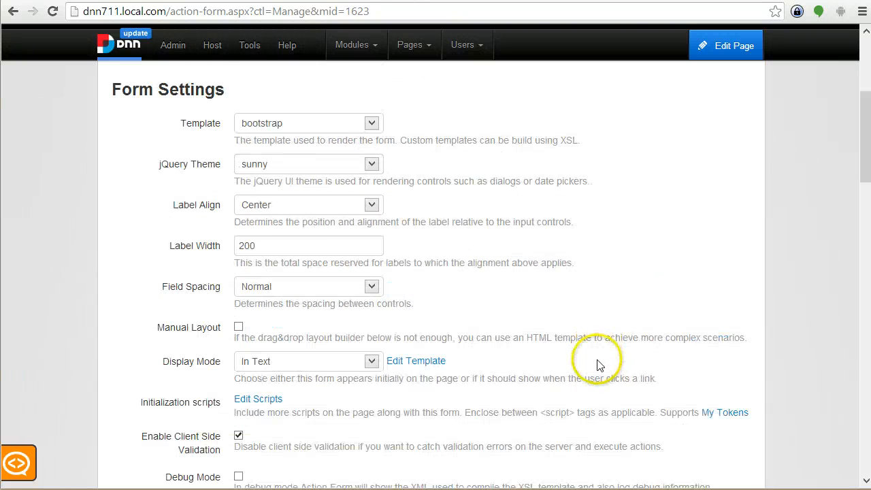
{"action": "scroll", "scroll_direction": "down", "scroll_amount": 3}
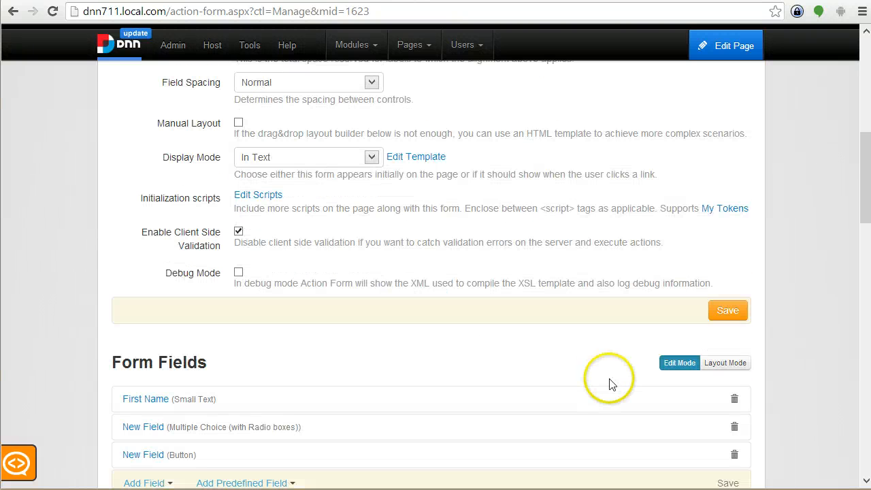
{"action": "scroll", "scroll_direction": "down", "scroll_amount": 3}
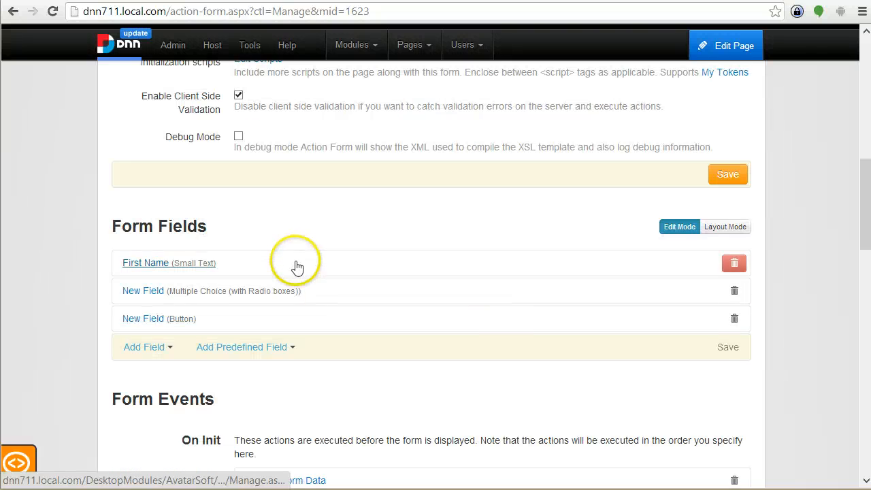
Expand the First Name field and review its title, initial value and Custom Validator options down to Form Events
{"action": "left_click", "coordinate": [145, 262]}
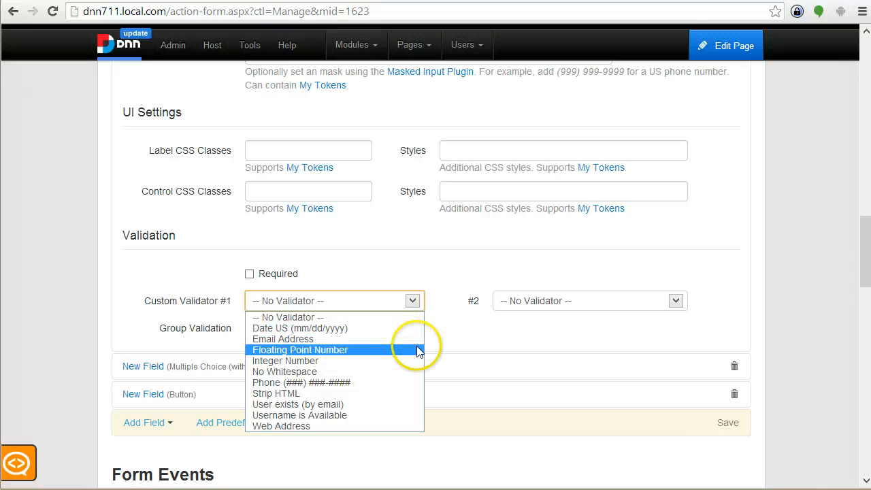
{"action": "mouse_move", "coordinate": [382, 328]}
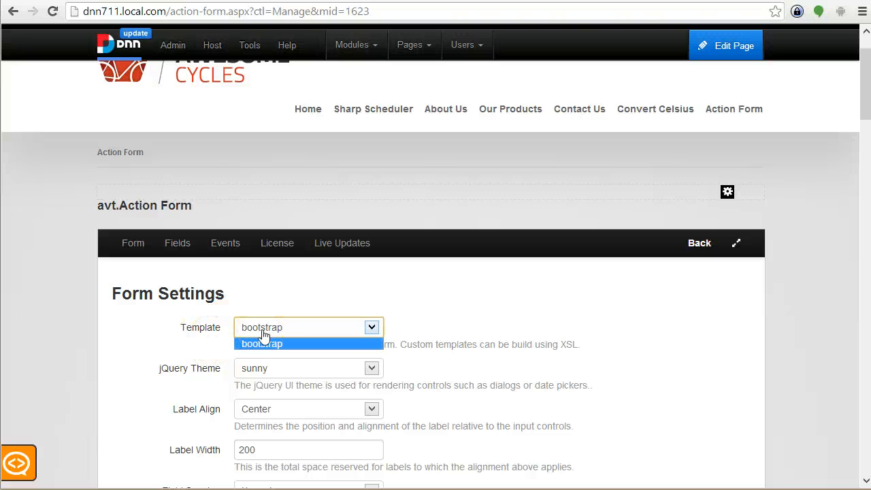
{"action": "scroll", "scroll_direction": "down", "scroll_amount": 3}
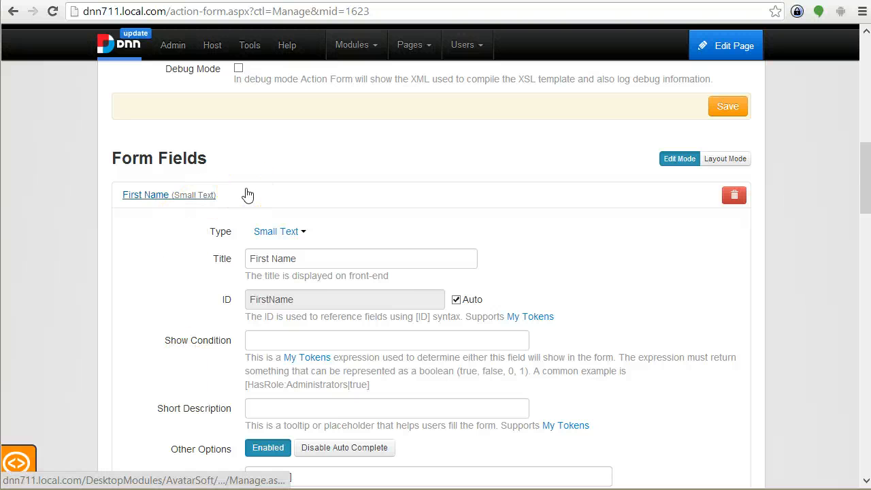
{"action": "scroll", "scroll_direction": "down", "scroll_amount": 3}
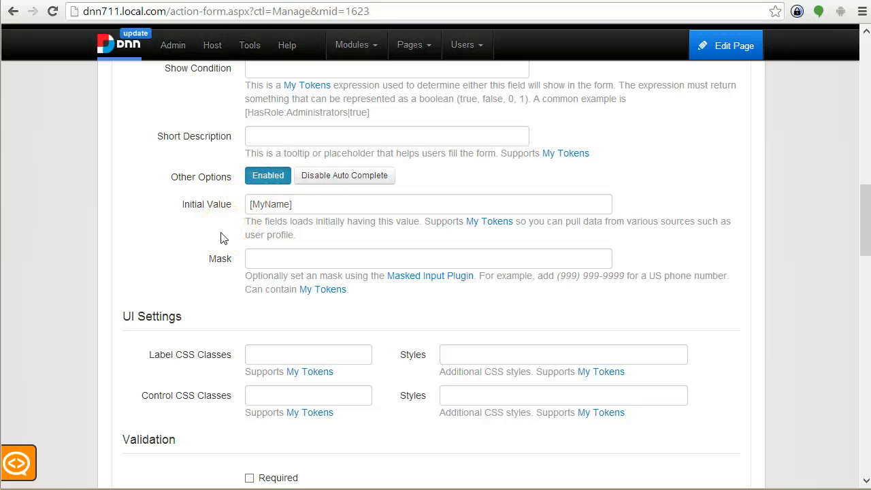
{"action": "scroll", "scroll_direction": "down", "scroll_amount": 3}
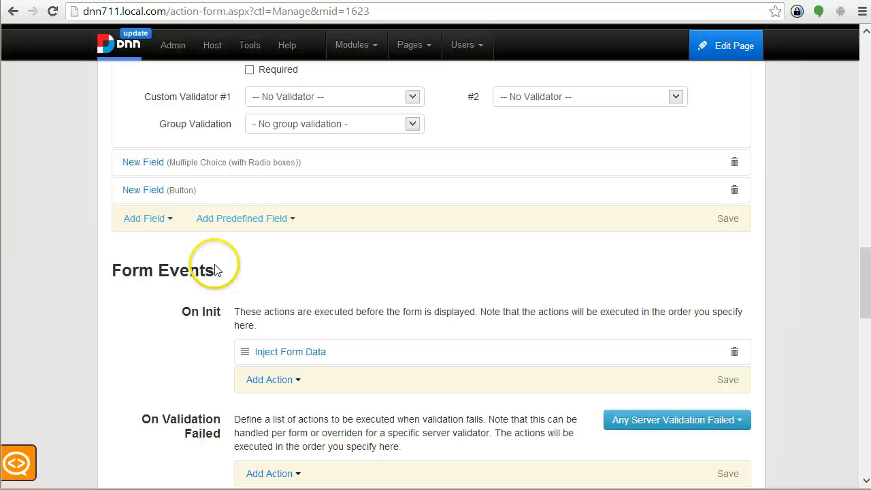
{"action": "mouse_move", "coordinate": [144, 218]}
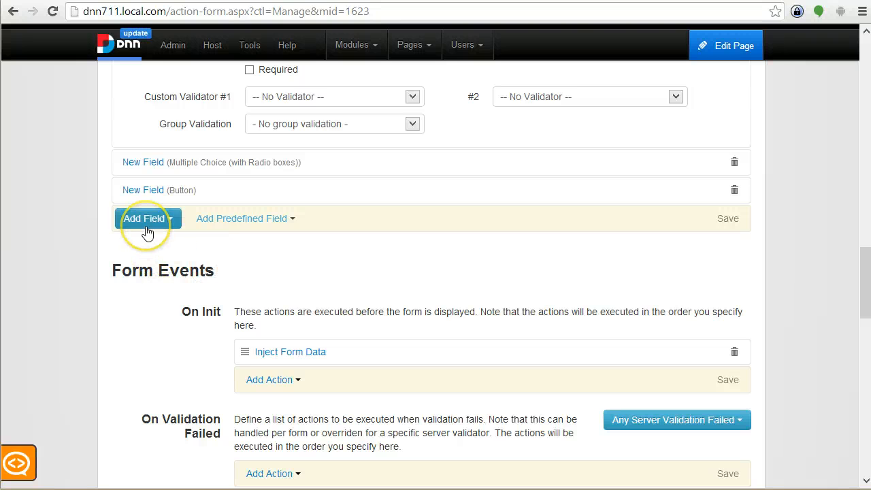
Add Action under On Init and browse the Data, Email, Form State, Message, Payments and User categories
{"action": "left_click", "coordinate": [145, 217]}
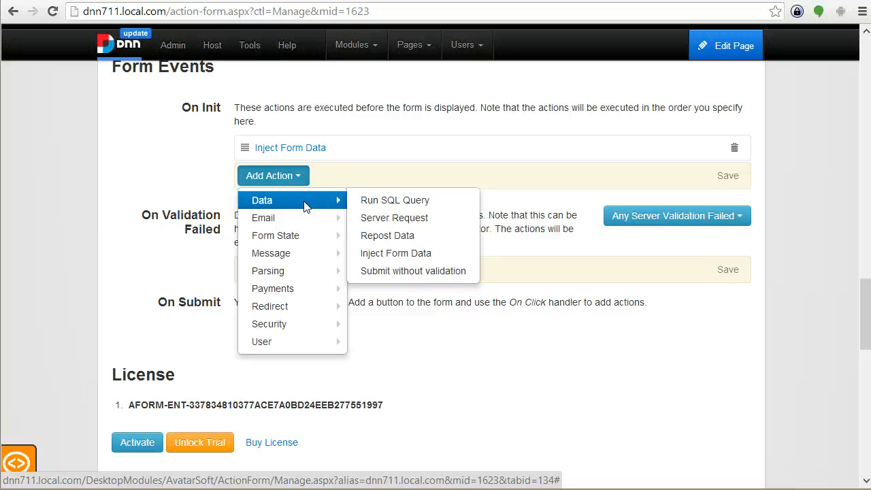
{"action": "mouse_move", "coordinate": [427, 234]}
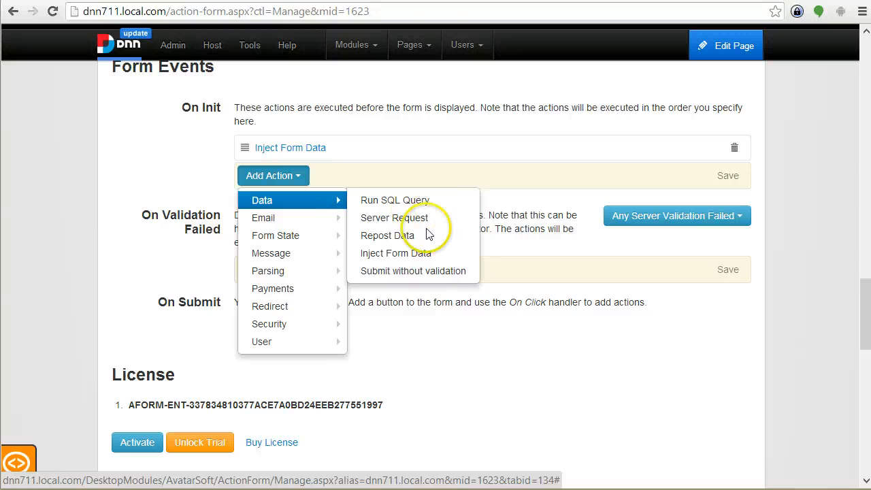
{"action": "mouse_move", "coordinate": [286, 289]}
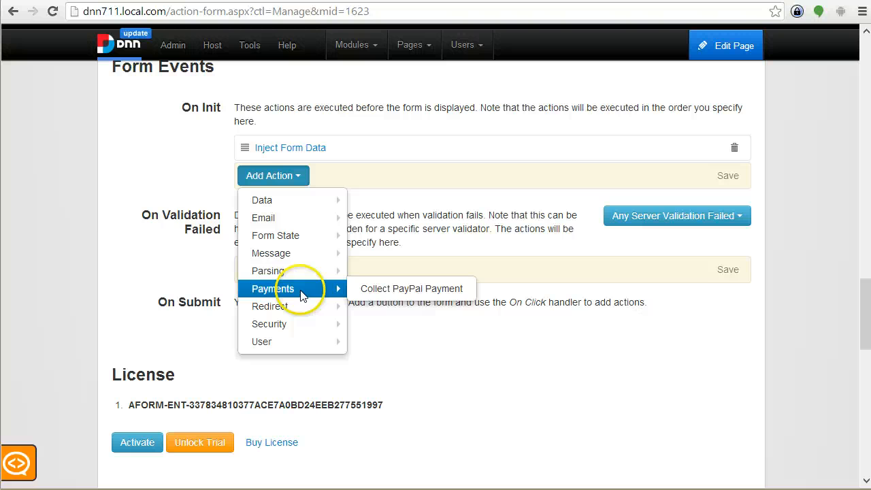
{"action": "mouse_move", "coordinate": [292, 253]}
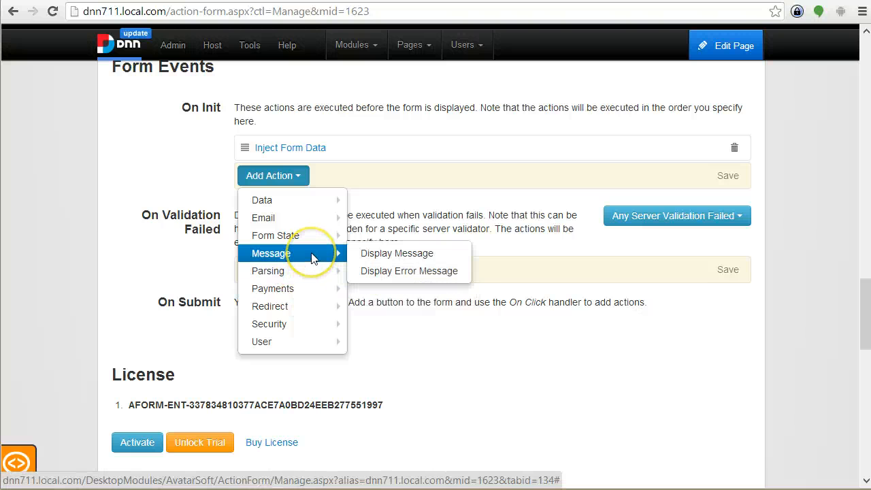
{"action": "mouse_move", "coordinate": [283, 199]}
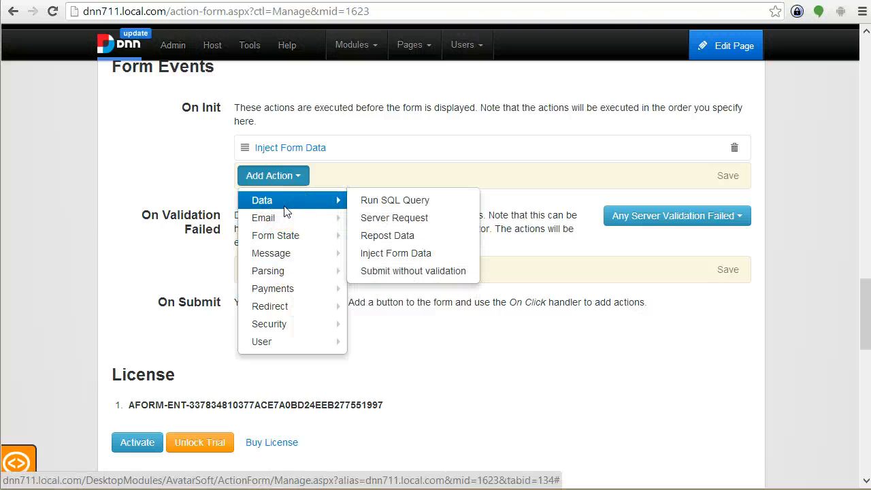
{"action": "mouse_move", "coordinate": [416, 199]}
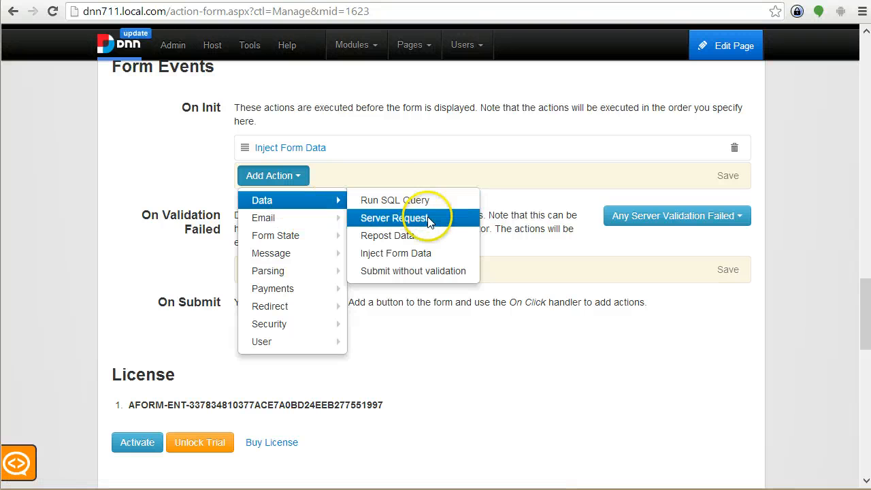
{"action": "mouse_move", "coordinate": [264, 218]}
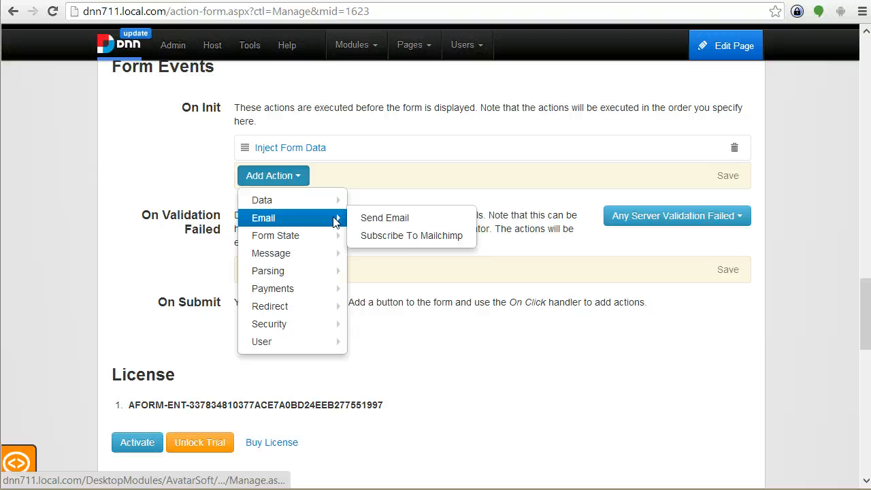
{"action": "mouse_move", "coordinate": [275, 236]}
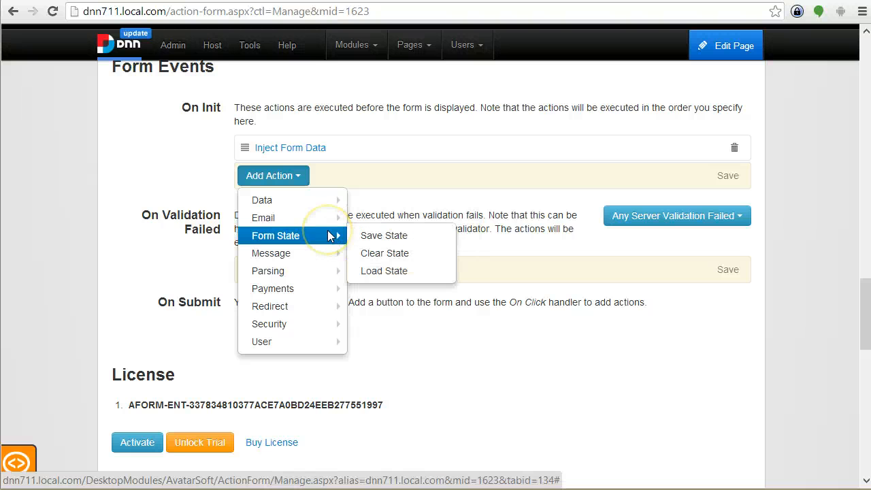
{"action": "mouse_move", "coordinate": [271, 253]}
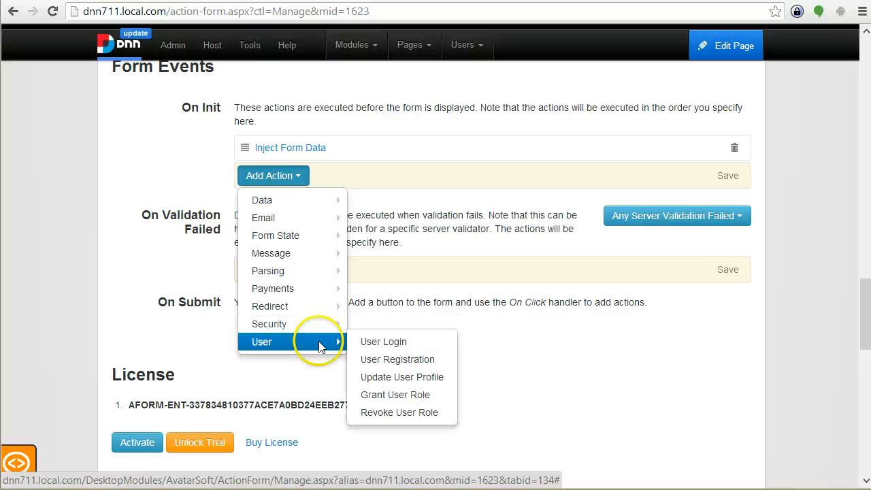
{"action": "mouse_move", "coordinate": [386, 341]}
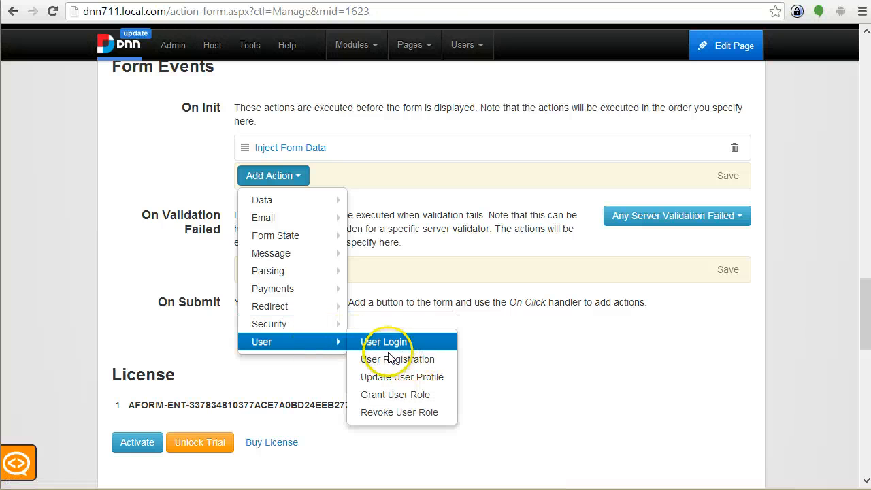
{"action": "mouse_move", "coordinate": [261, 199]}
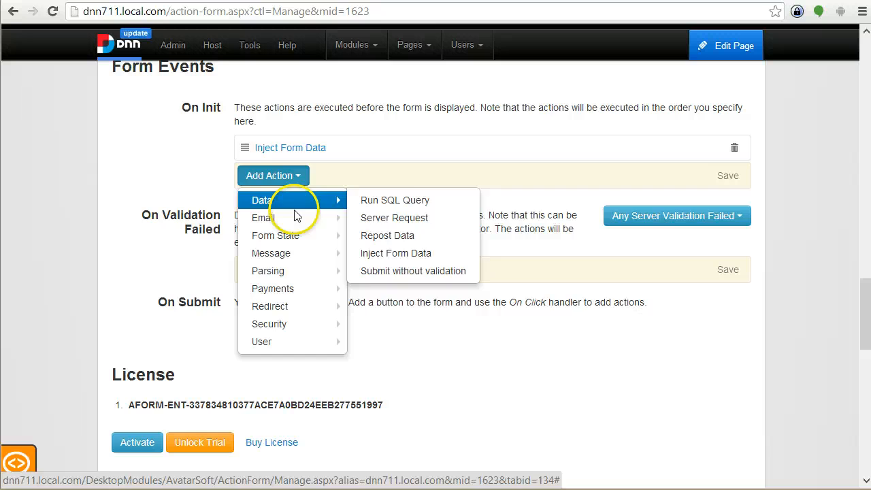
{"action": "mouse_move", "coordinate": [97, 256]}
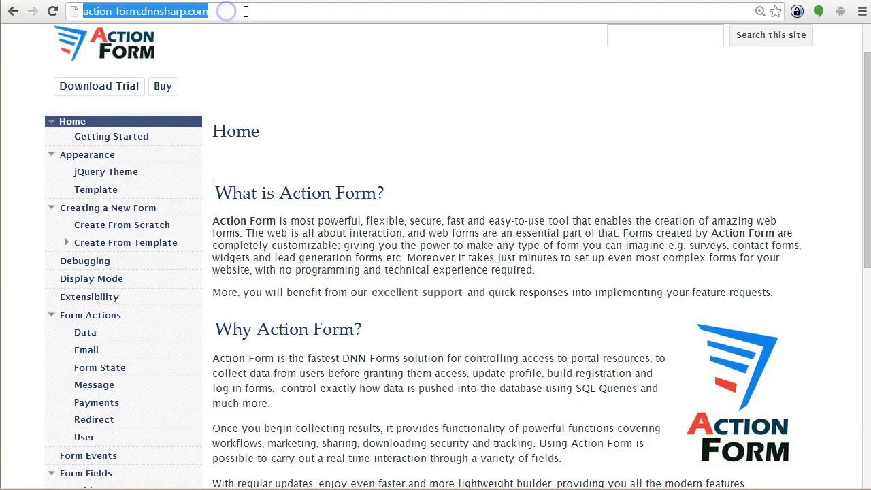
Read the Home page's What is Action Form and Key Features sections on action-form.dnnsharp.com
{"action": "scroll", "scroll_direction": "down", "scroll_amount": 3}
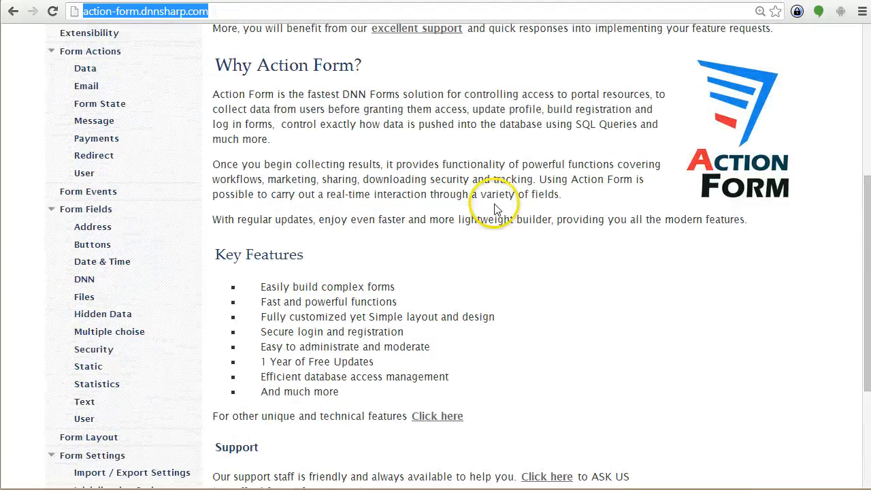
{"action": "scroll", "scroll_direction": "up", "scroll_amount": 3}
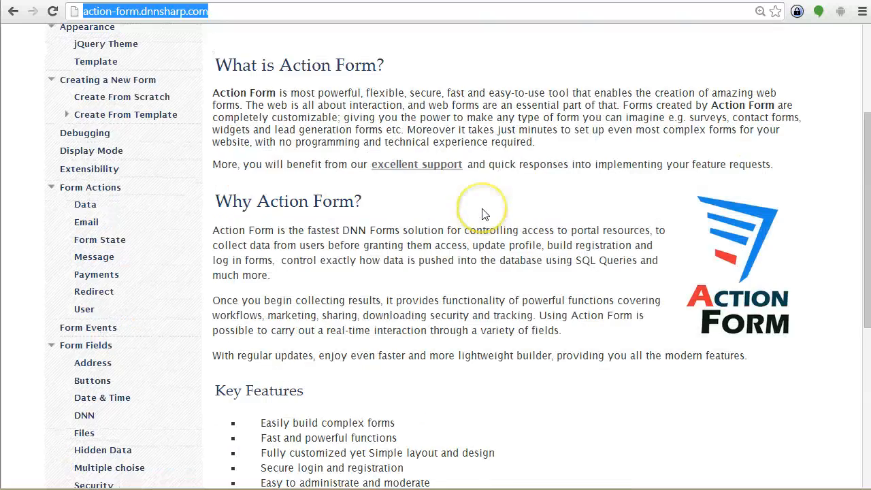
{"action": "scroll", "scroll_direction": "down", "scroll_amount": 3}
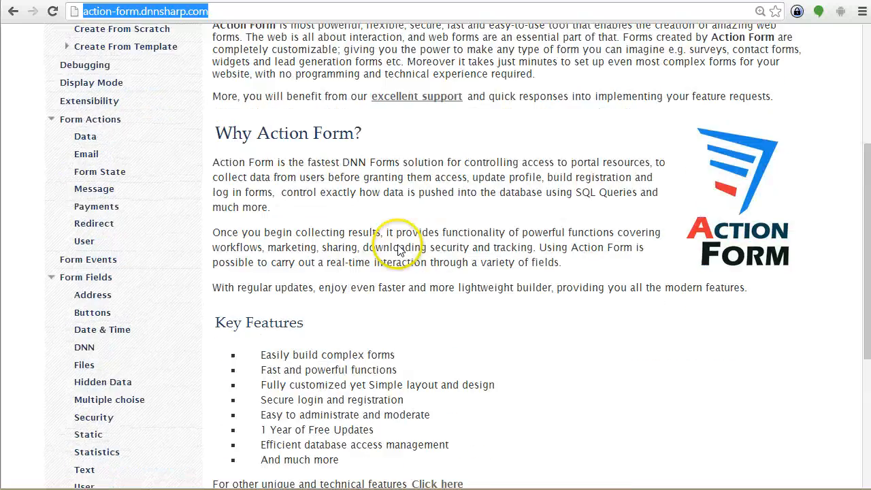
{"action": "scroll", "scroll_direction": "down", "scroll_amount": 3}
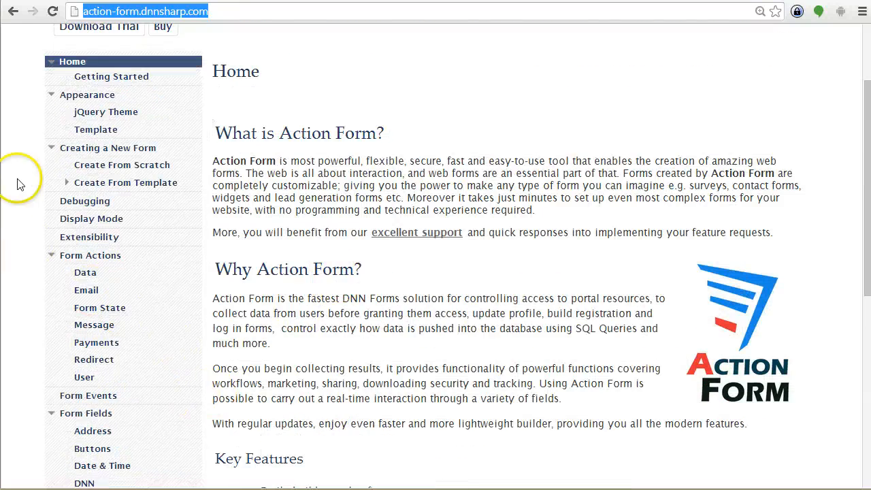
{"action": "scroll", "scroll_direction": "down", "scroll_amount": 3}
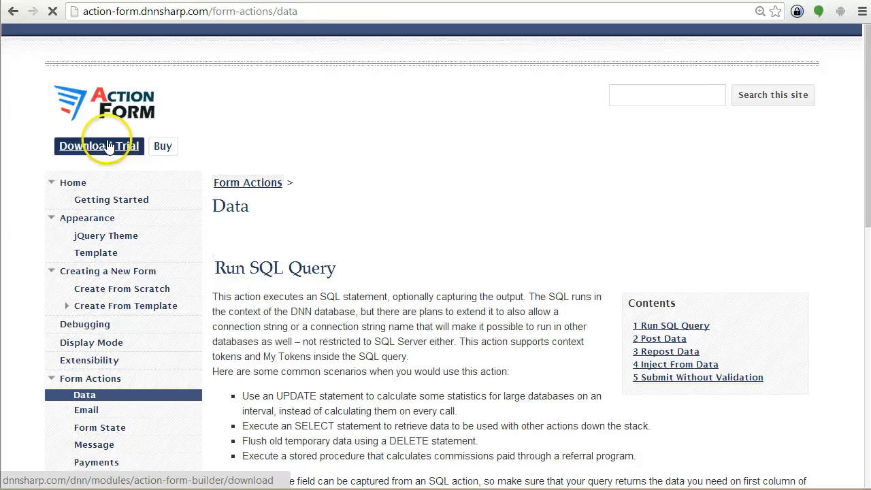
Read the Data page's Run SQL Query example down to the Post Data description
{"action": "scroll", "scroll_direction": "down", "scroll_amount": 3}
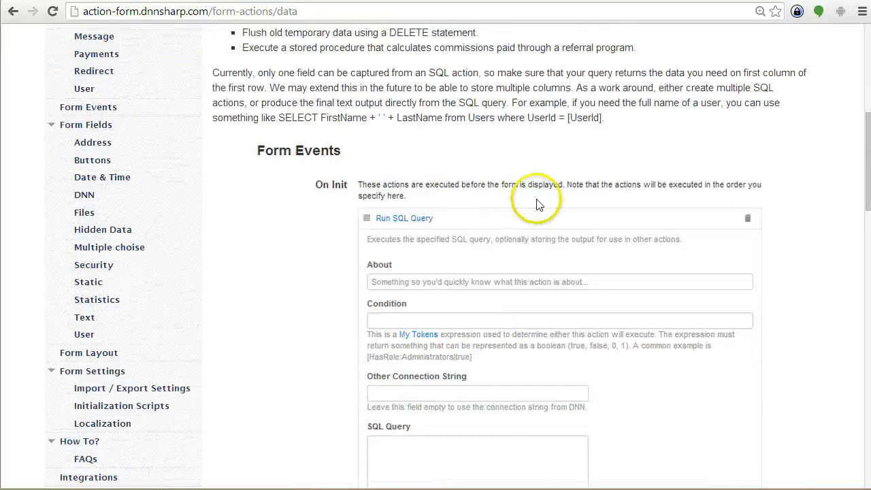
{"action": "scroll", "scroll_direction": "down", "scroll_amount": 3}
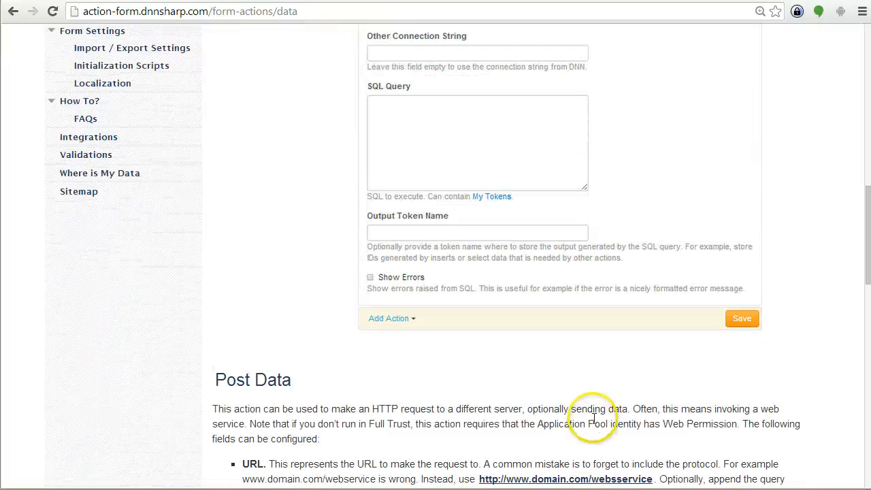
{"action": "mouse_move", "coordinate": [305, 238]}
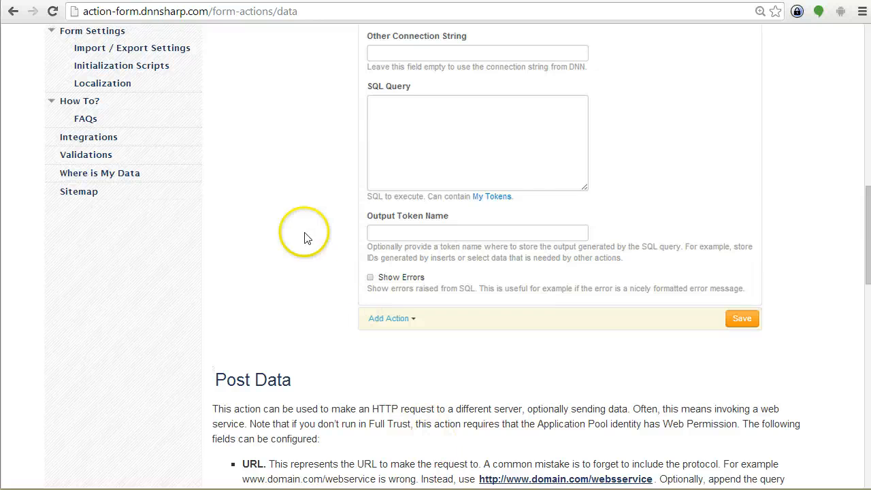